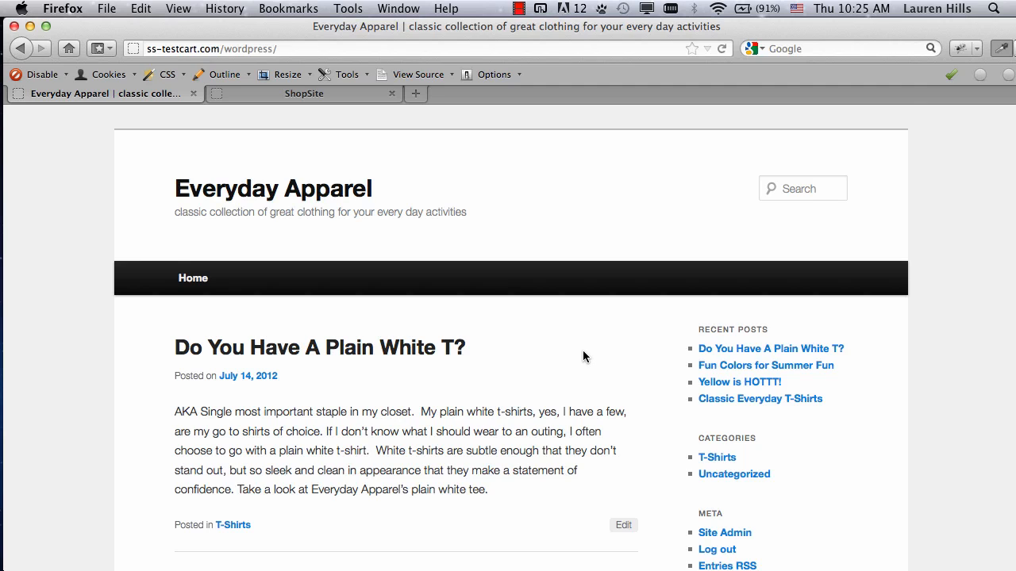
# - Scroll down through the current page
pyautogui.scroll(-3)
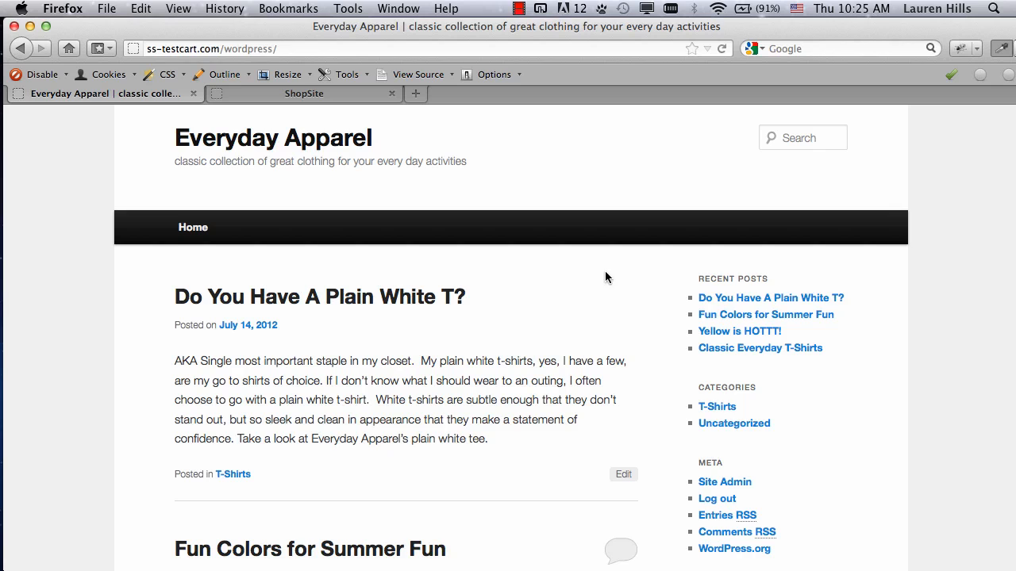
pyautogui.scroll(-3)
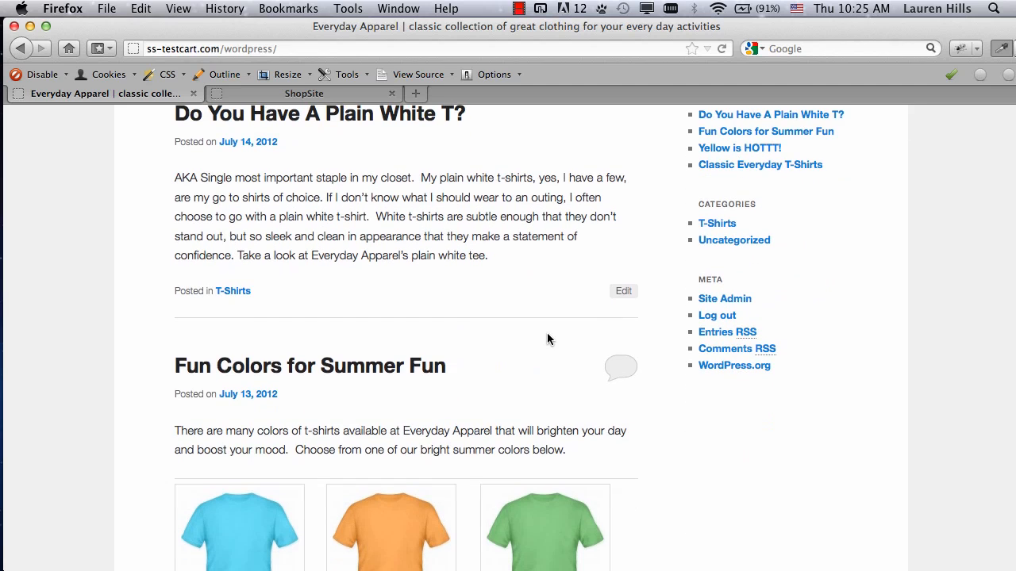
pyautogui.scroll(-3)
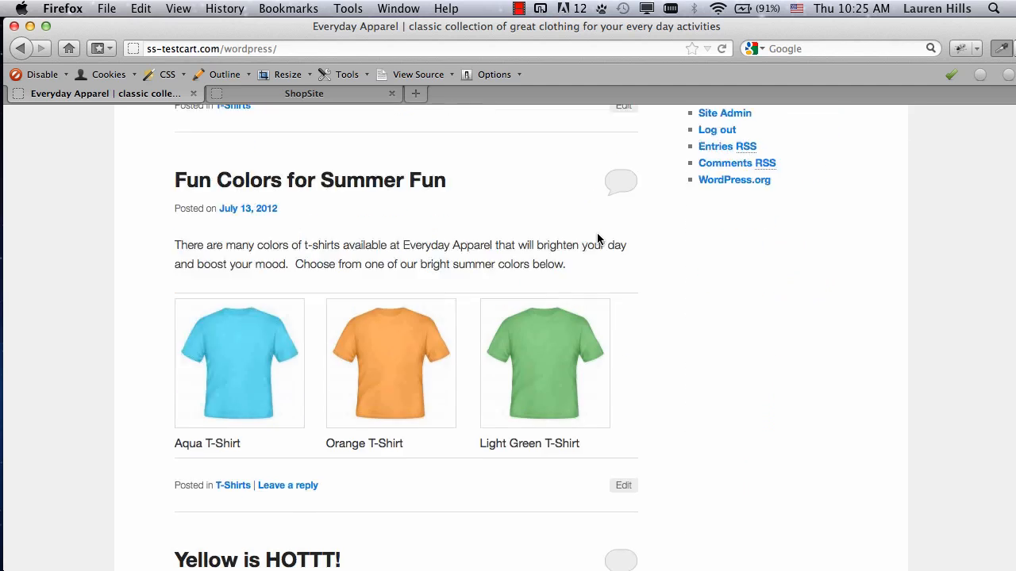
pyautogui.scroll(-3)
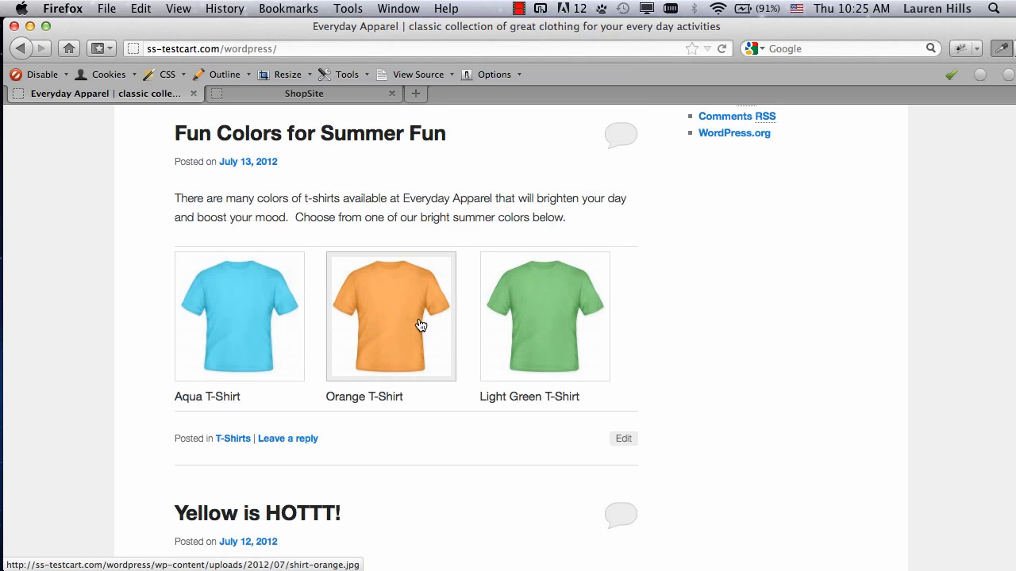
pyautogui.scroll(-3)
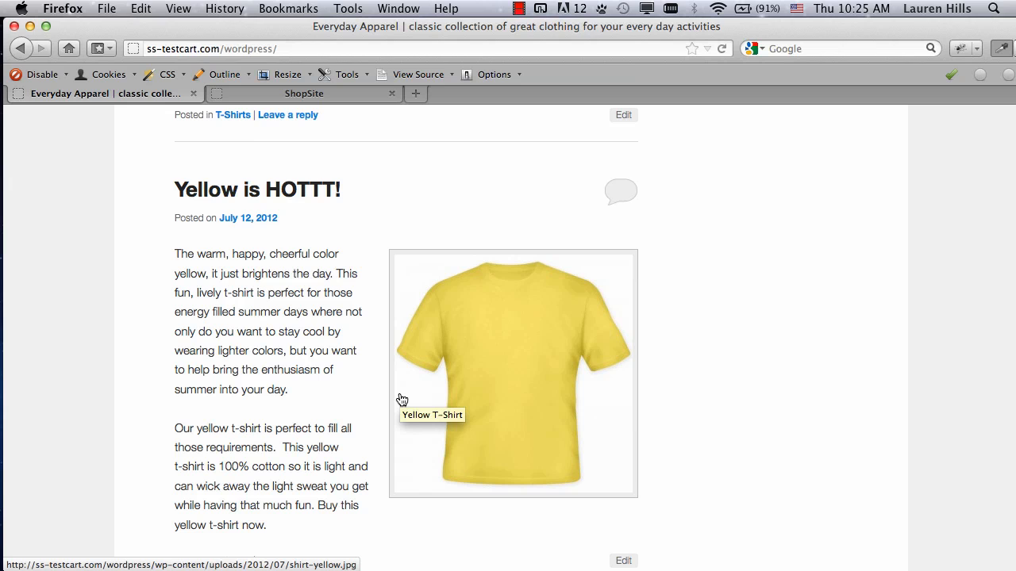
pyautogui.moveTo(350, 351)
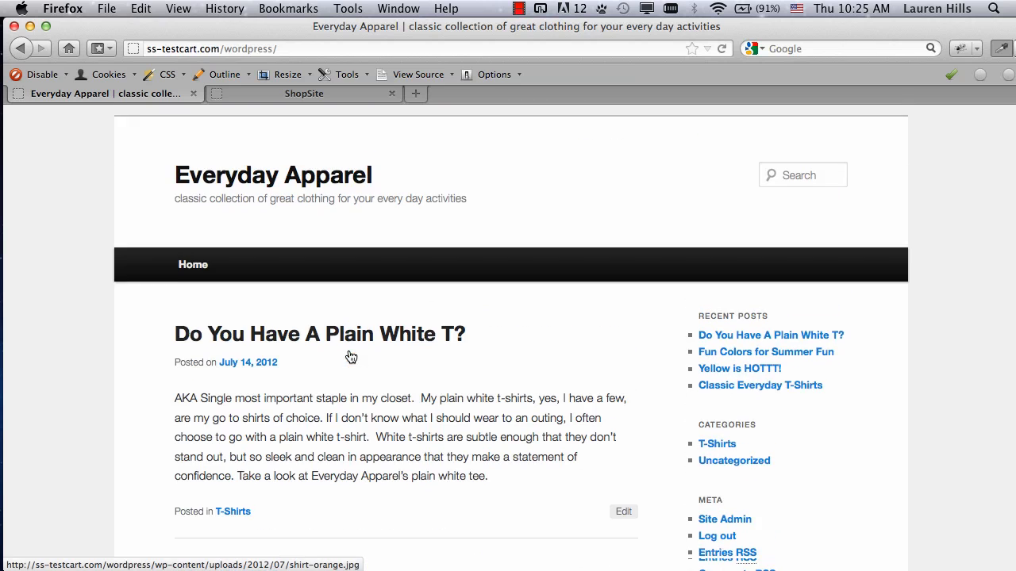
pyautogui.scroll(-3)
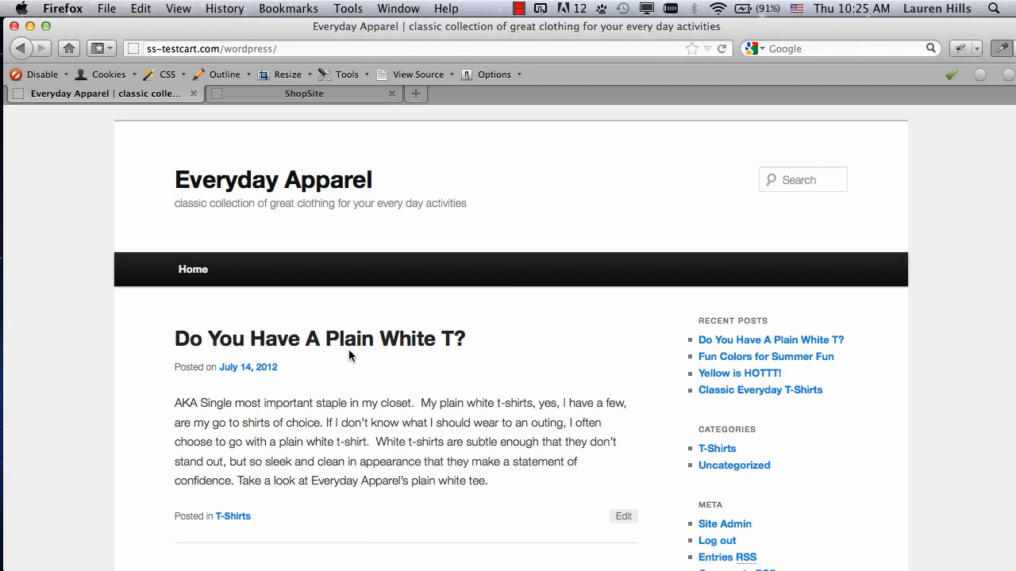
pyautogui.scroll(-3)
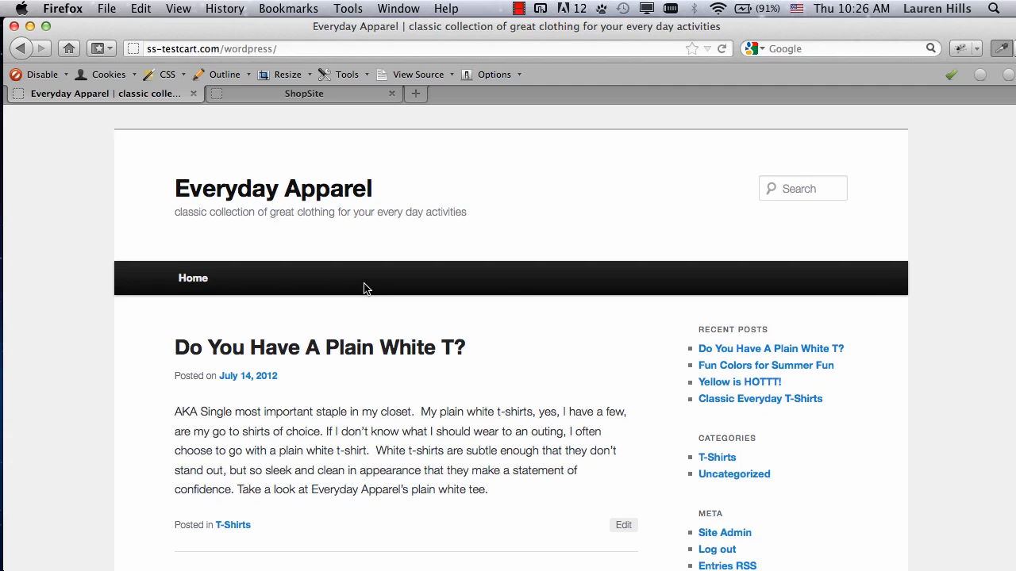
pyautogui.scroll(-3)
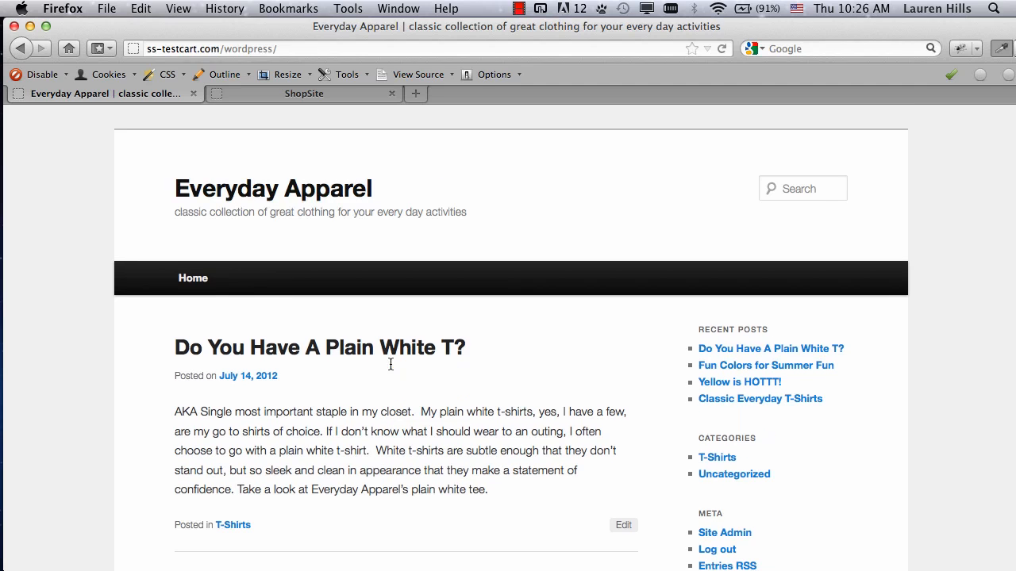
# - In ShopSite Products, open the White T-Shirt's Edit Product Info page
pyautogui.click(303, 92)
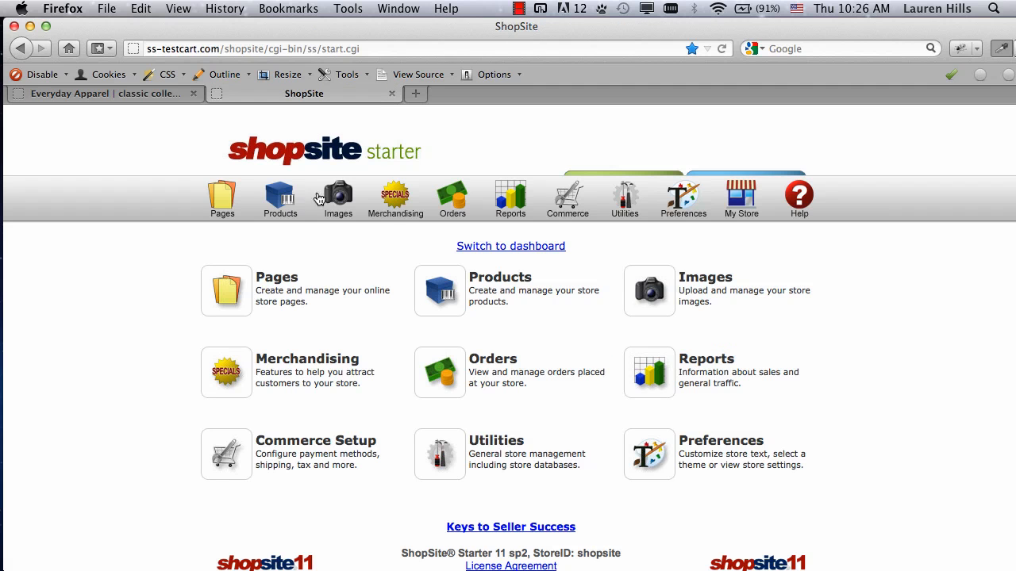
pyautogui.click(337, 197)
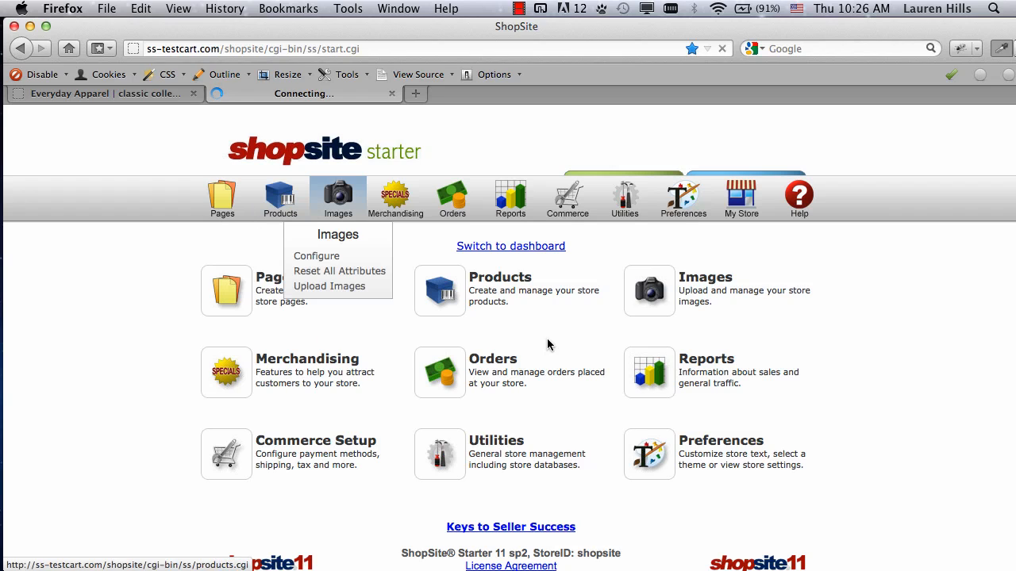
pyautogui.click(279, 197)
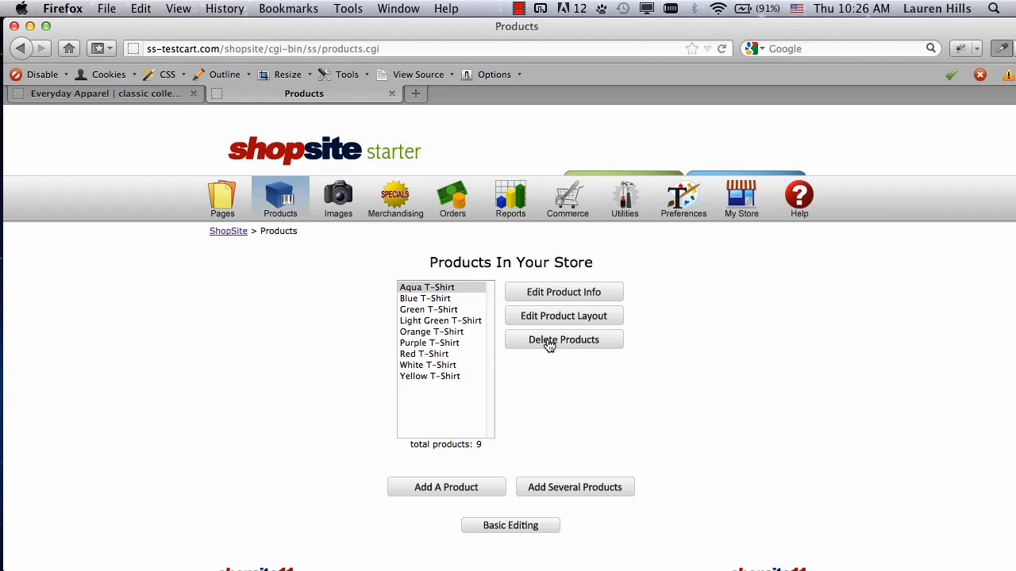
pyautogui.click(427, 364)
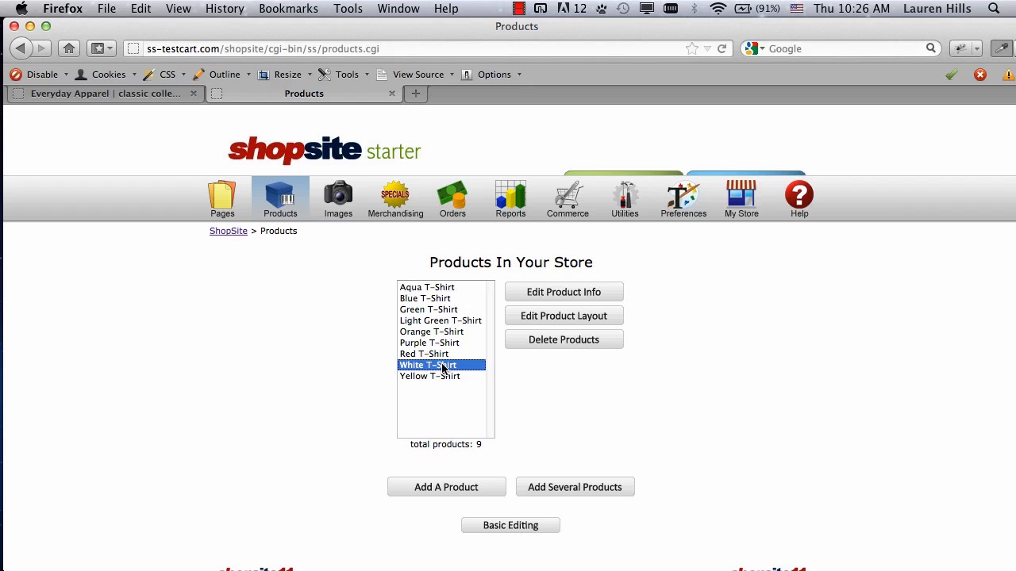
pyautogui.click(563, 291)
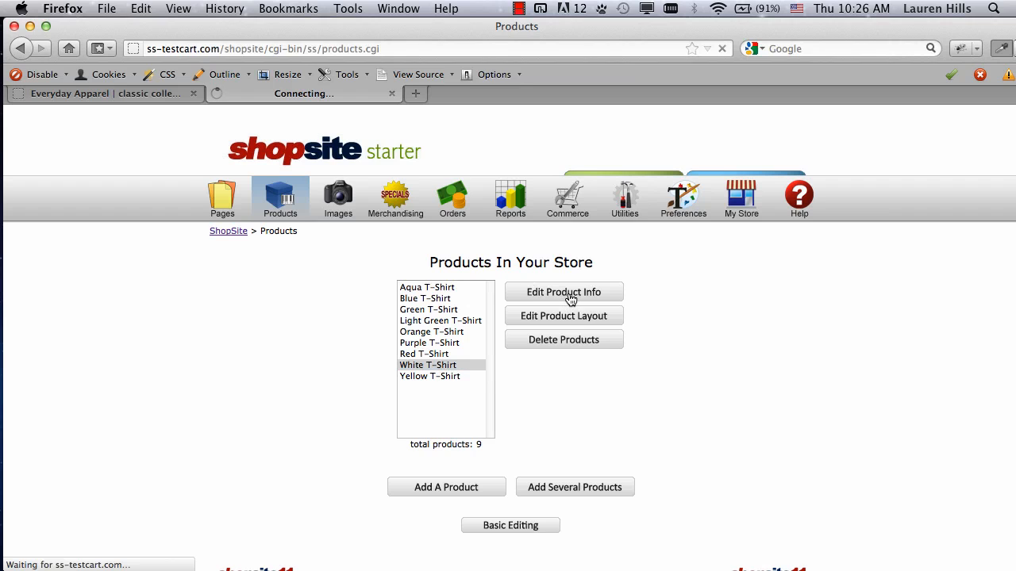
pyautogui.click(563, 292)
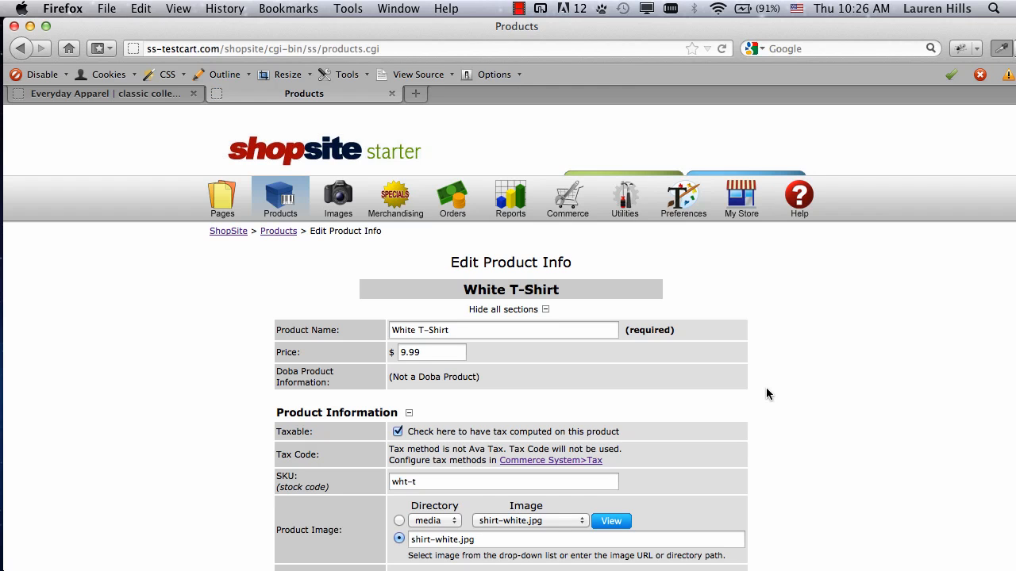
# - Scroll down to its Small, Medium and Large ordering options and save area
pyautogui.scroll(-3)
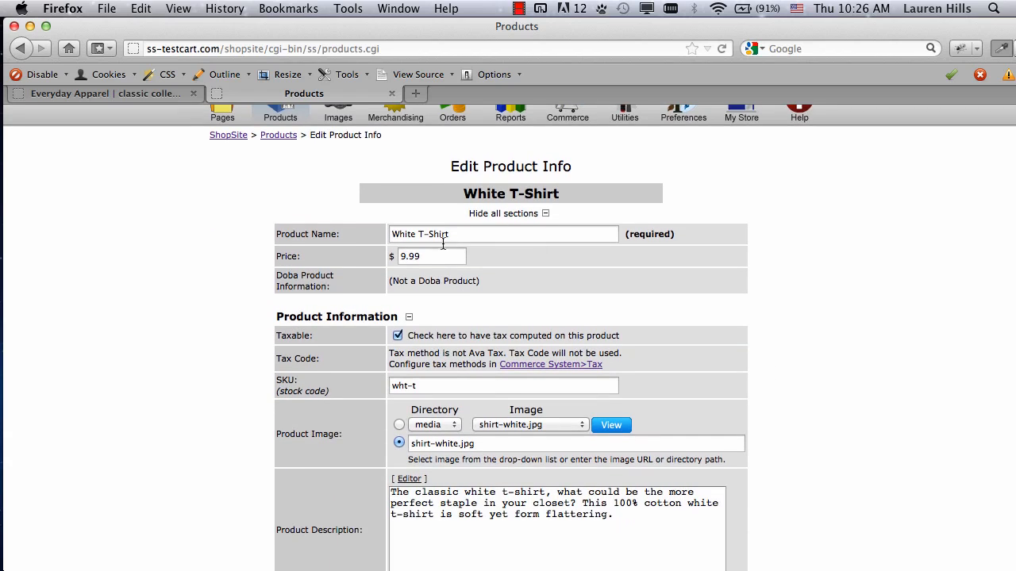
pyautogui.scroll(-3)
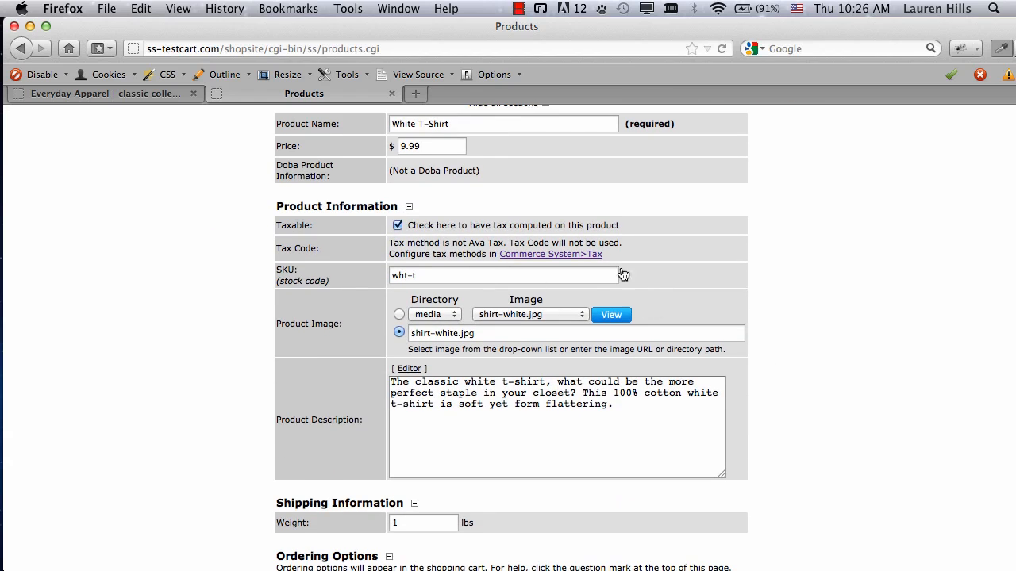
pyautogui.scroll(-3)
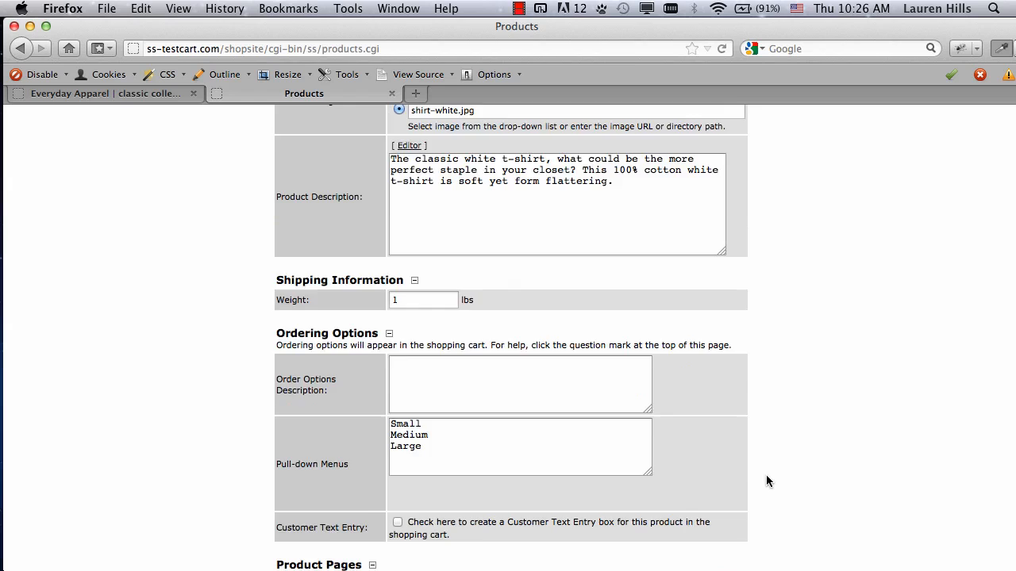
pyautogui.scroll(-3)
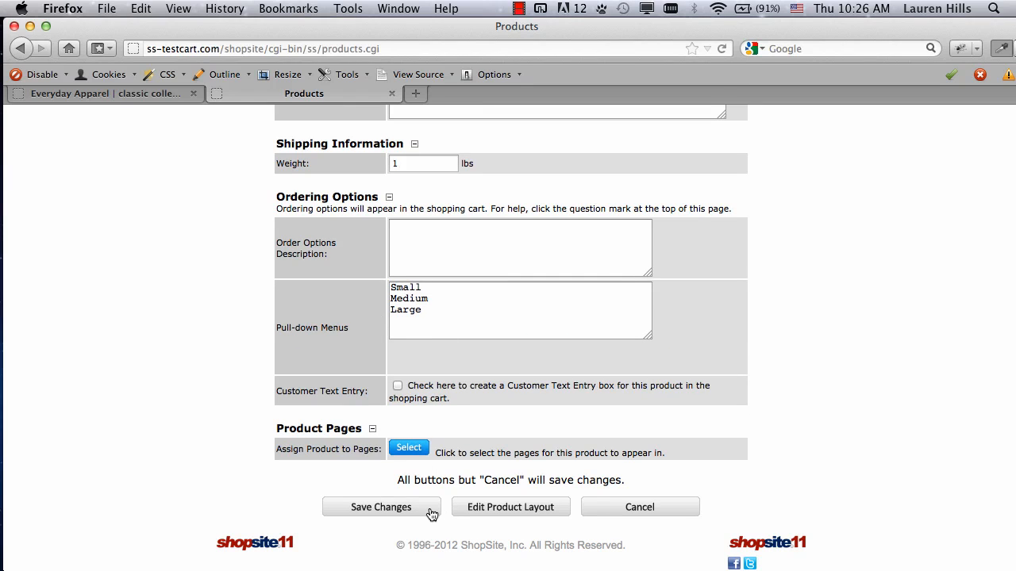
# - Save the product, then show White T-Shirt embed code in Merchandising > OrderAnywhere
pyautogui.click(381, 507)
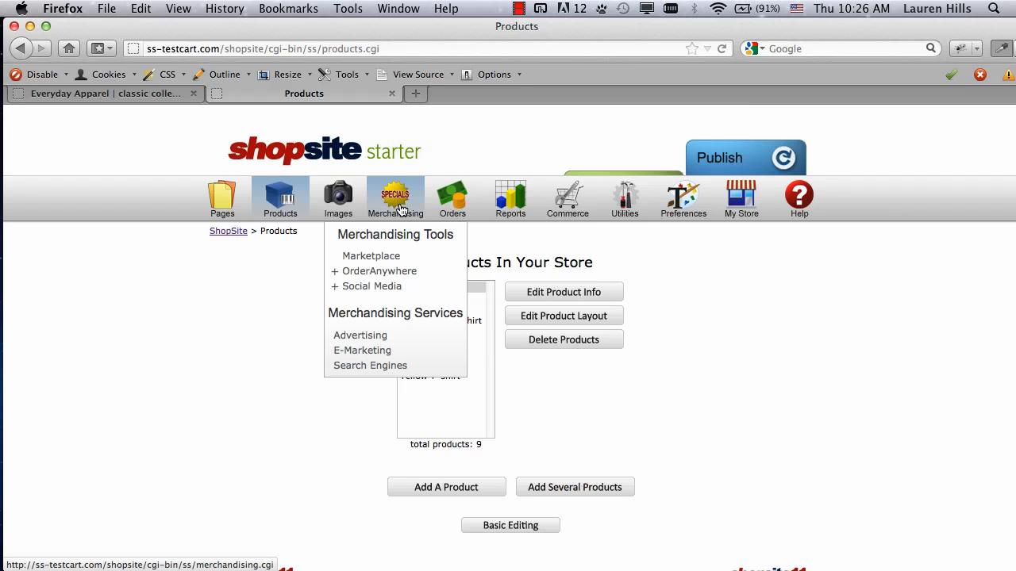
pyautogui.click(380, 271)
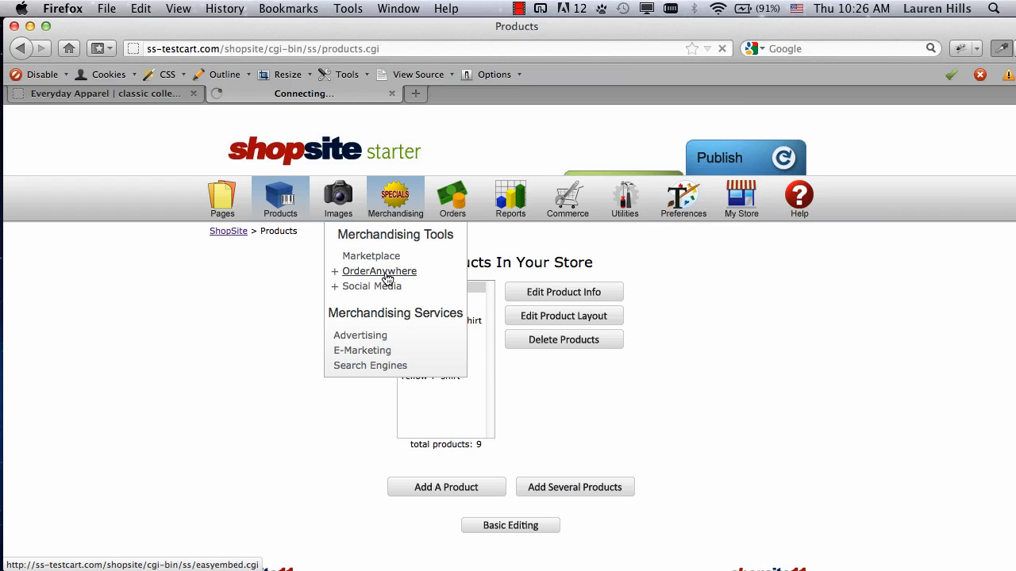
pyautogui.click(379, 270)
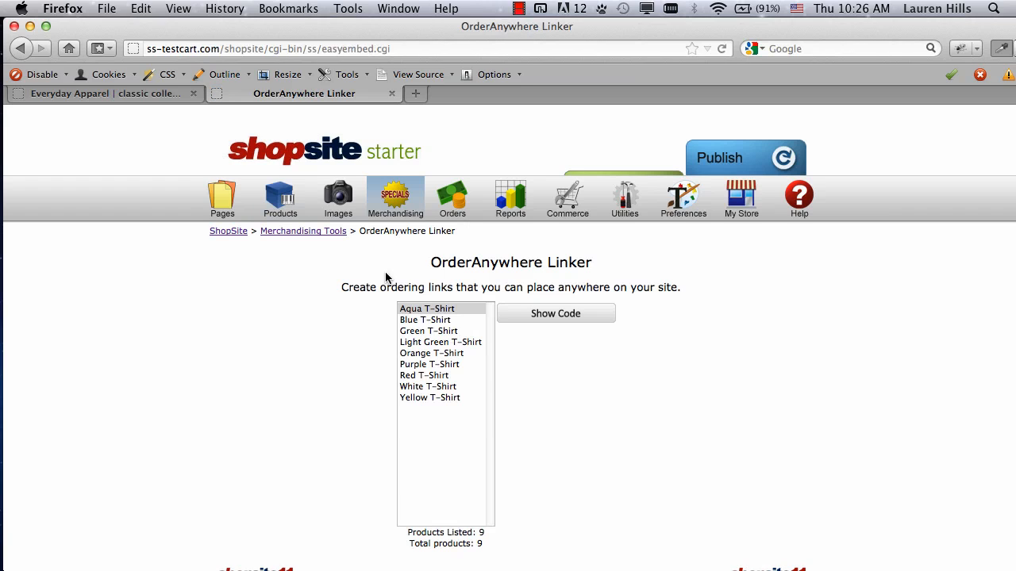
pyautogui.click(426, 386)
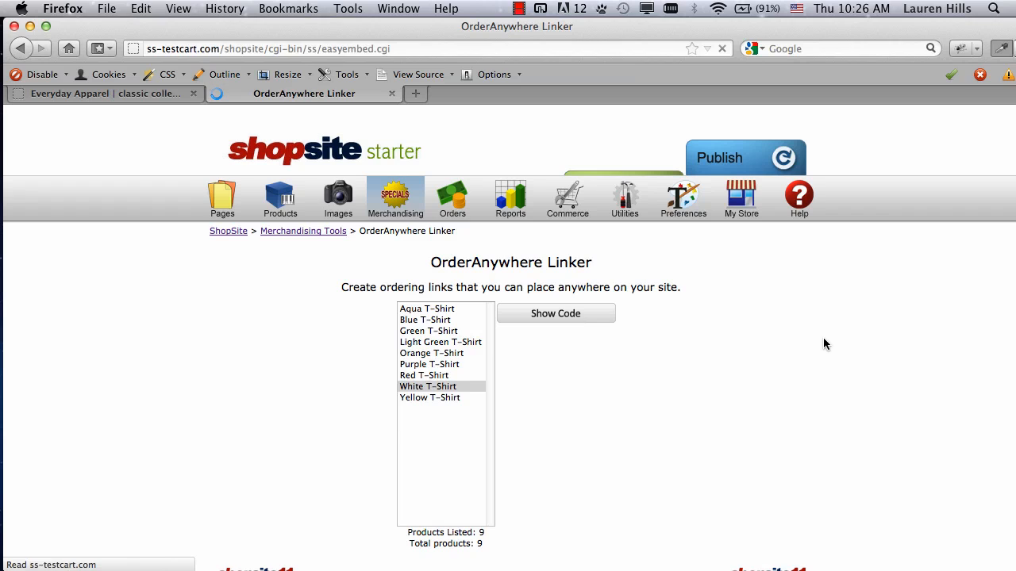
pyautogui.click(554, 313)
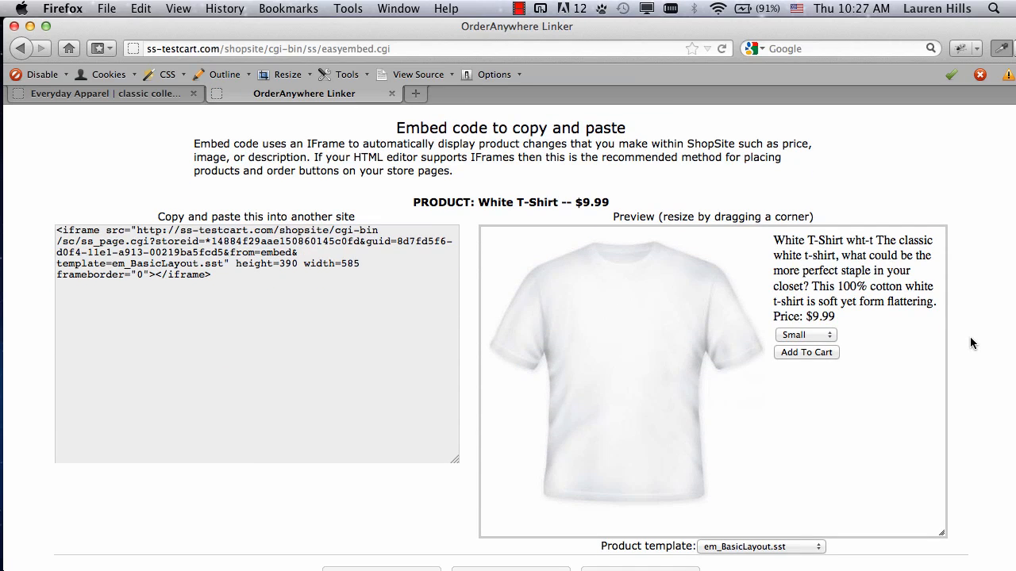
# - Try the em_AdvancedLayout.sst template, then switch the embed to em_BasicLayout.sst
pyautogui.scroll(-3)
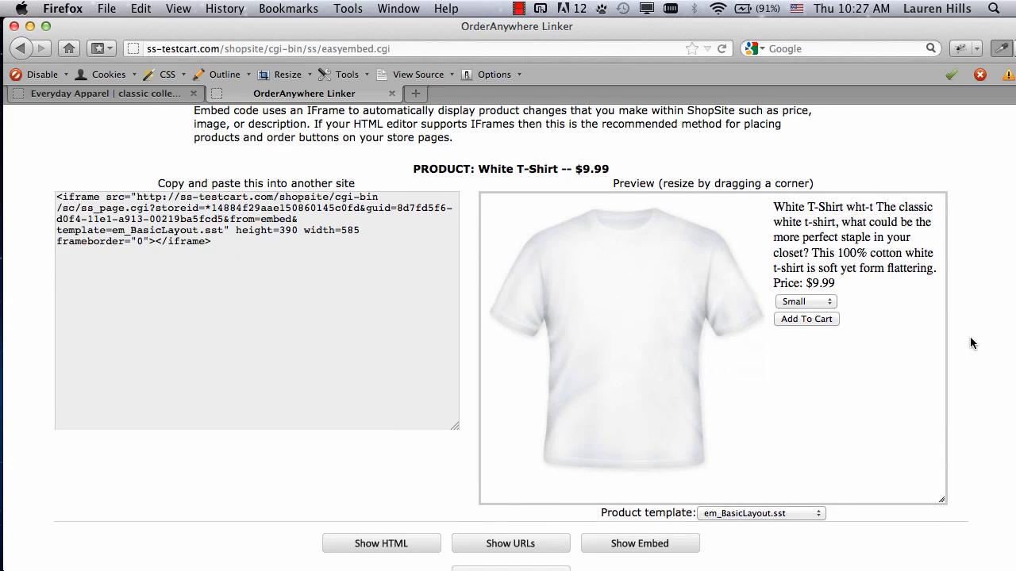
pyautogui.moveTo(469, 476)
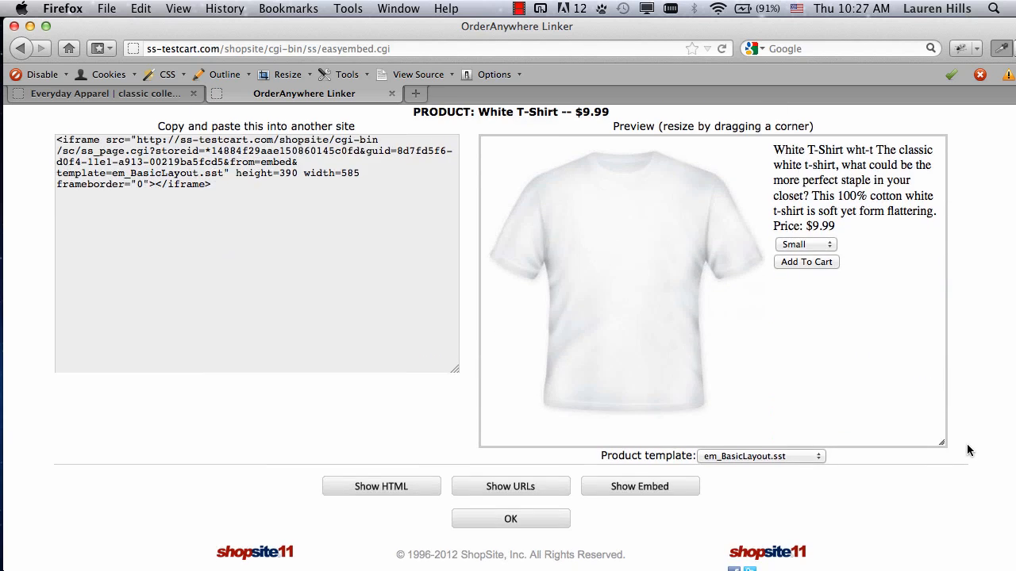
pyautogui.click(759, 456)
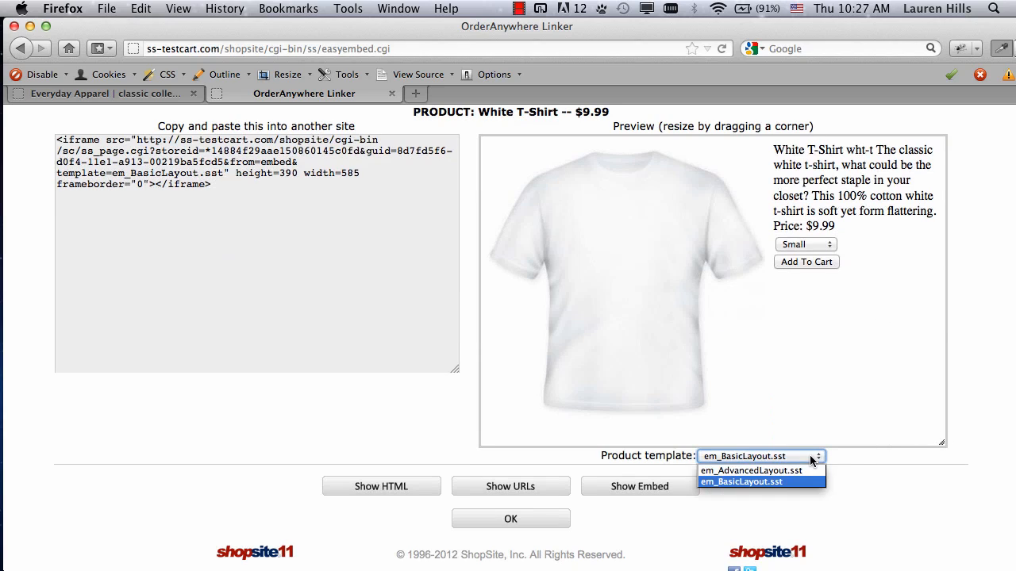
pyautogui.click(751, 470)
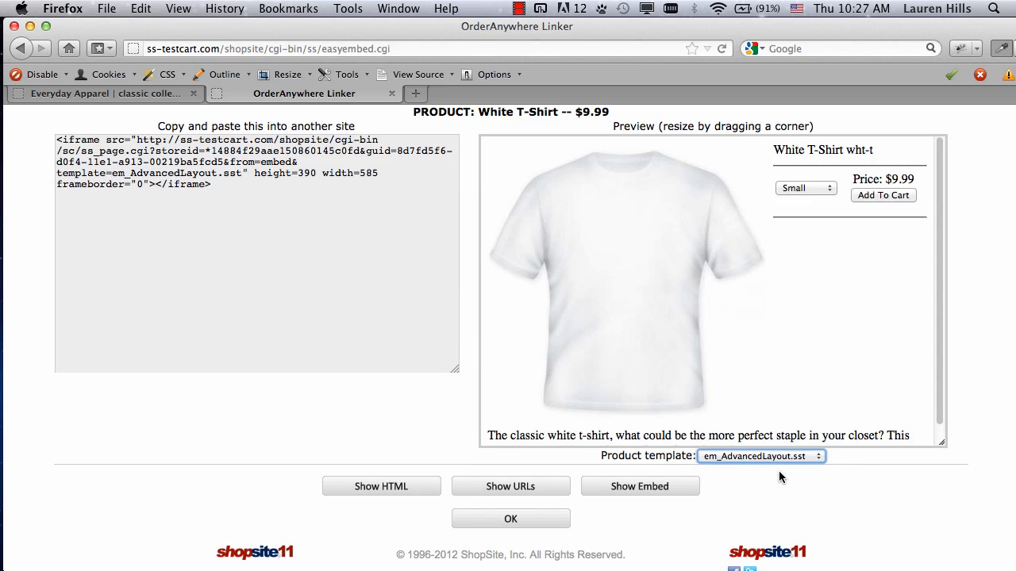
pyautogui.moveTo(776, 465)
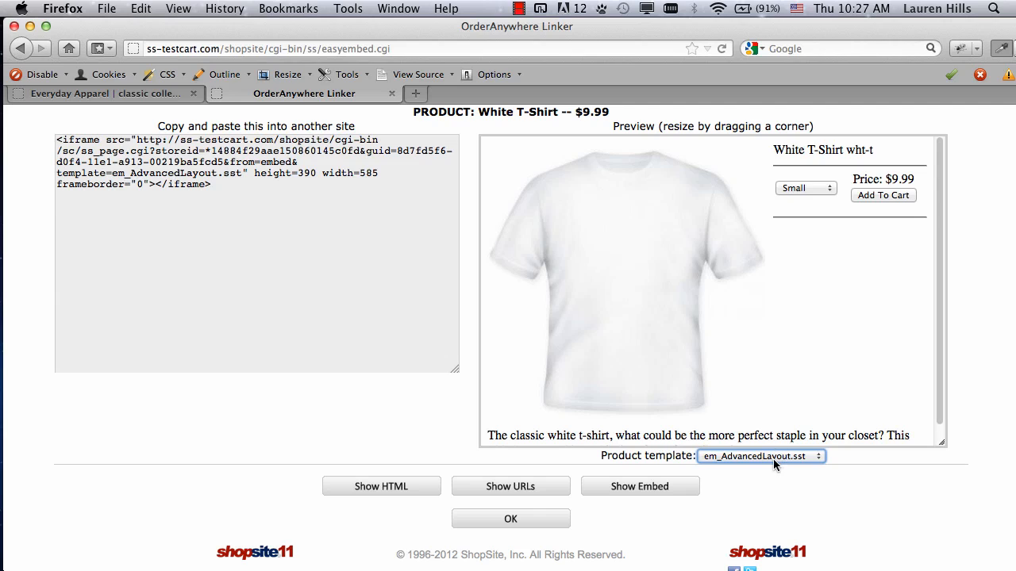
pyautogui.moveTo(941, 444)
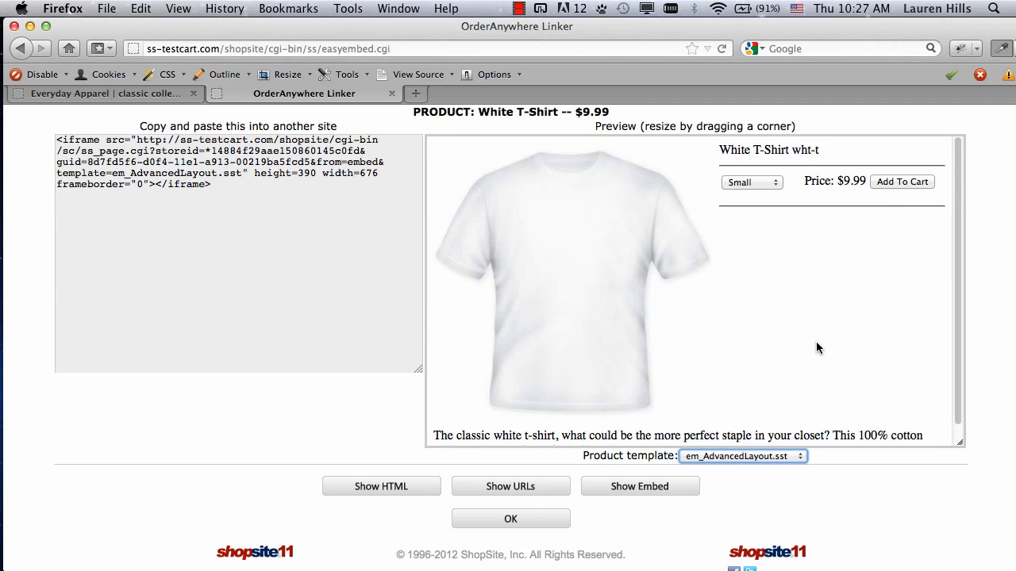
pyautogui.moveTo(782, 401)
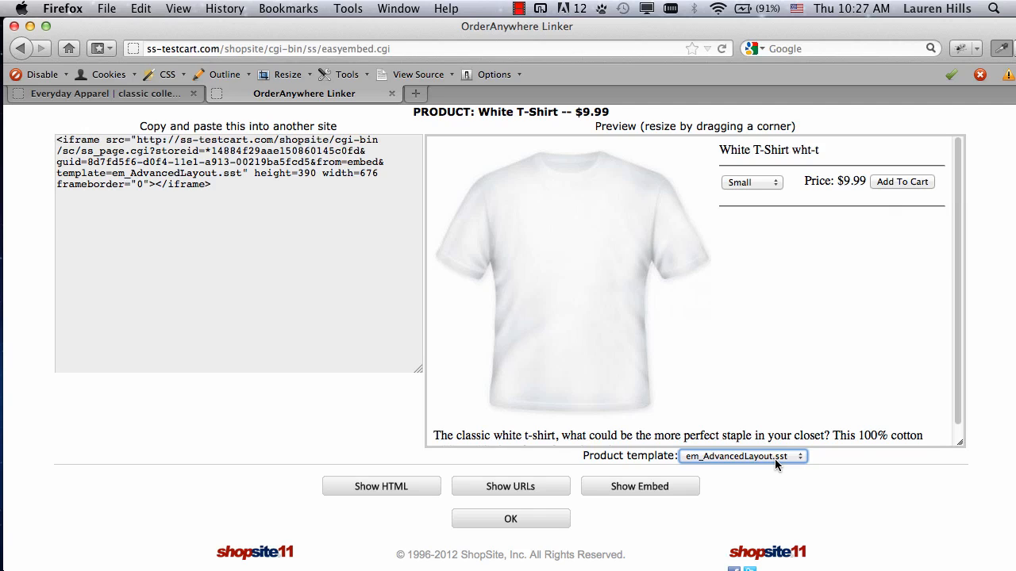
pyautogui.click(741, 456)
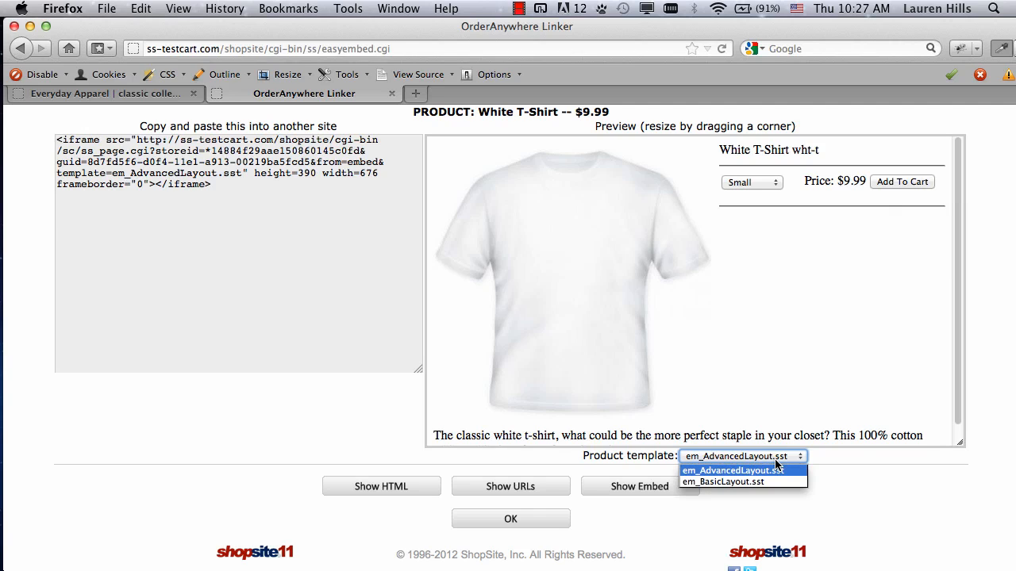
pyautogui.click(723, 482)
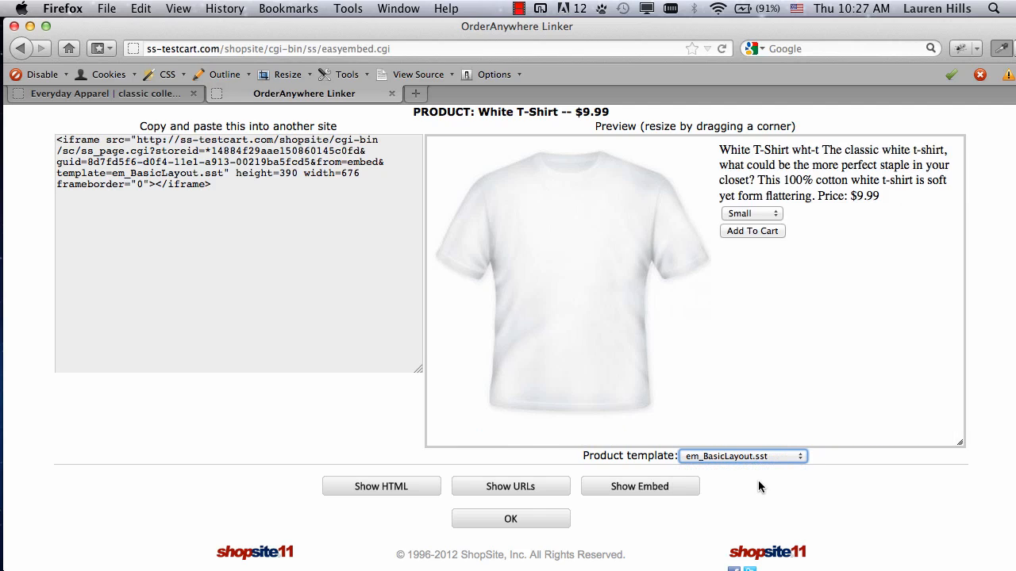
pyautogui.moveTo(866, 407)
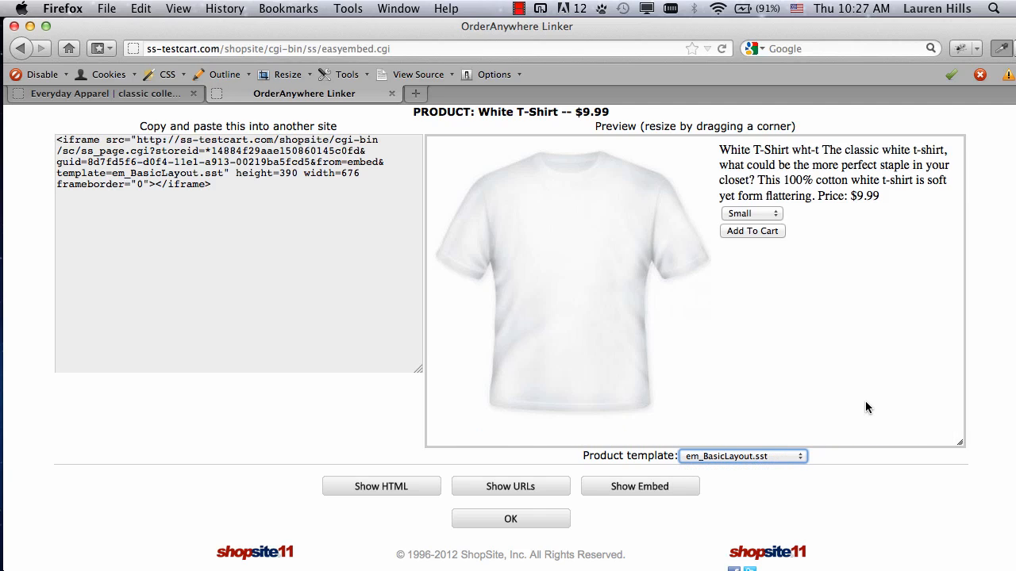
pyautogui.moveTo(609, 294)
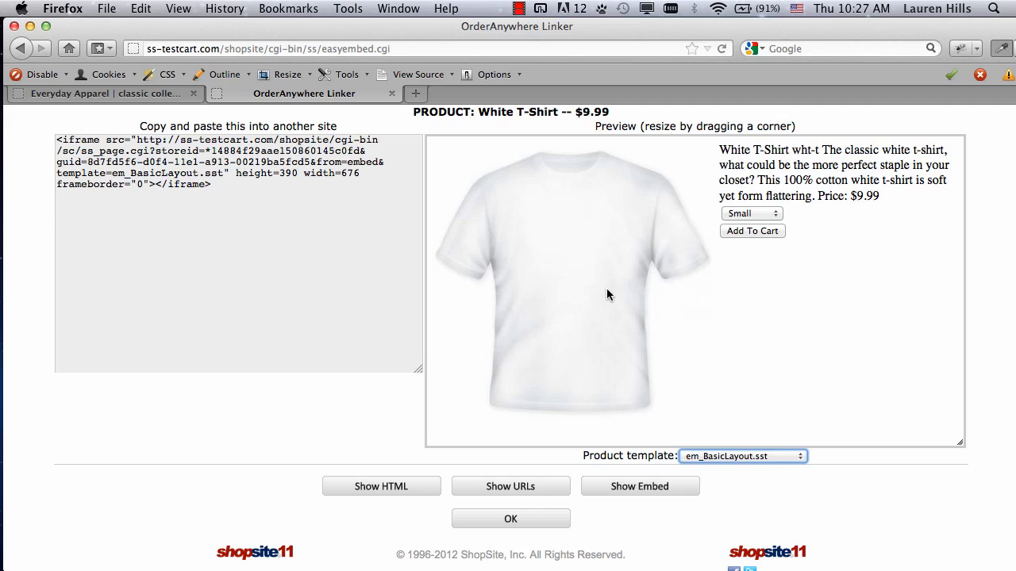
pyautogui.moveTo(824, 265)
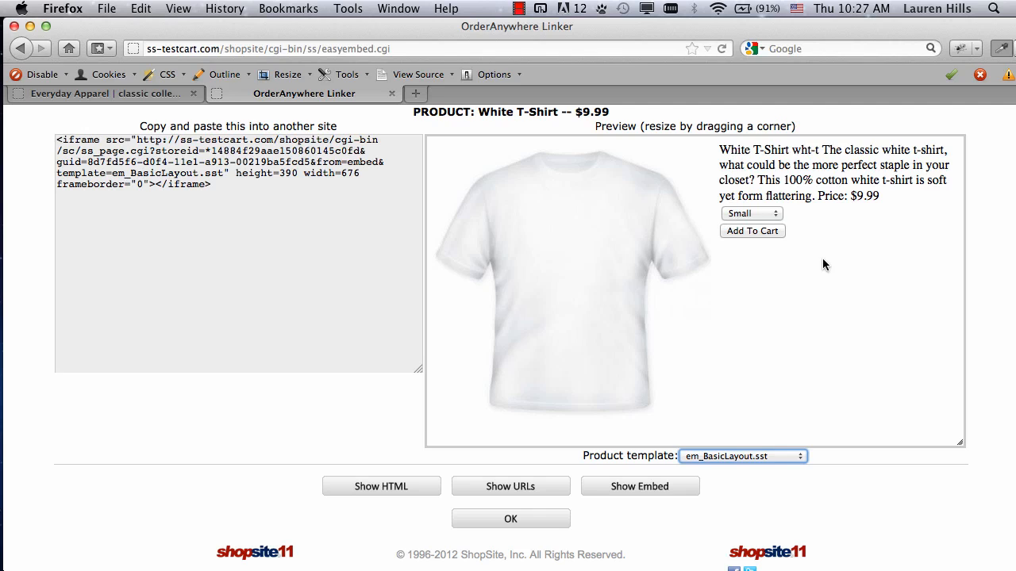
pyautogui.moveTo(721, 302)
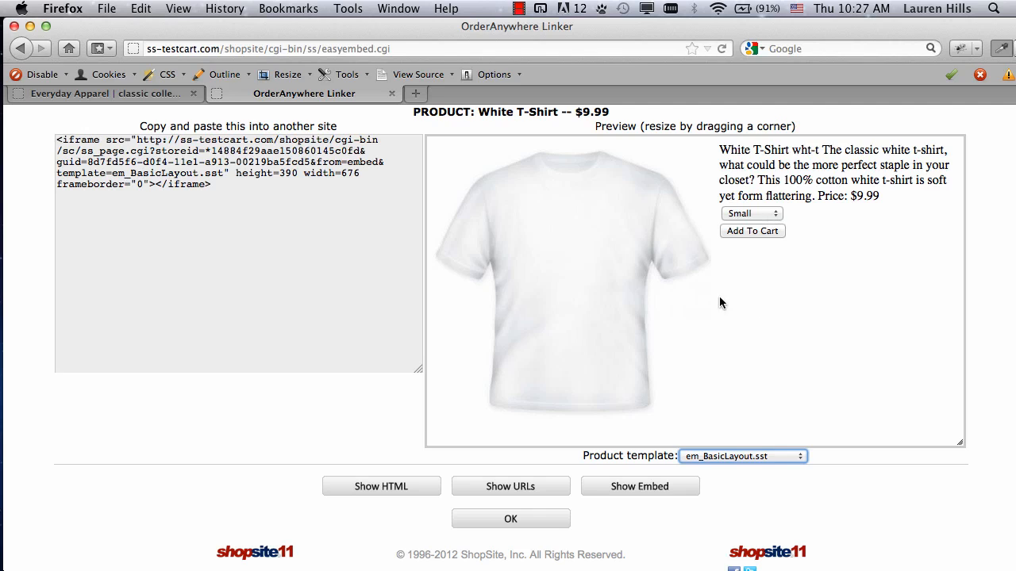
pyautogui.moveTo(958, 444)
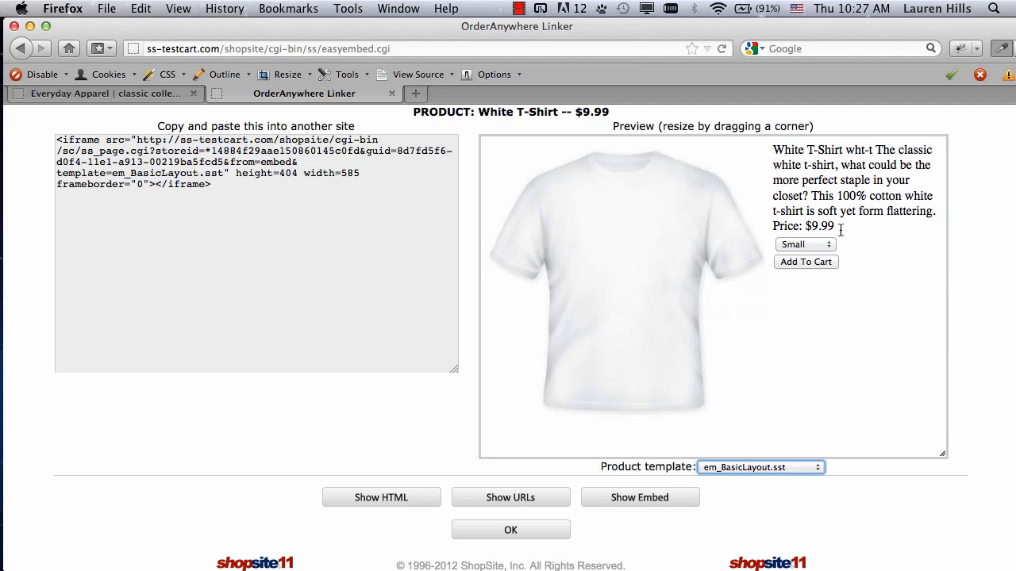
pyautogui.moveTo(829, 360)
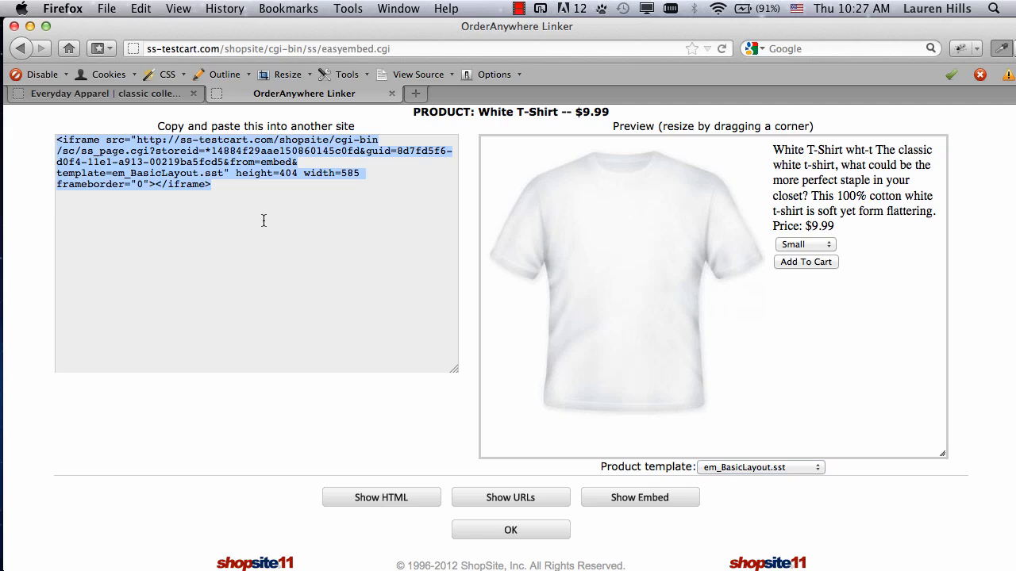
pyautogui.moveTo(315, 290)
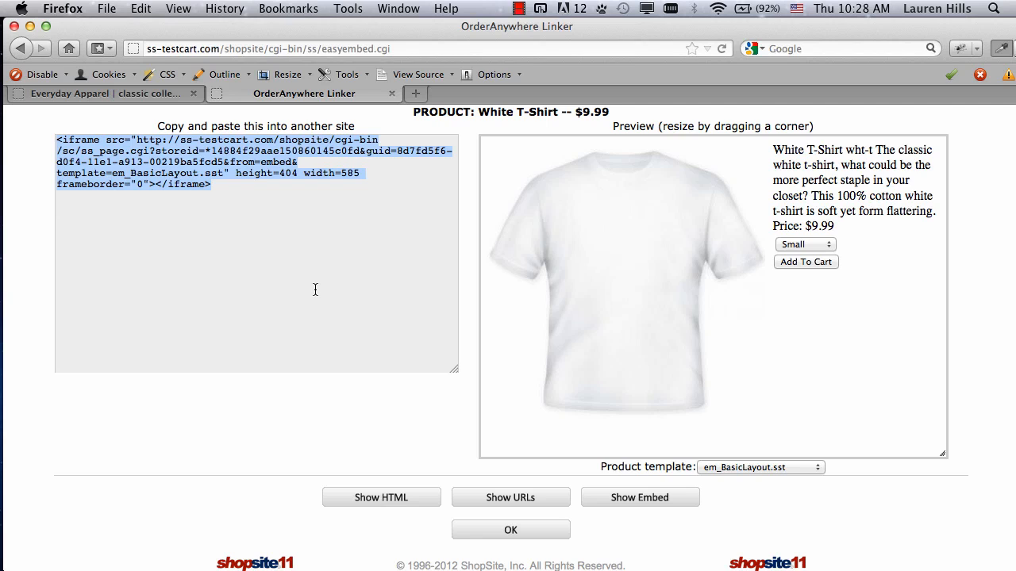
# - Edit 'Do You Have A Plain White T?' in HTML view and paste the iframe code below its text
pyautogui.click(104, 93)
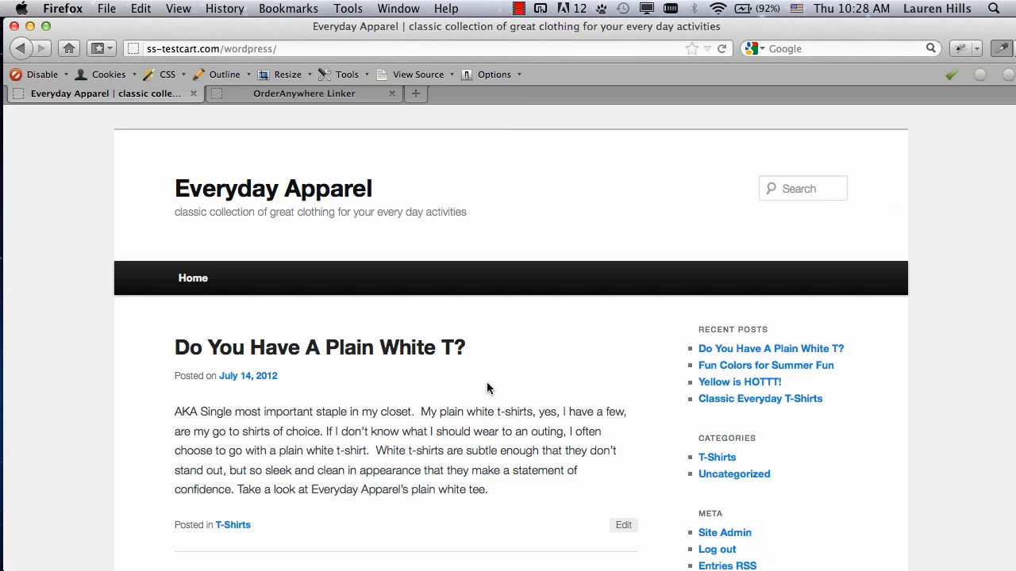
pyautogui.scroll(-3)
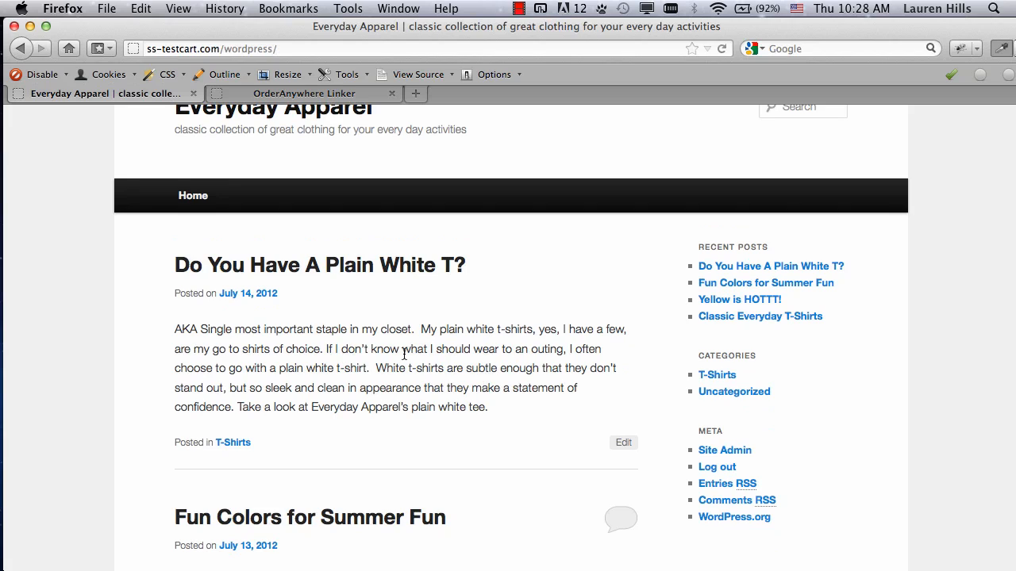
pyautogui.click(622, 443)
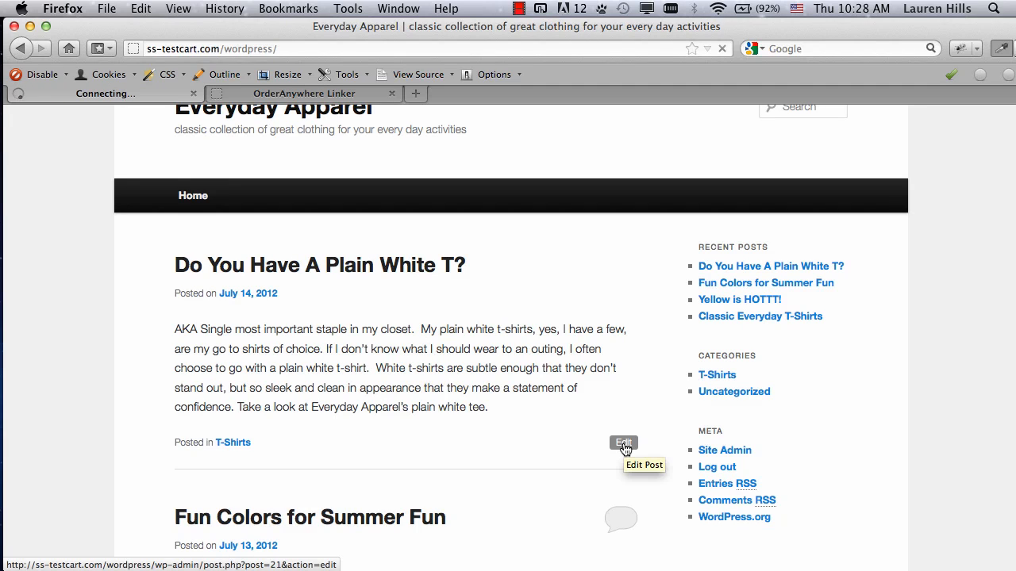
pyautogui.click(622, 443)
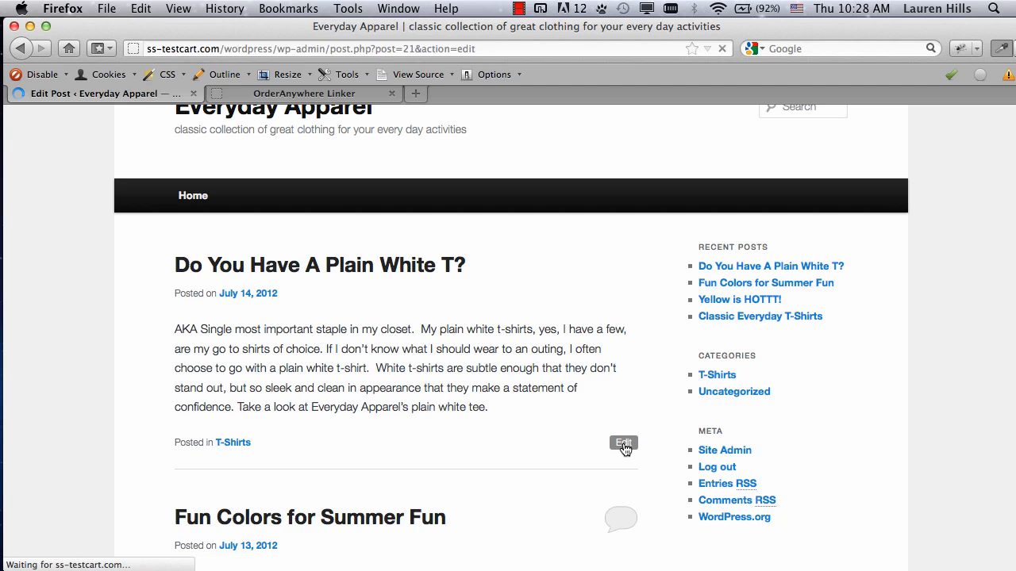
pyautogui.click(623, 443)
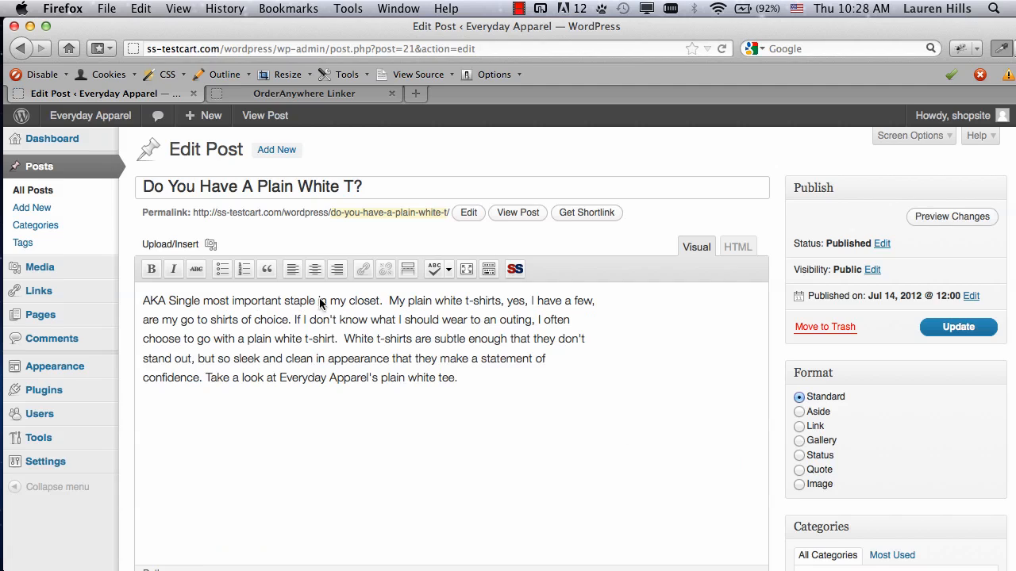
pyautogui.click(738, 246)
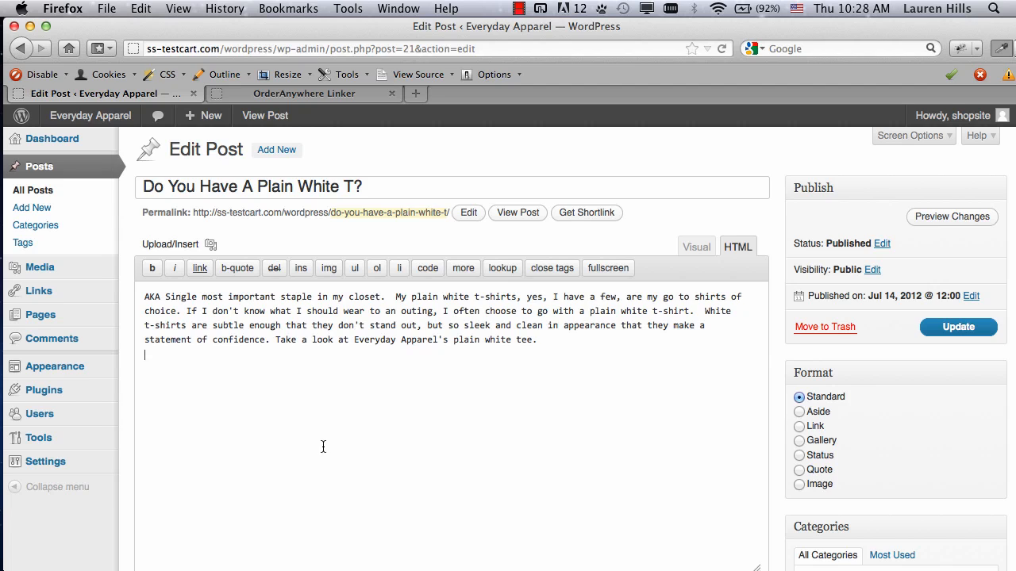
pyautogui.rightClick(323, 446)
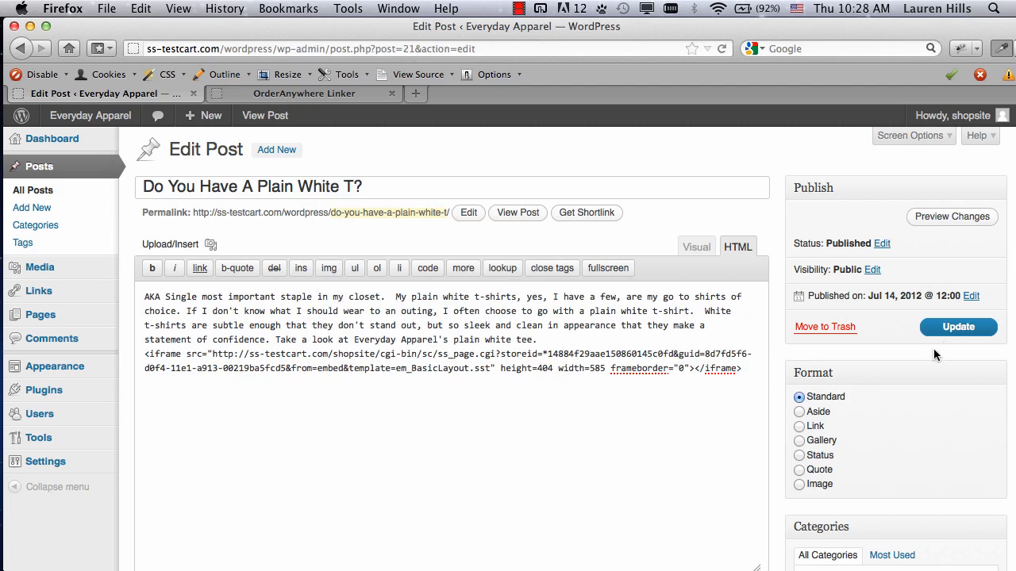
# - Update the post containing the White T-Shirt embed
pyautogui.click(958, 327)
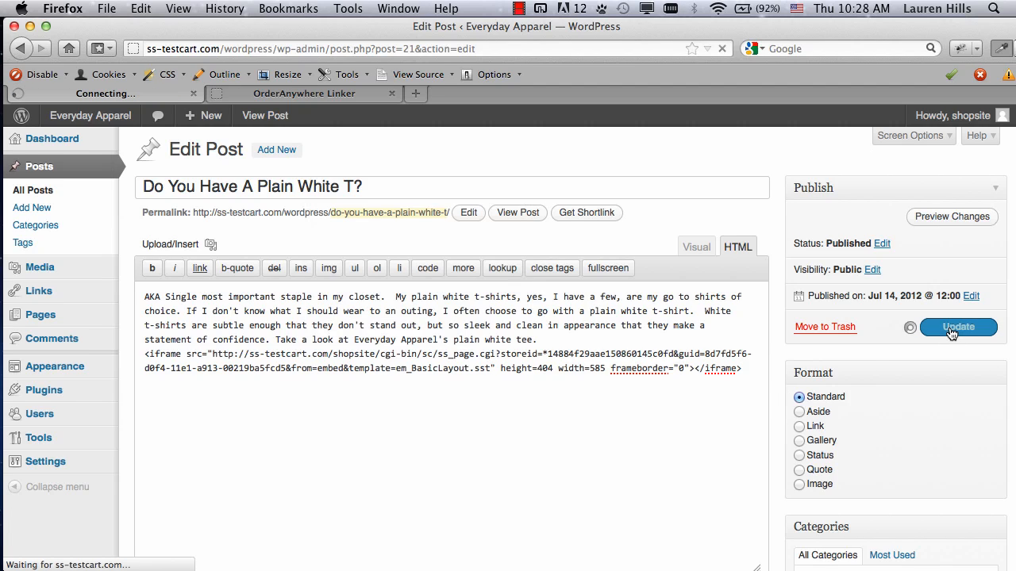
pyautogui.click(958, 327)
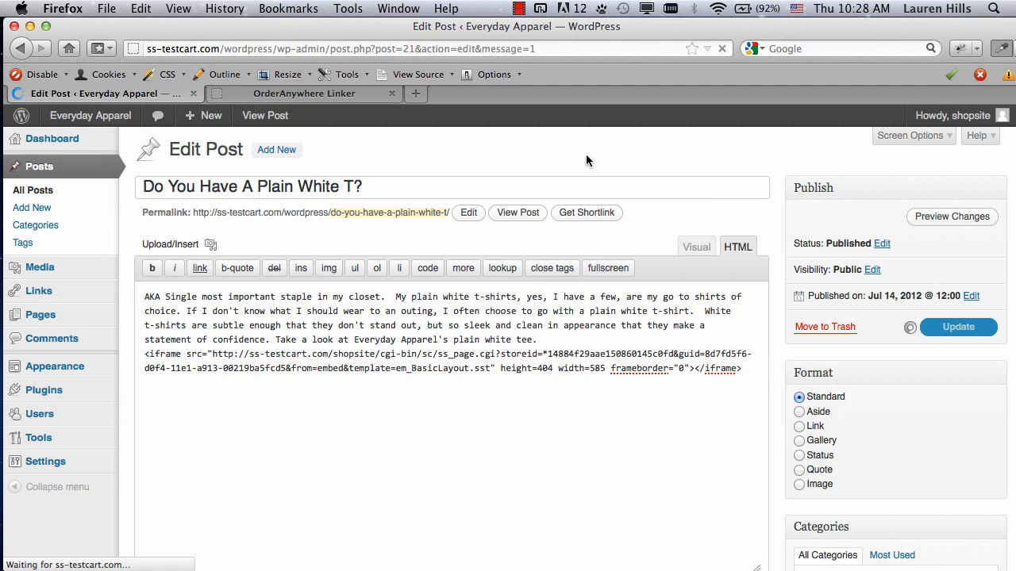
pyautogui.click(958, 327)
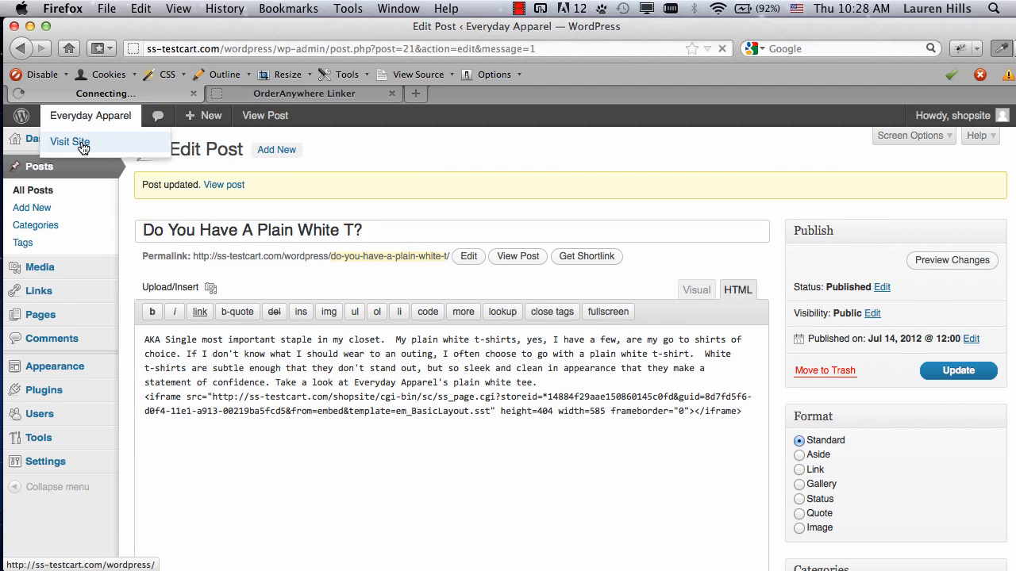
# - Visit the live blog and check the White T-Shirt's price, size menu and Add To Cart
pyautogui.click(70, 141)
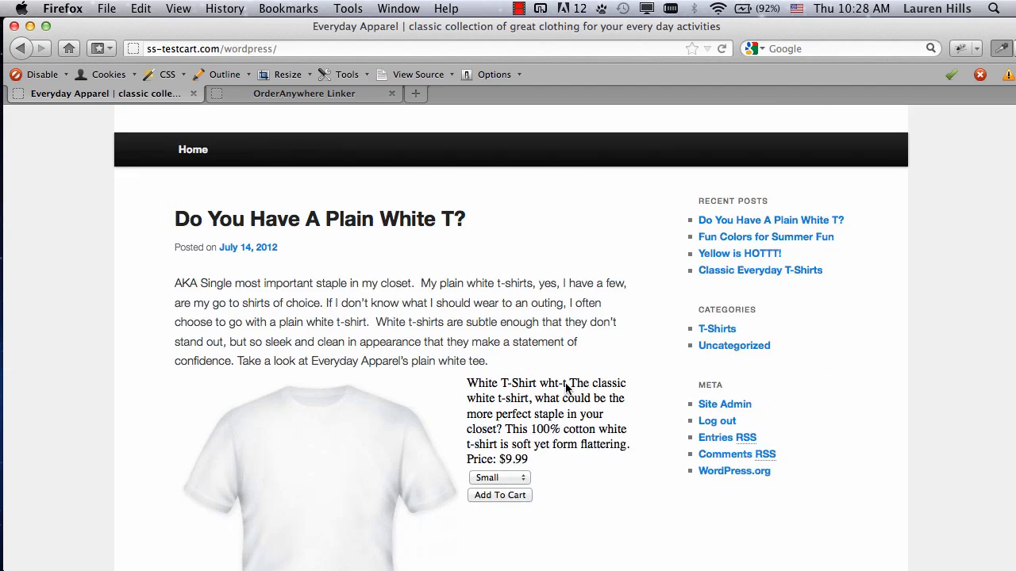
pyautogui.scroll(-3)
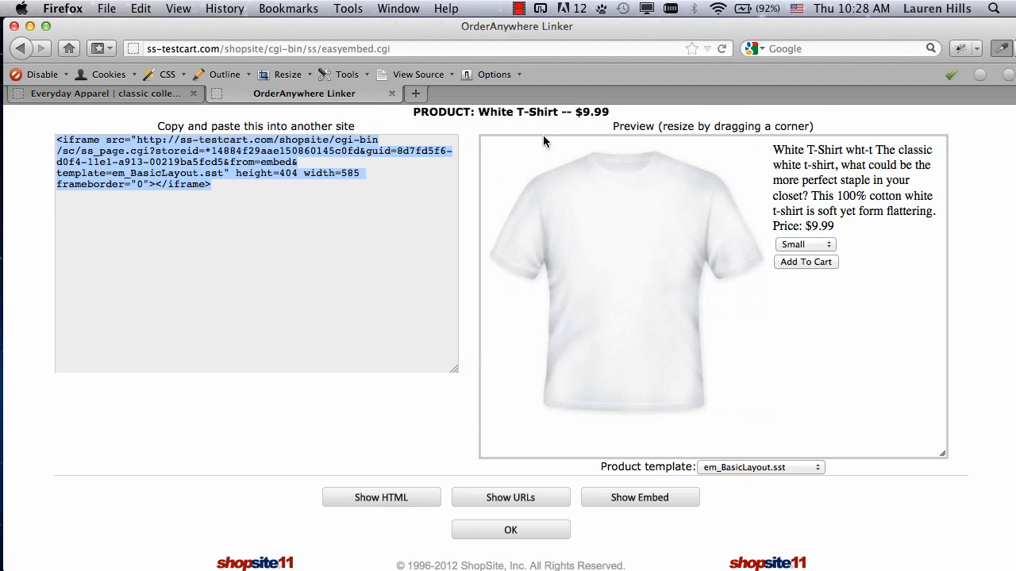
pyautogui.click(103, 94)
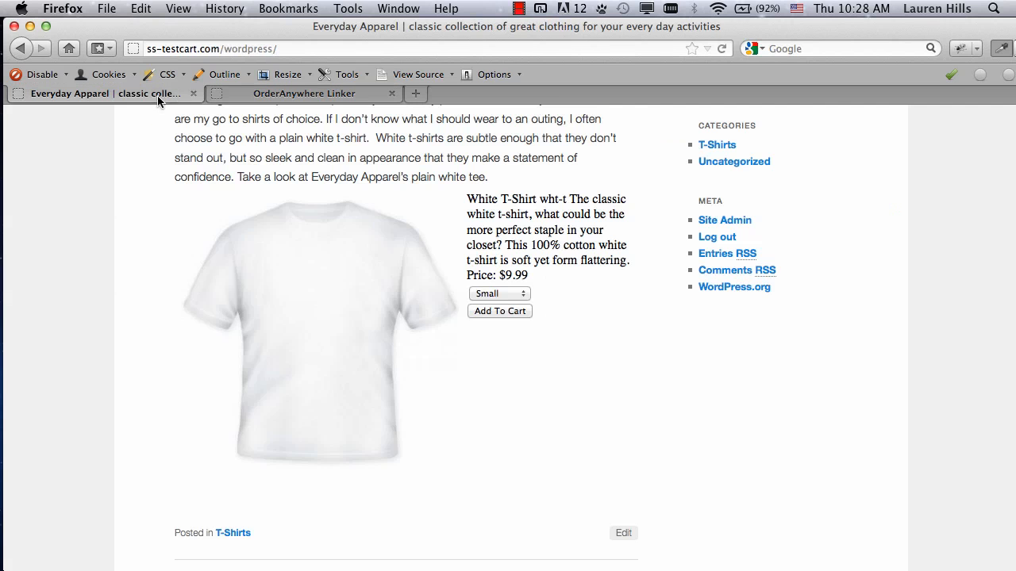
pyautogui.moveTo(579, 344)
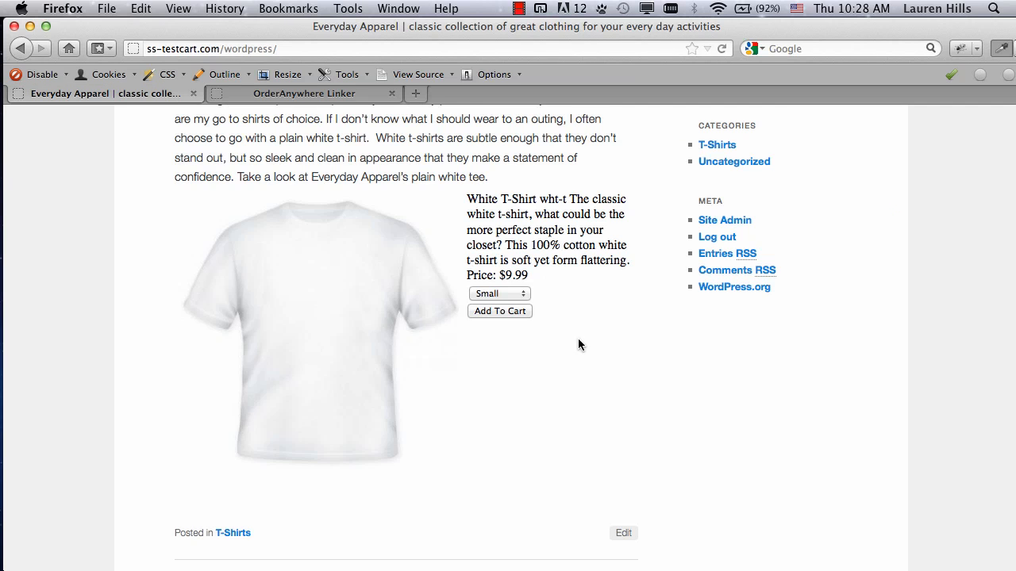
pyautogui.scroll(-3)
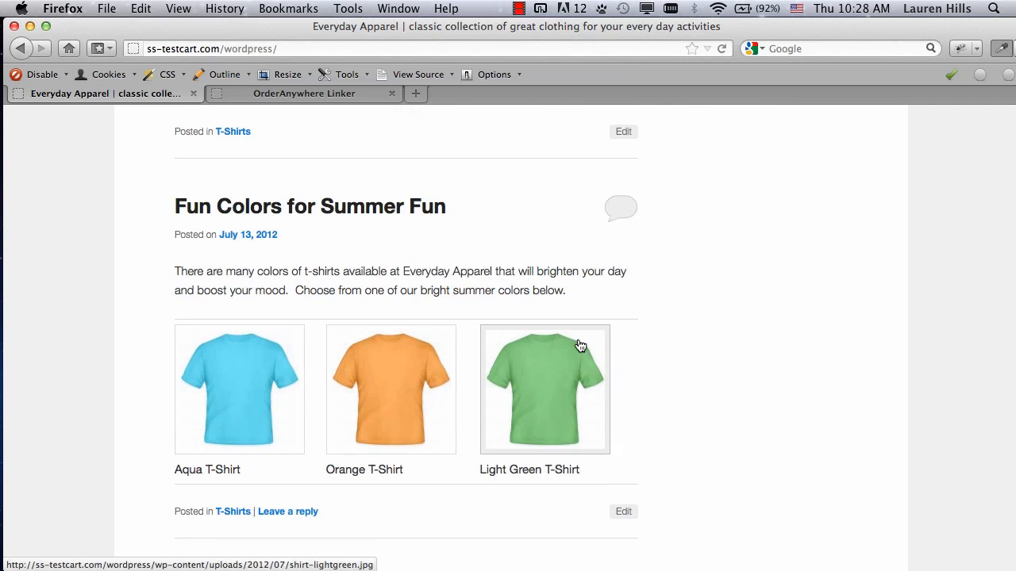
pyautogui.scroll(-3)
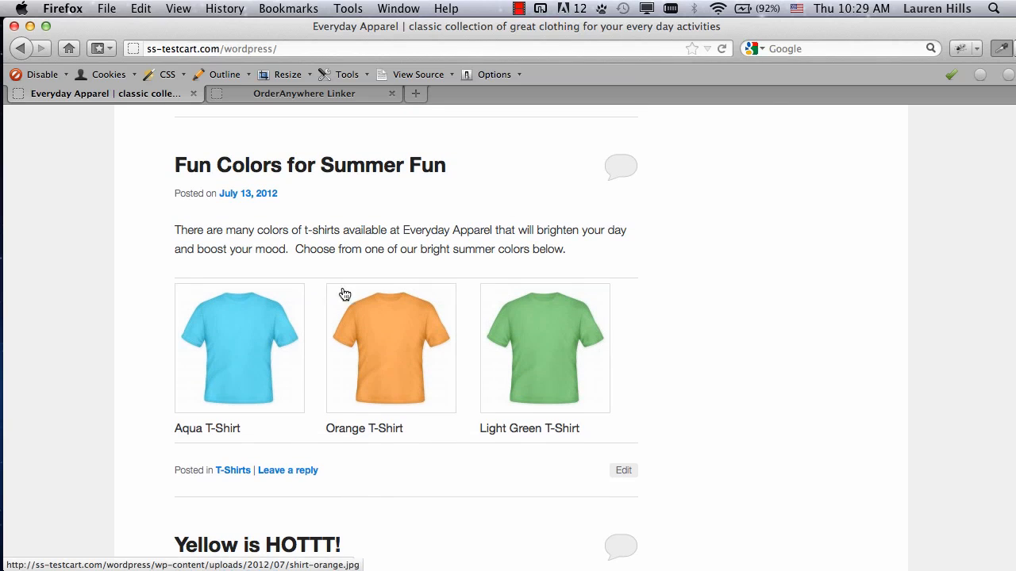
pyautogui.moveTo(545, 365)
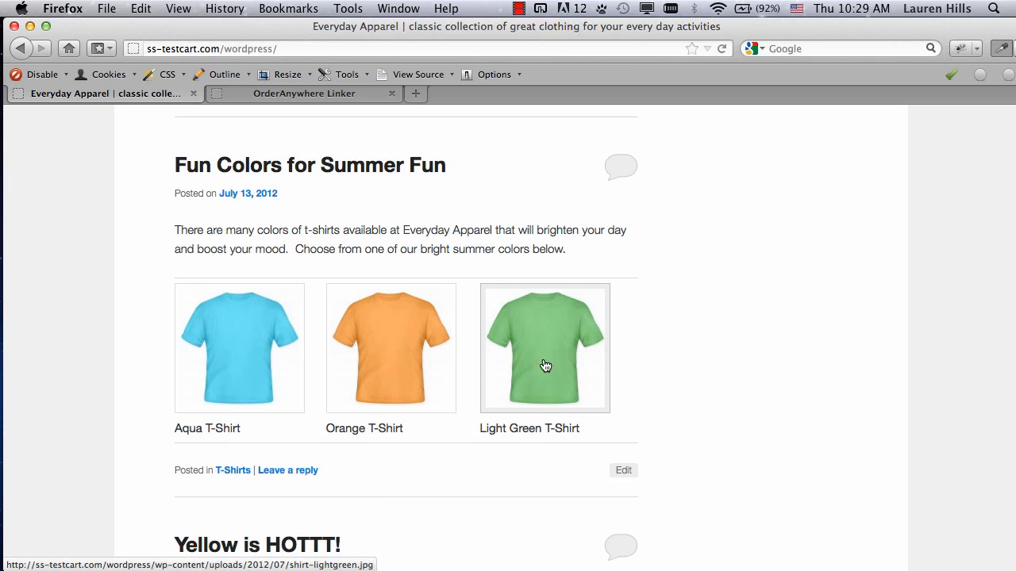
pyautogui.moveTo(288, 442)
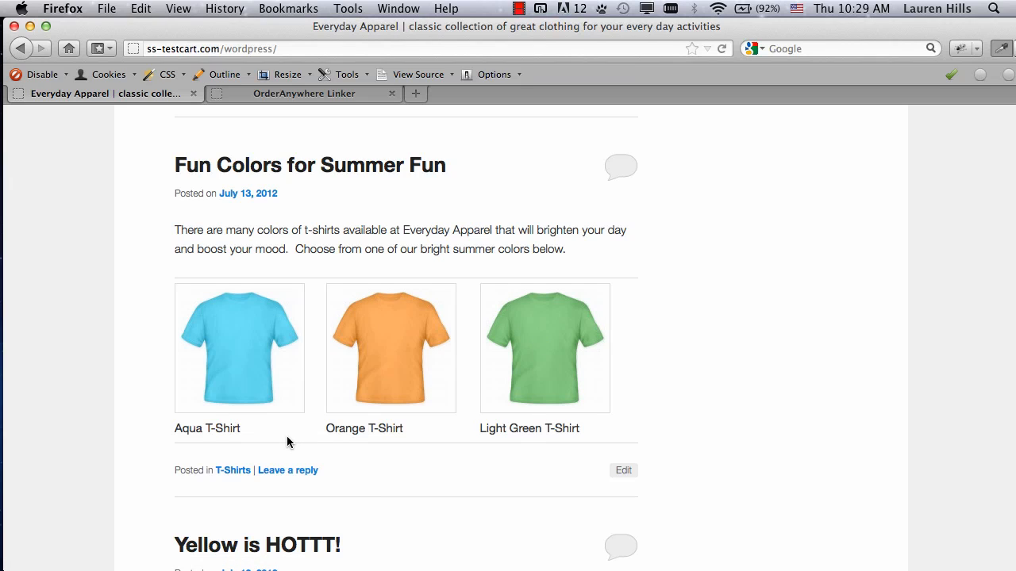
pyautogui.moveTo(316, 183)
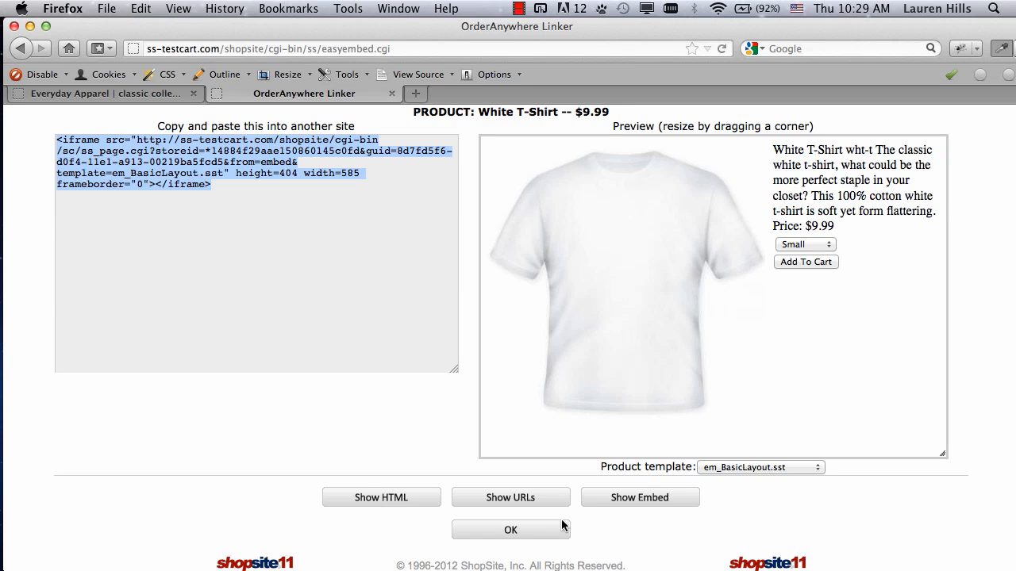
# - Select Aqua T-Shirt in the OrderAnywhere Linker and generate its ordering code
pyautogui.click(510, 530)
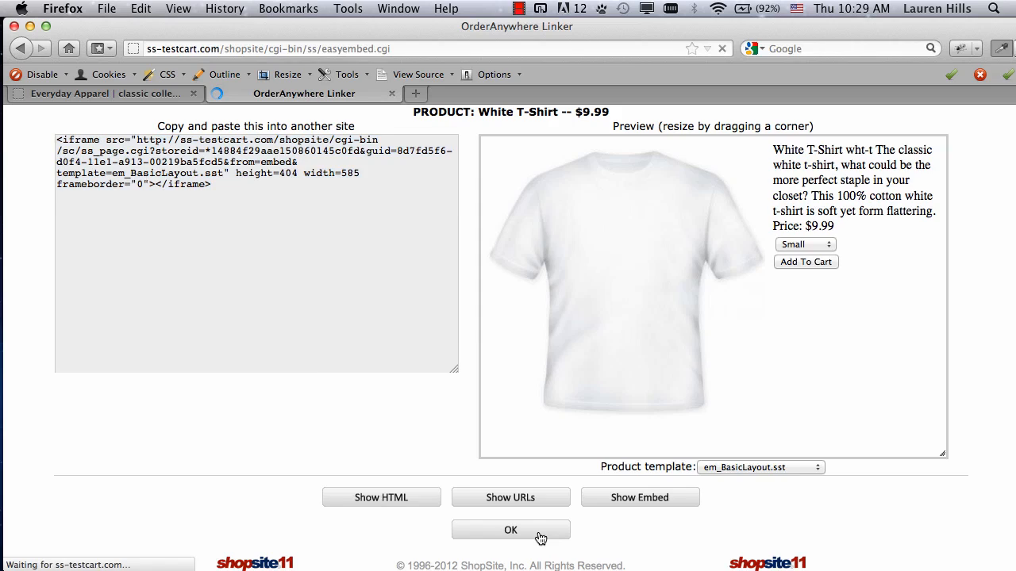
pyautogui.click(510, 531)
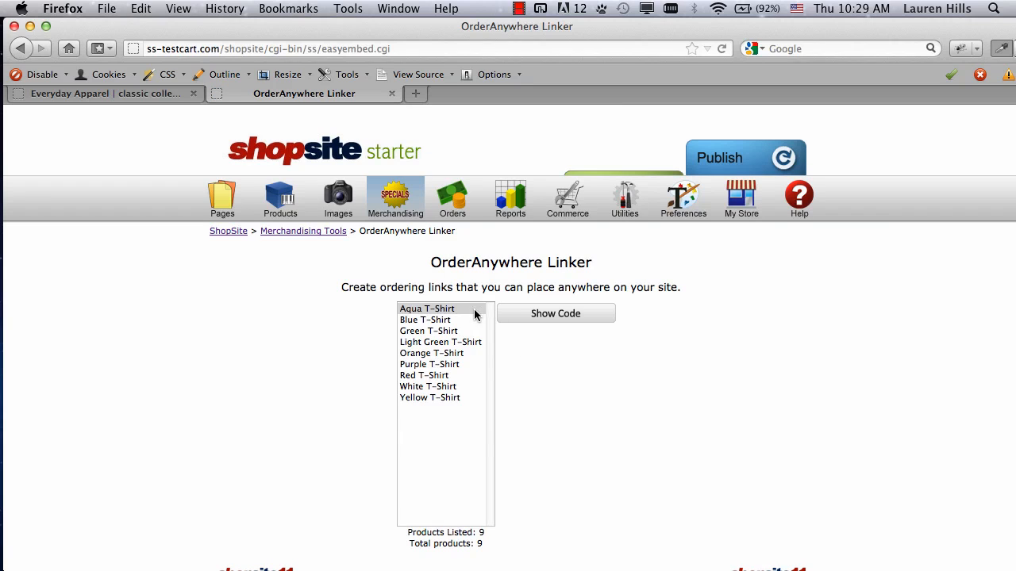
pyautogui.click(555, 313)
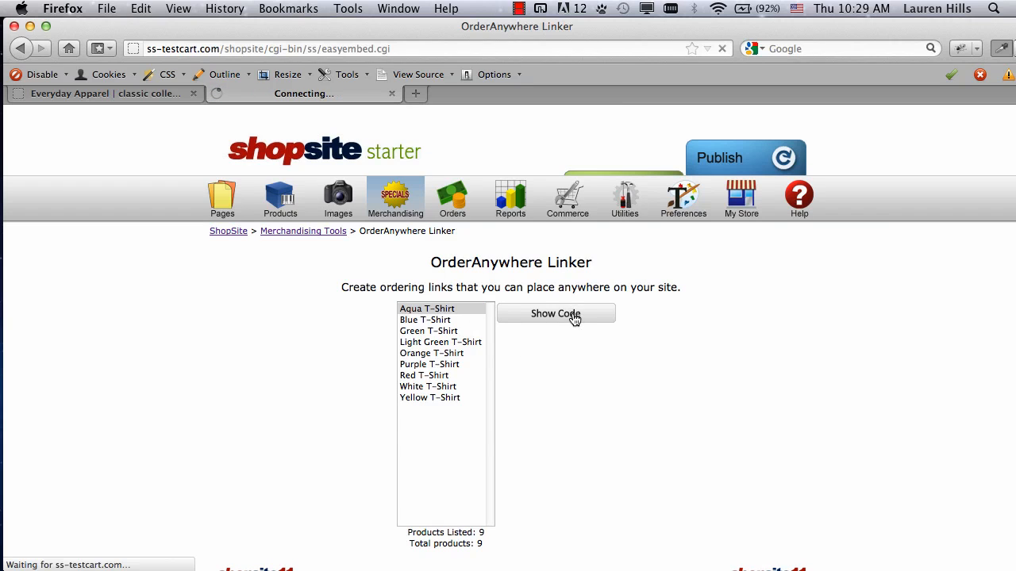
pyautogui.click(555, 314)
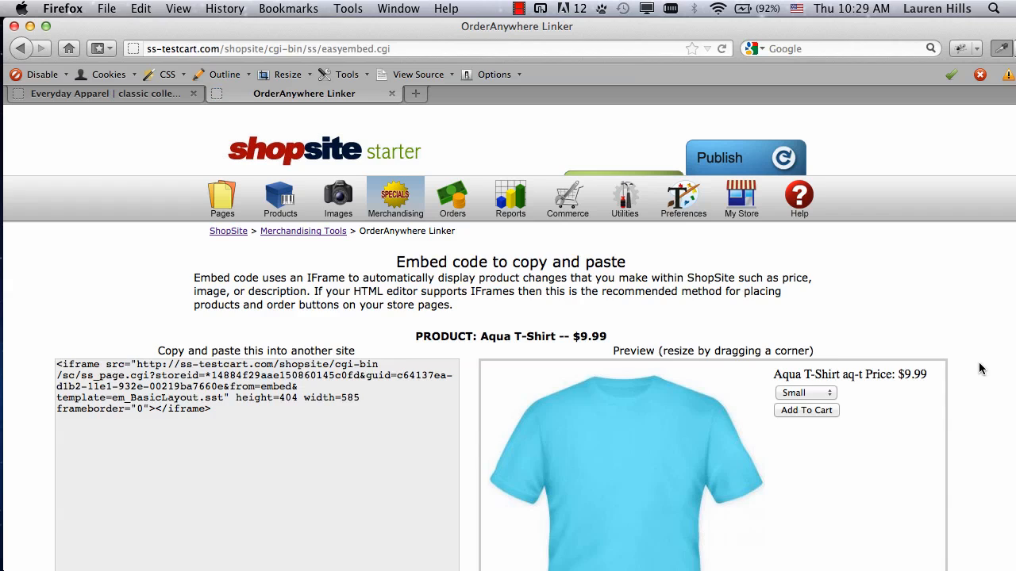
pyautogui.scroll(-3)
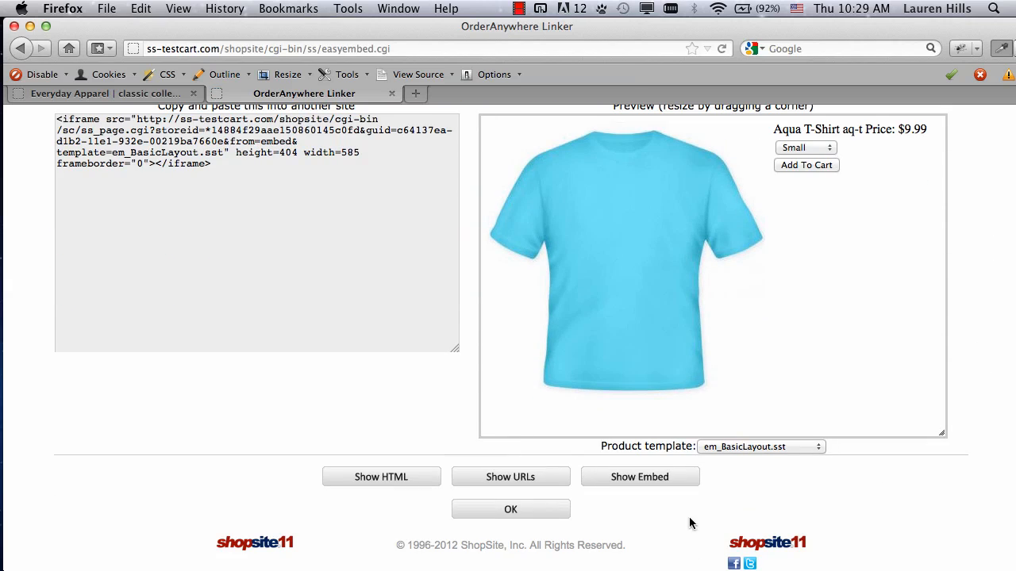
# - Switch to the plain HTML code and check the preview's size choices
pyautogui.click(381, 476)
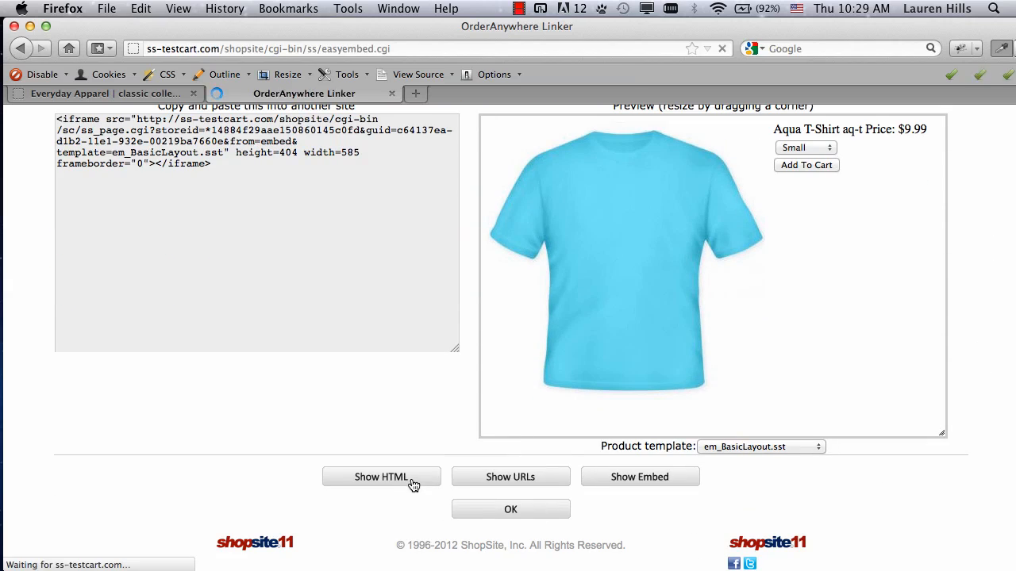
pyautogui.click(381, 477)
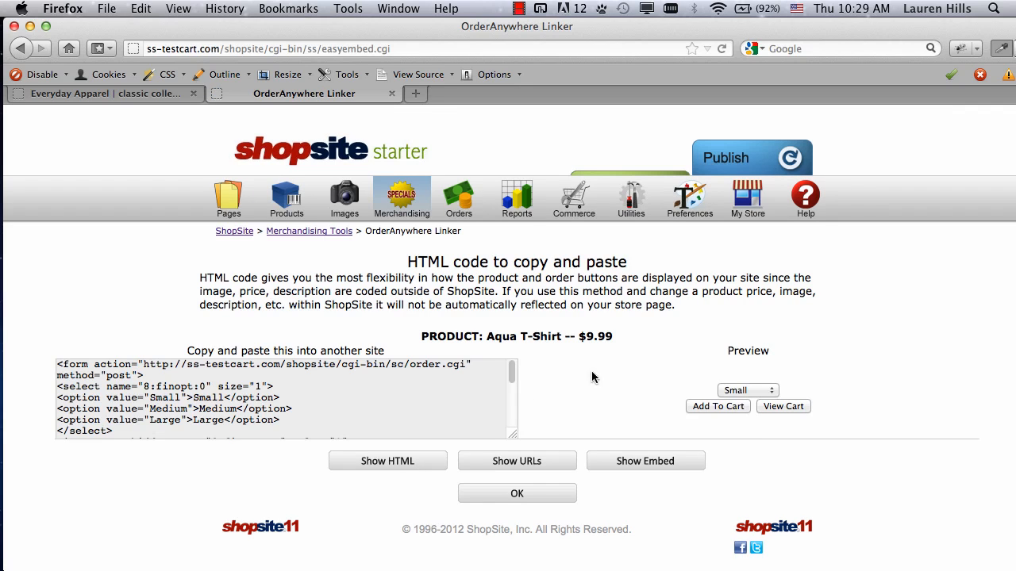
pyautogui.click(746, 389)
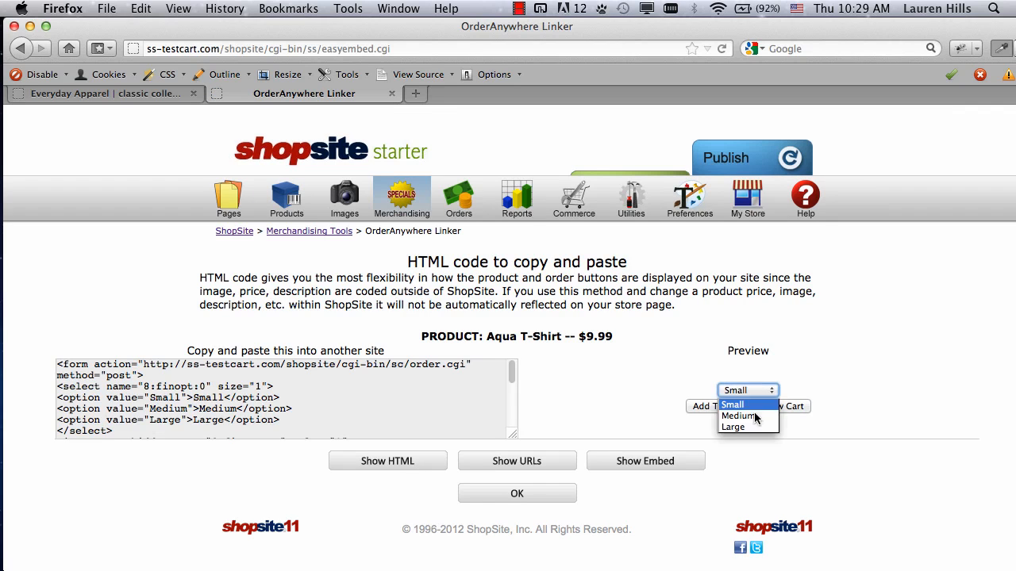
pyautogui.click(746, 389)
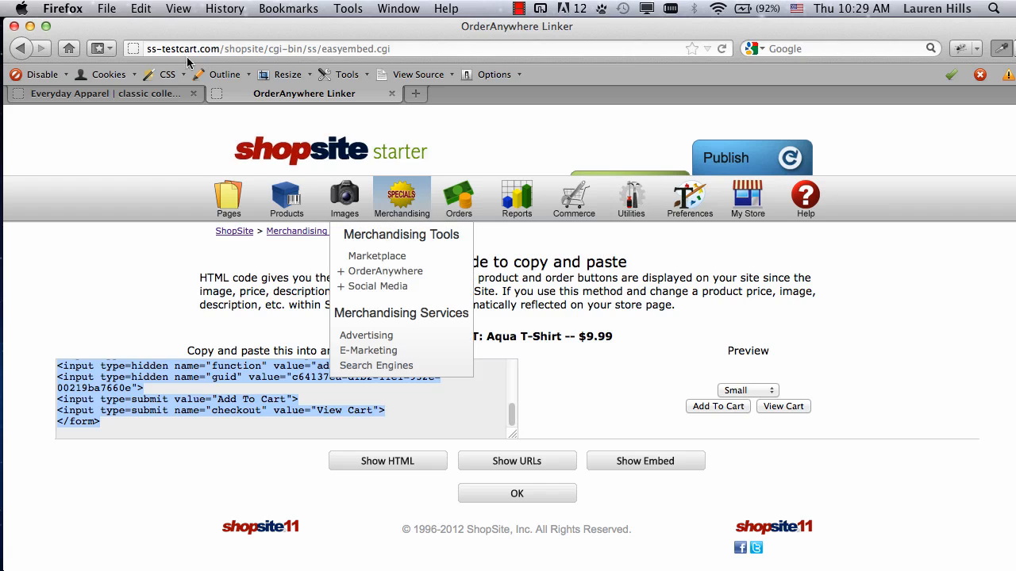
# - Edit 'Fun Colors for Summer Fun' in HTML view, right-clicking after the Aqua T-Shirt caption
pyautogui.click(104, 93)
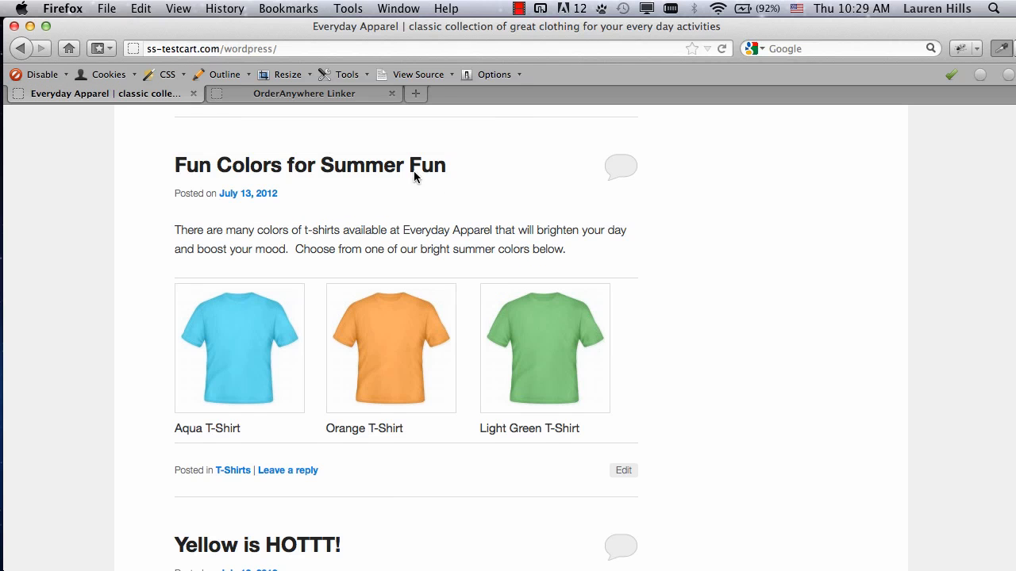
pyautogui.click(623, 470)
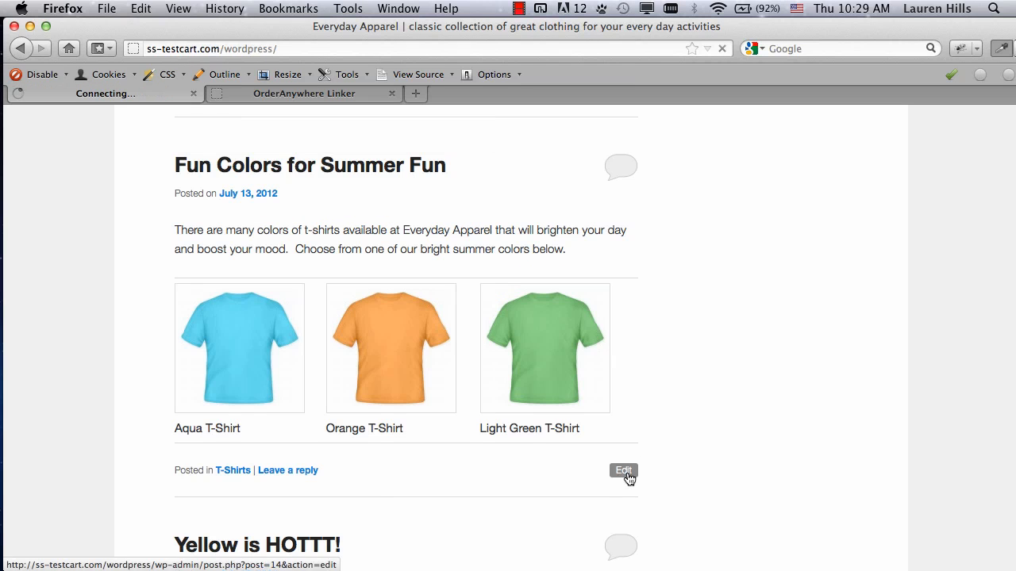
pyautogui.click(623, 470)
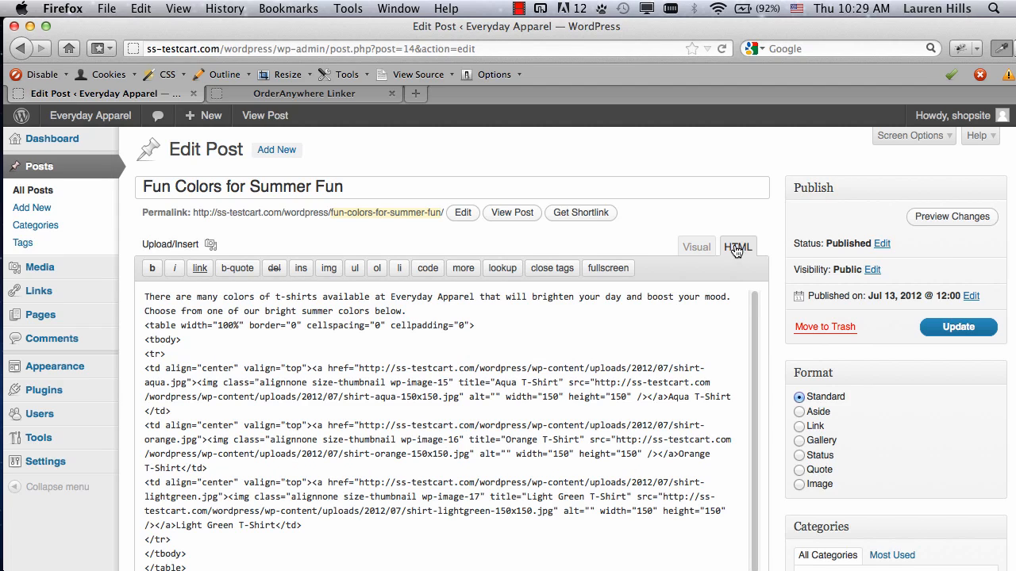
pyautogui.click(696, 247)
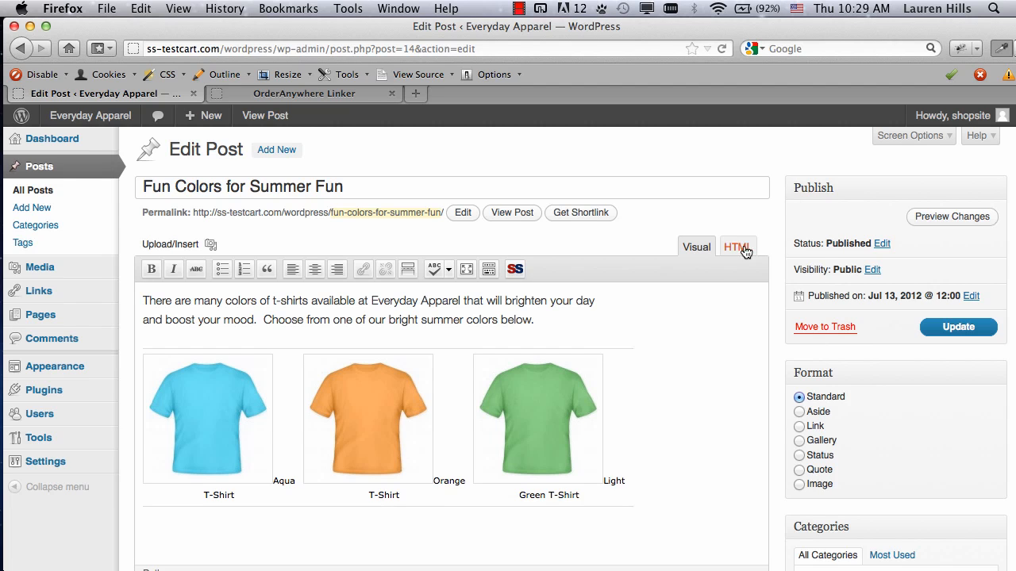
pyautogui.click(737, 246)
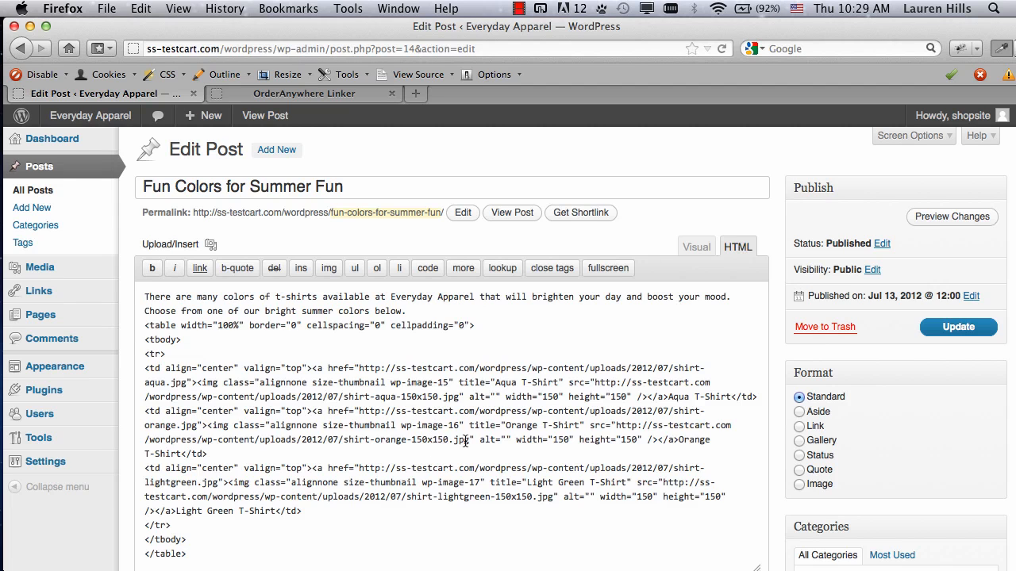
pyautogui.moveTo(691, 397)
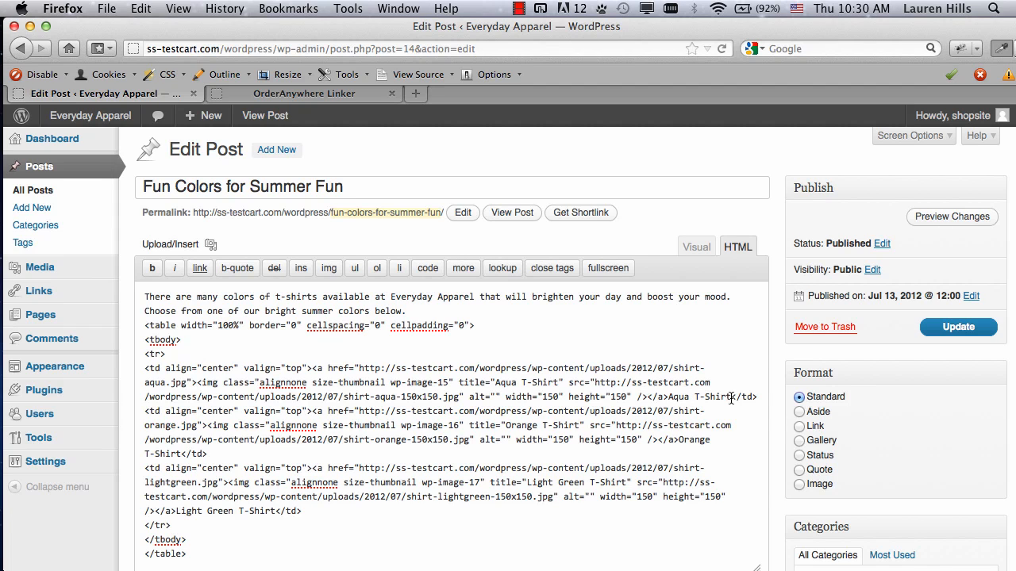
pyautogui.rightClick(730, 397)
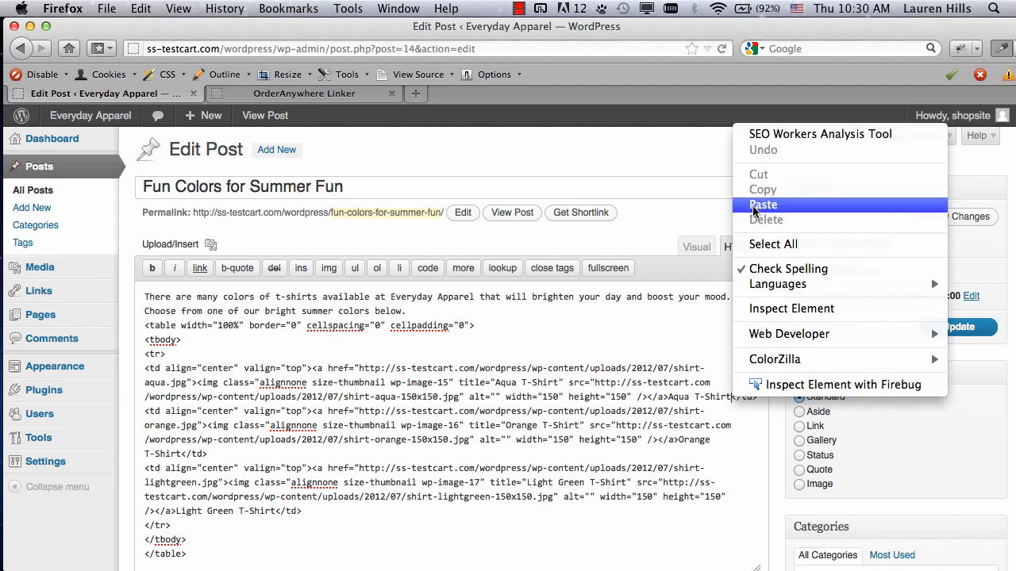
# - Paste the Aqua T-Shirt order code, remove the View Cart line, and update the post
pyautogui.click(762, 204)
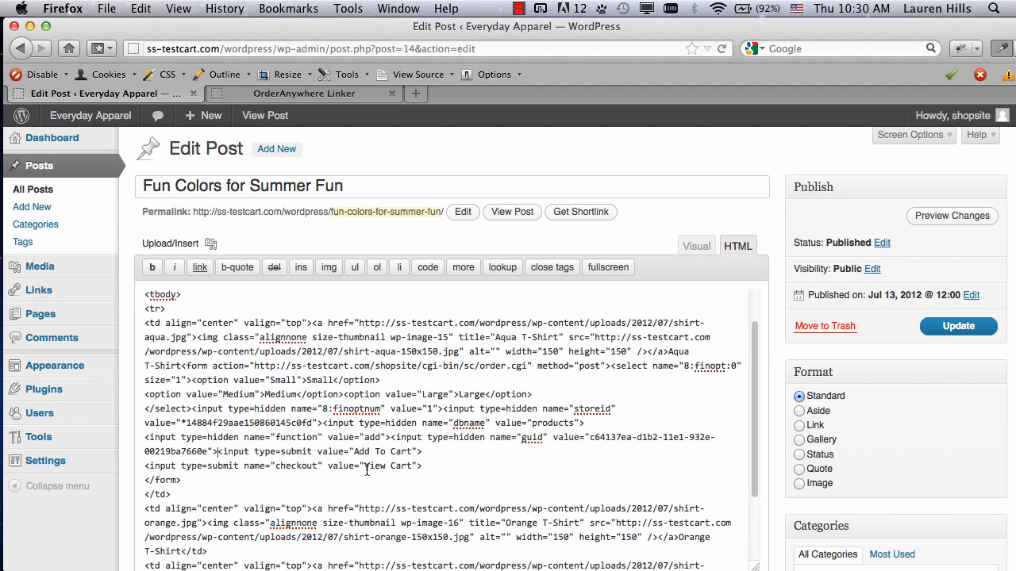
pyautogui.tripleClick(277, 466)
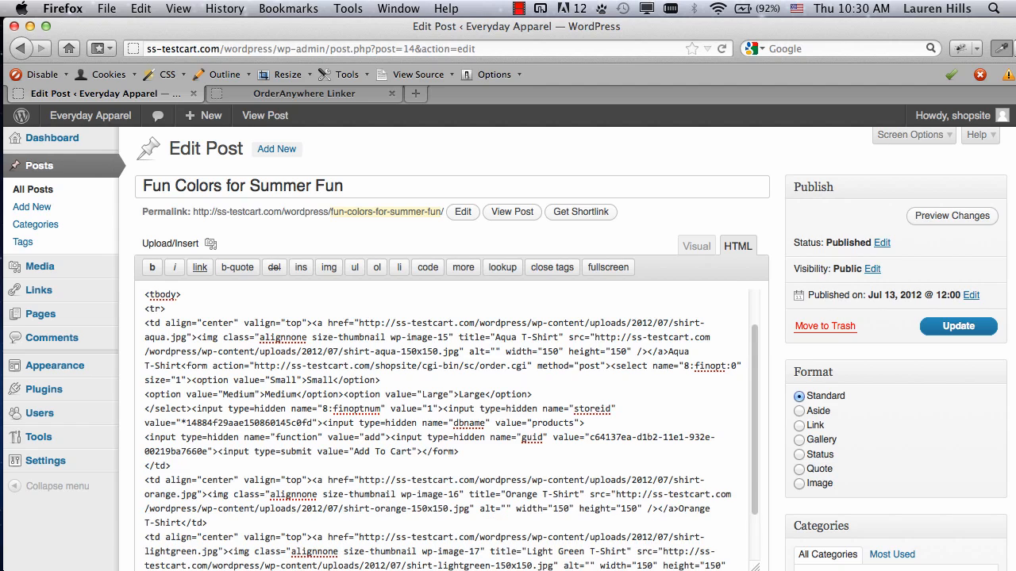
pyautogui.click(958, 326)
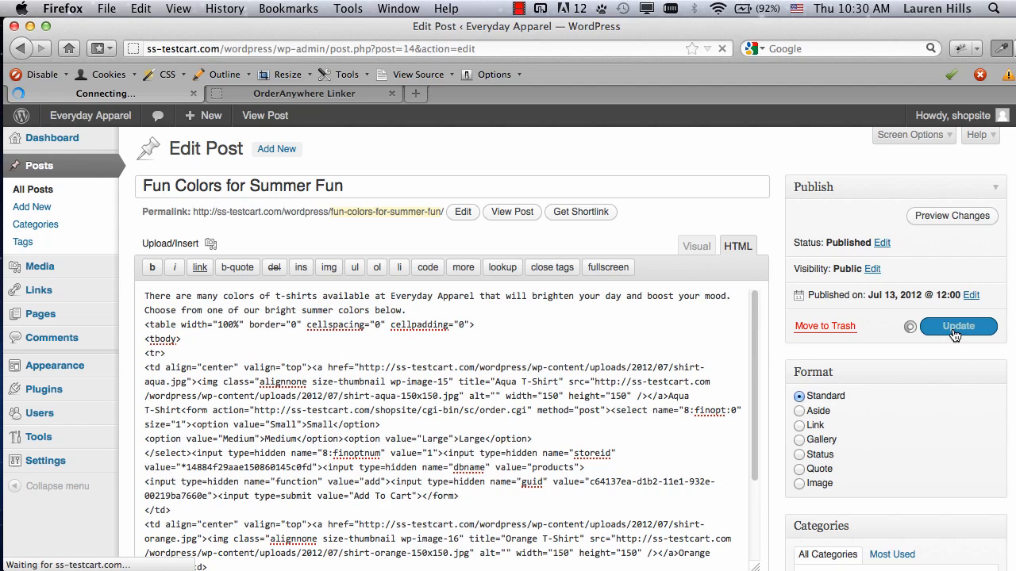
# - Visit the live blog and scroll to the Fun Colors post's Aqua T-Shirt form
pyautogui.click(958, 327)
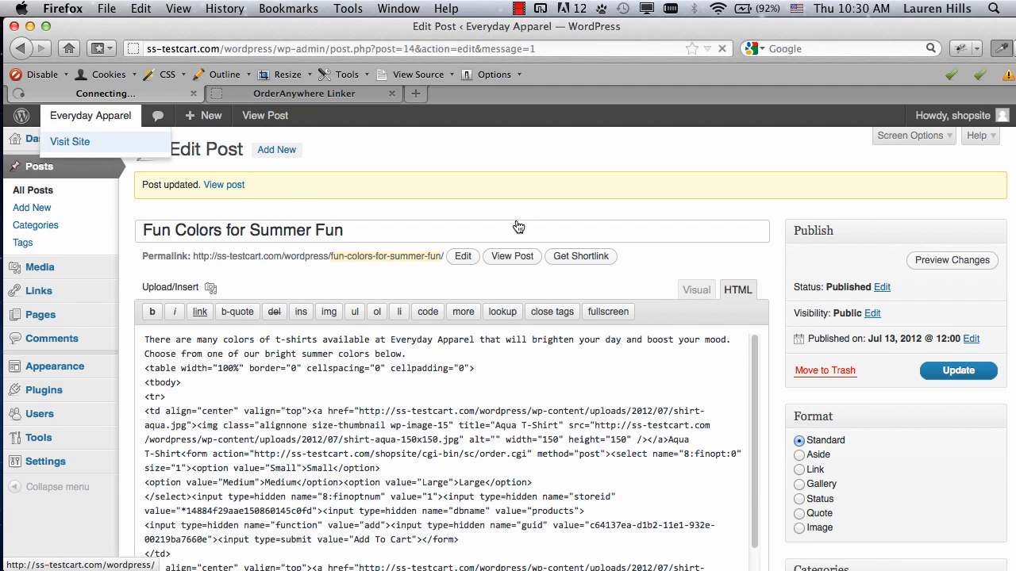
pyautogui.click(70, 141)
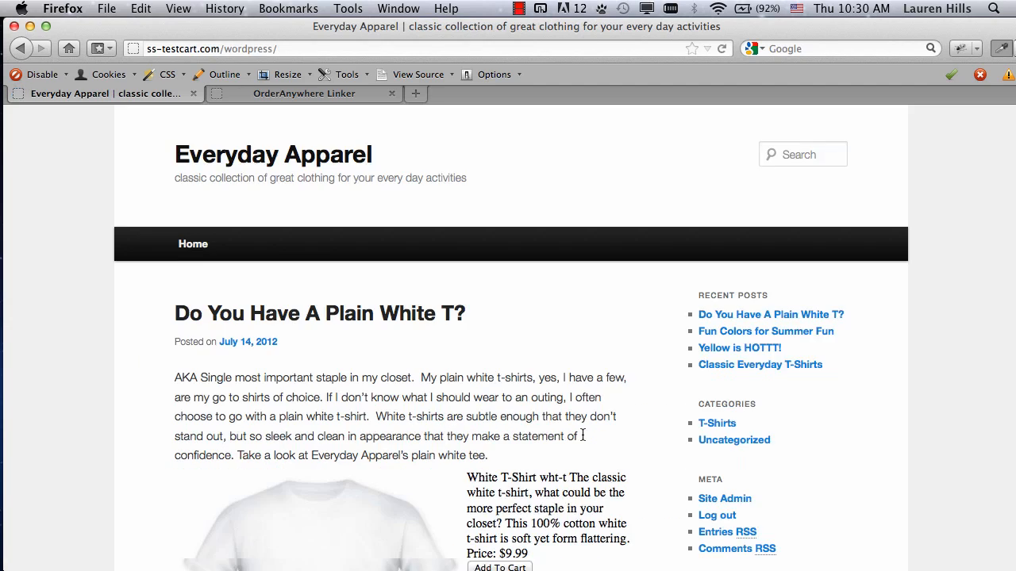
pyautogui.scroll(-3)
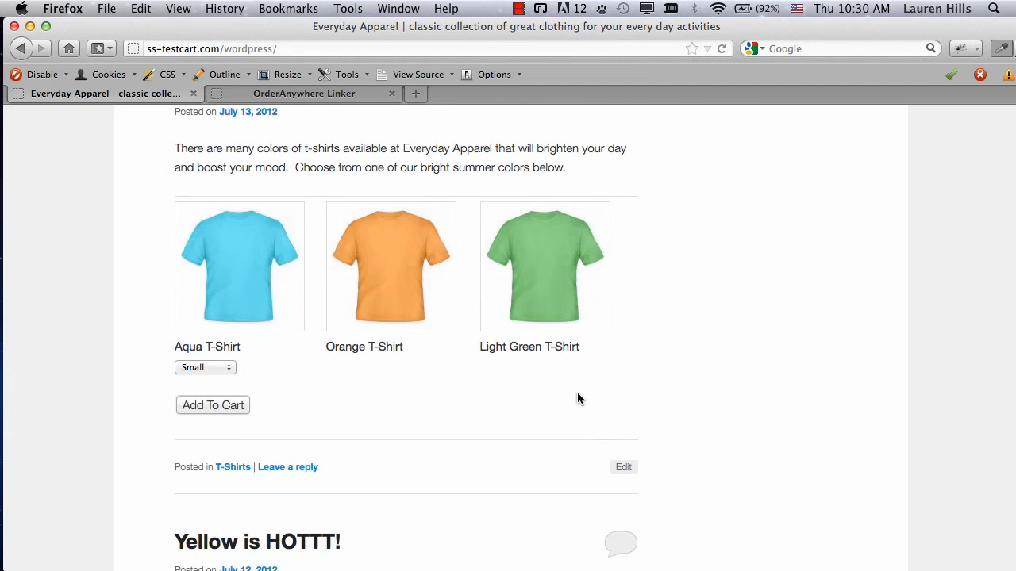
pyautogui.moveTo(245, 372)
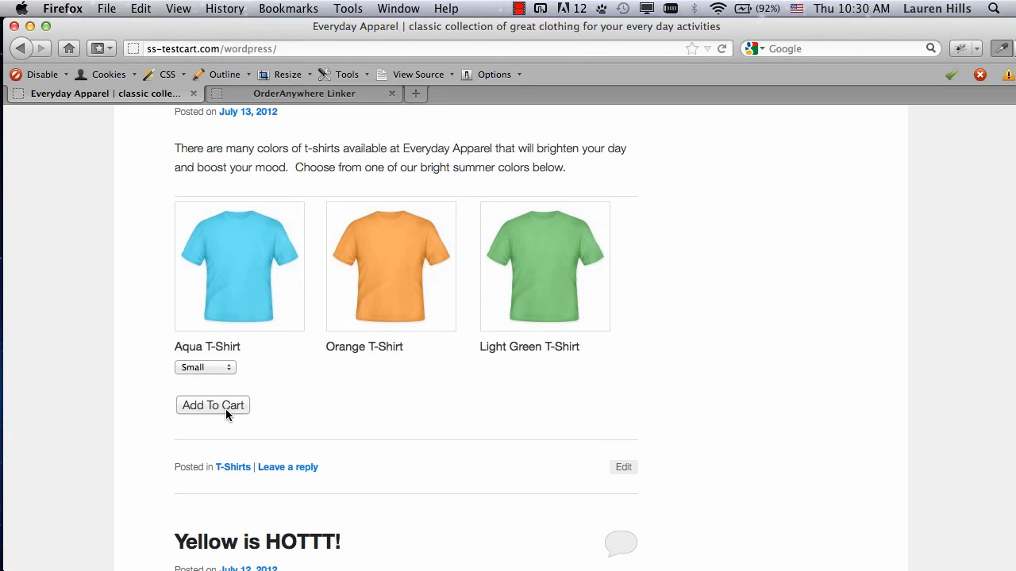
# - Add a Medium Aqua T-Shirt to the cart, then continue shopping
pyautogui.click(205, 366)
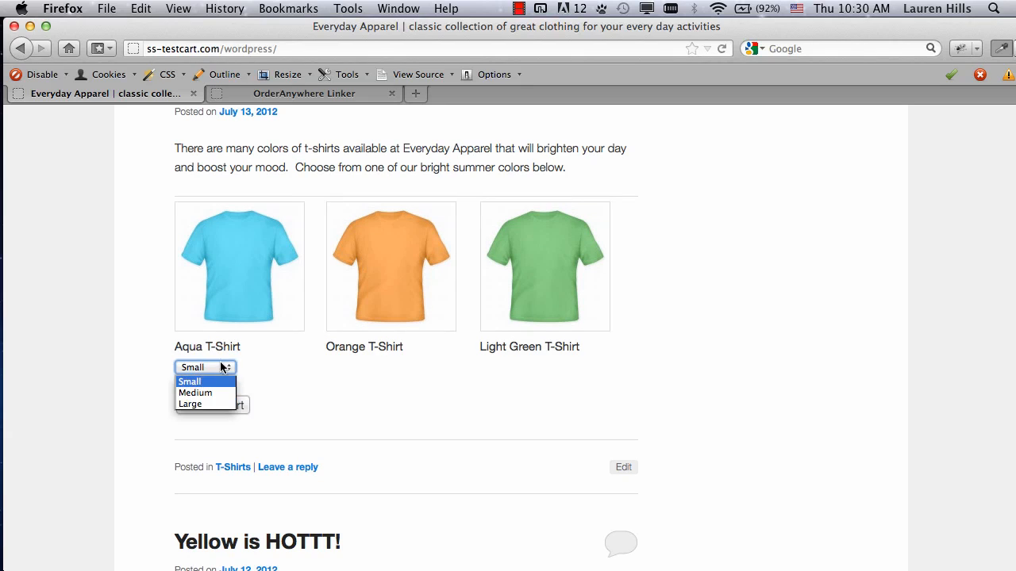
pyautogui.click(194, 393)
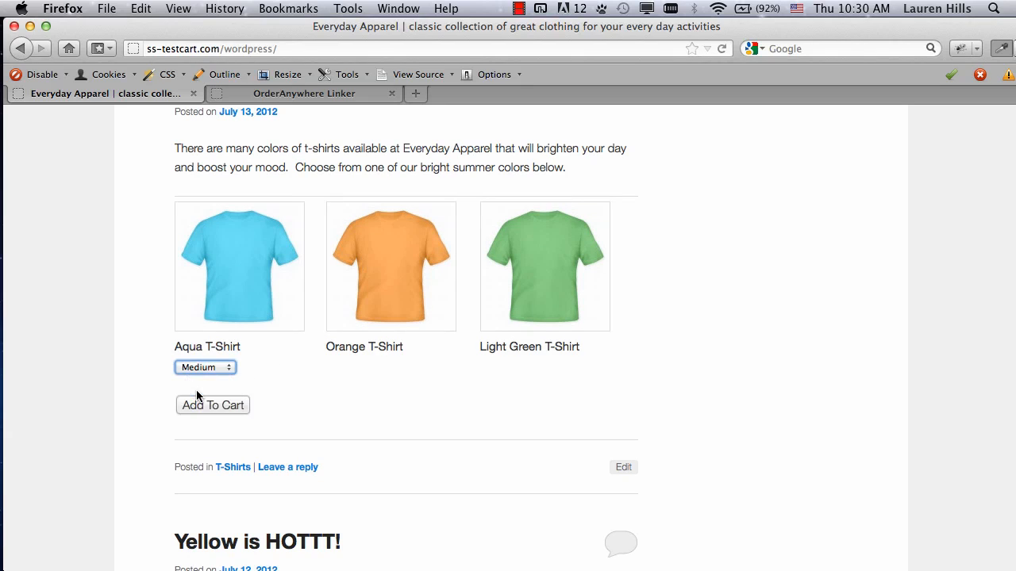
pyautogui.click(212, 404)
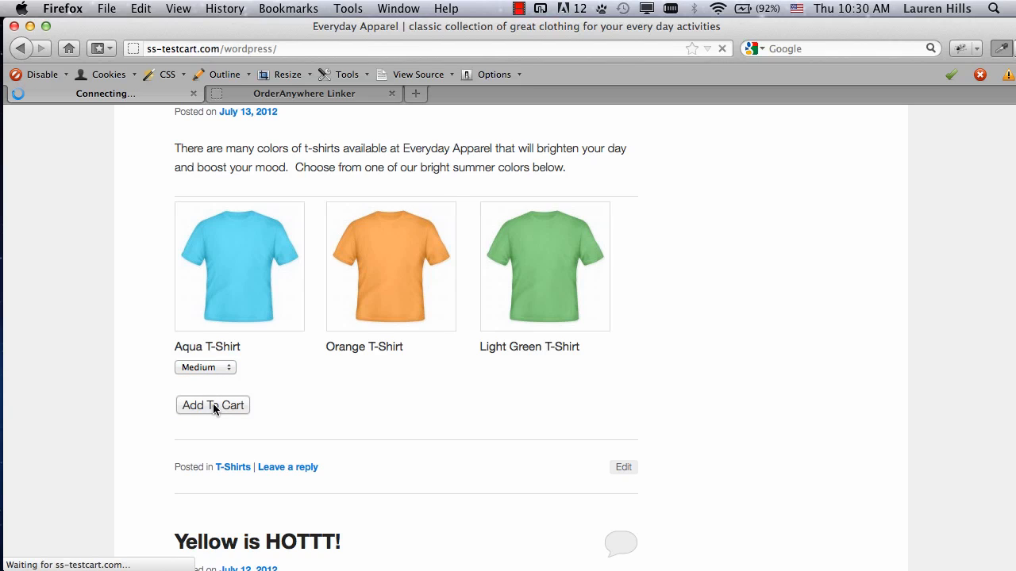
pyautogui.click(212, 404)
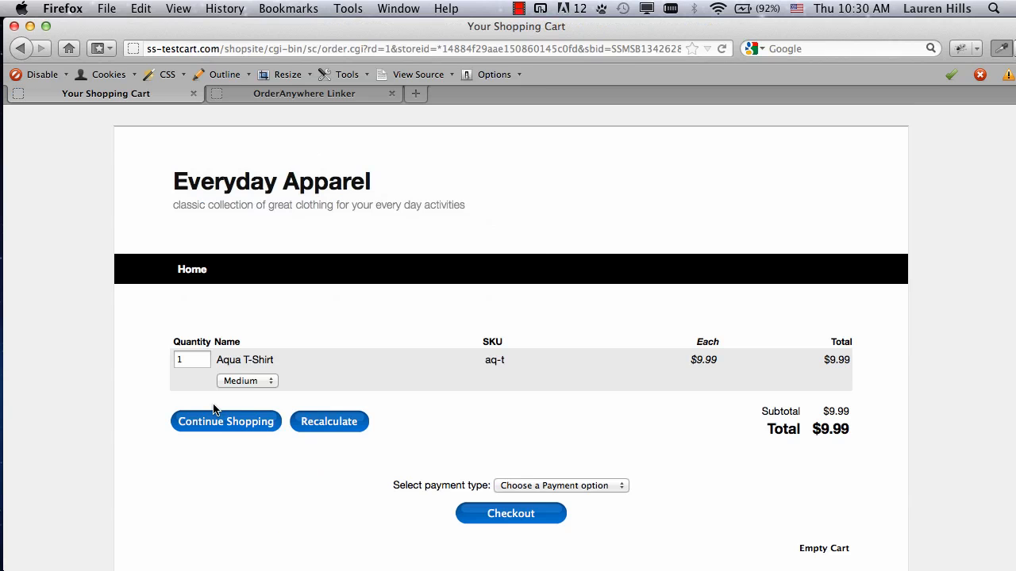
pyautogui.moveTo(462, 502)
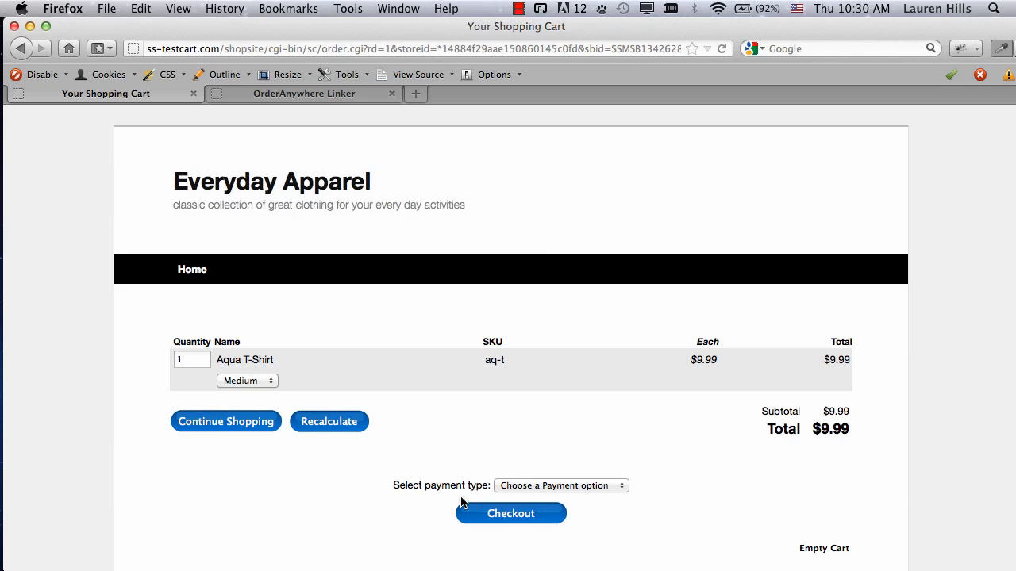
pyautogui.click(226, 422)
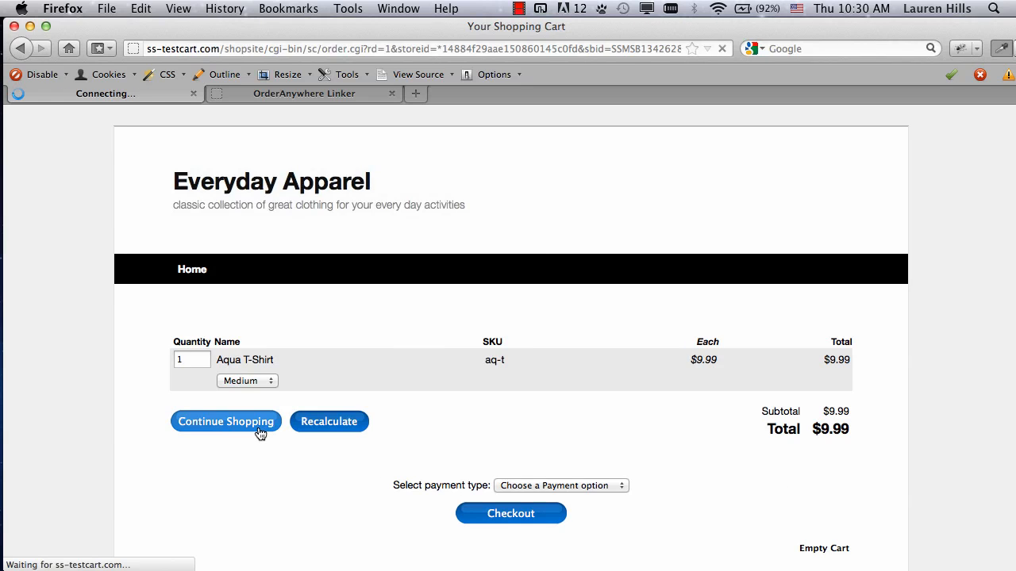
# - Scroll the Everyday Apparel blog to read the Yellow is HOTTT! post, then return to the linker
pyautogui.click(225, 421)
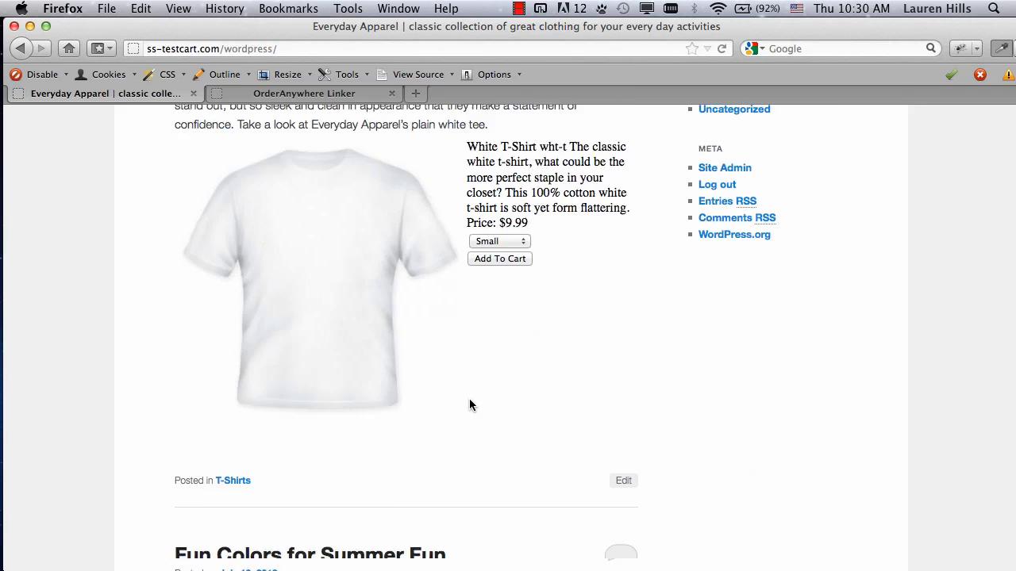
pyautogui.scroll(-3)
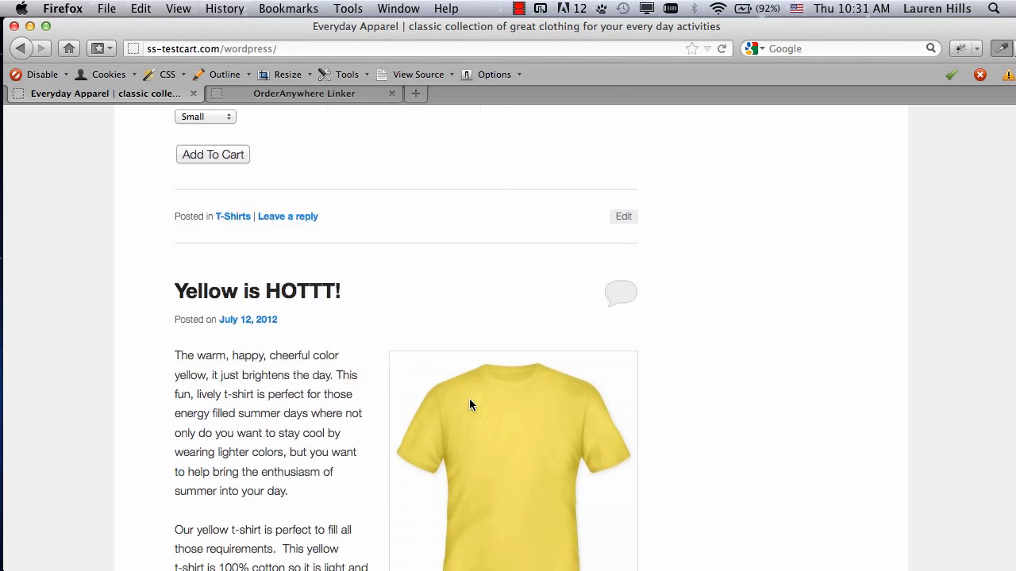
pyautogui.scroll(-3)
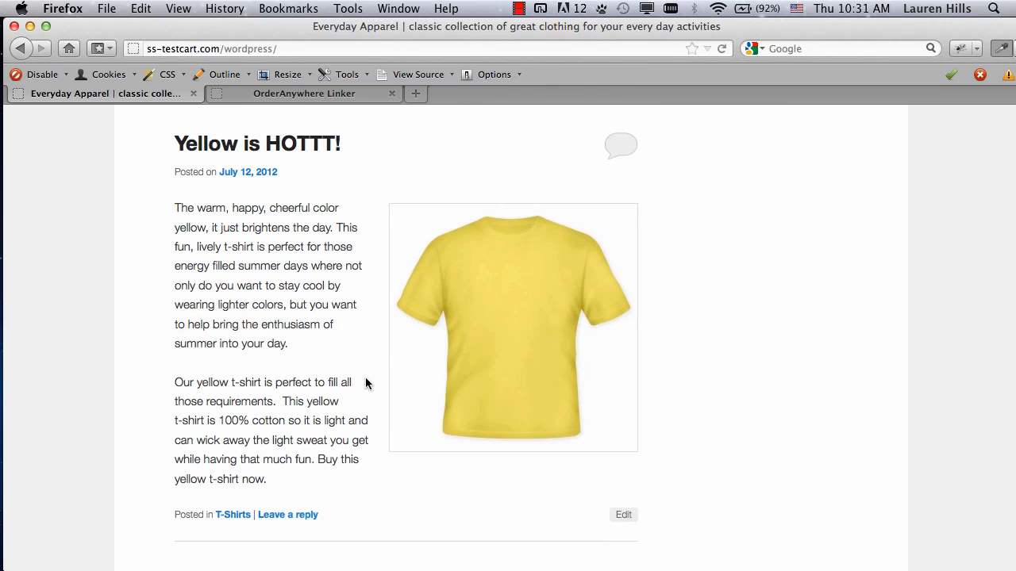
pyautogui.moveTo(546, 315)
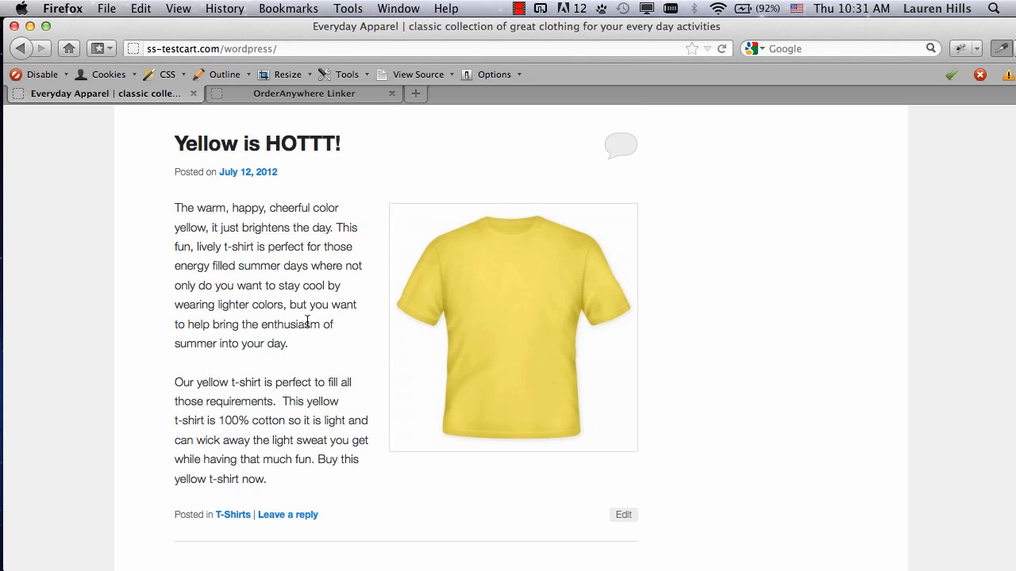
pyautogui.moveTo(379, 472)
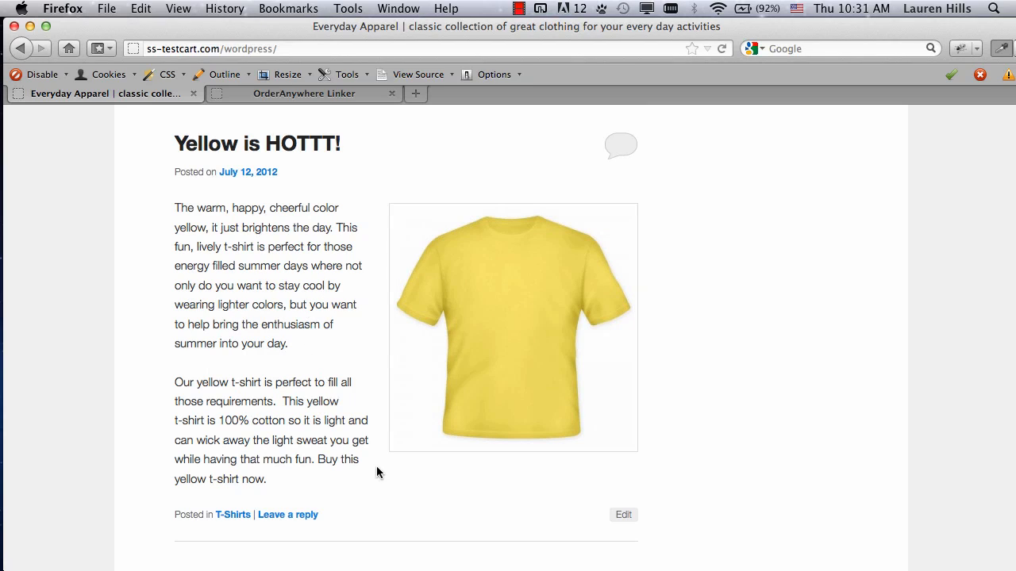
pyautogui.moveTo(196, 479)
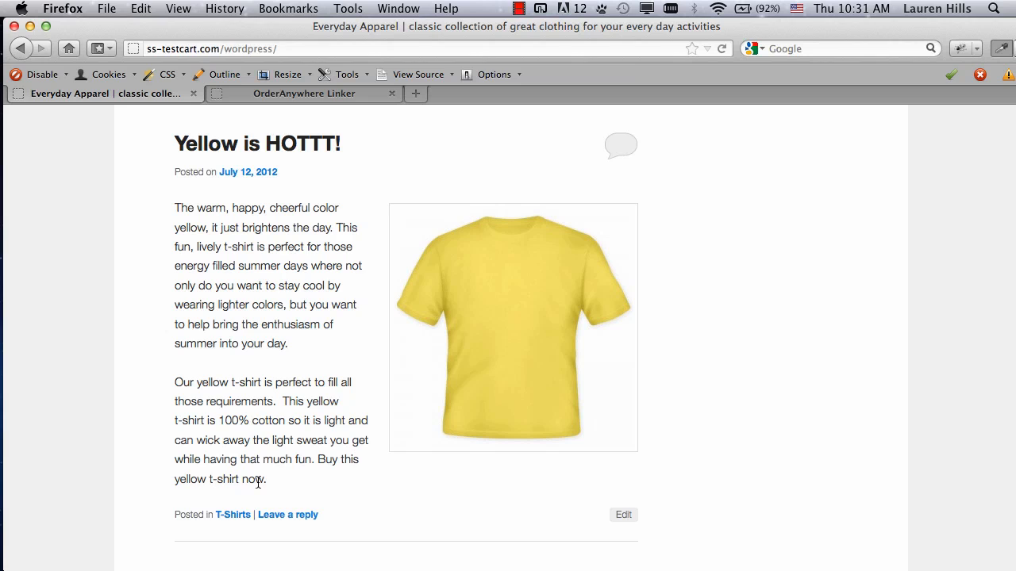
pyautogui.click(304, 93)
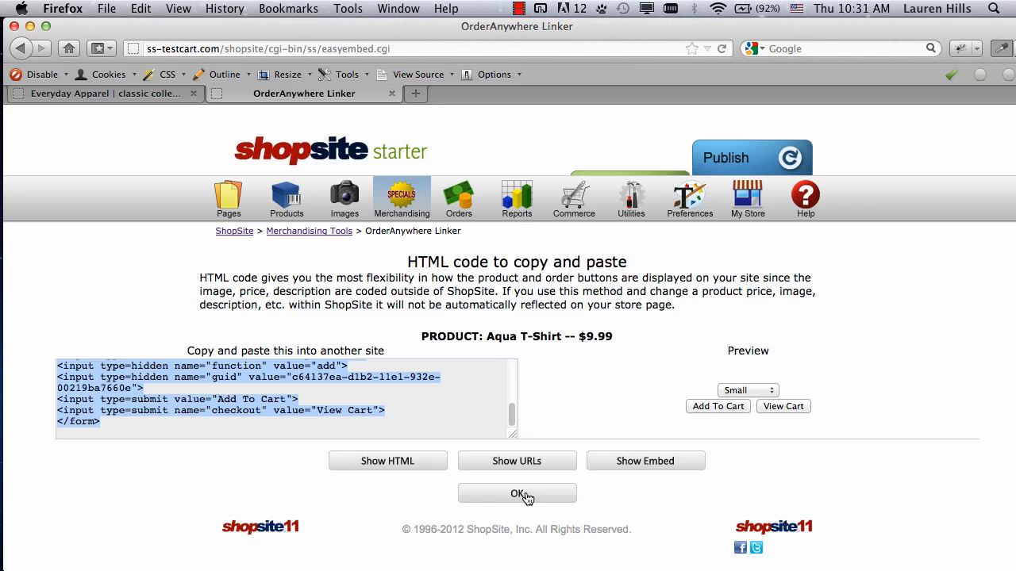
# - Select Yellow T-Shirt, show its plain URLs, and copy the Add to Cart URL
pyautogui.click(517, 493)
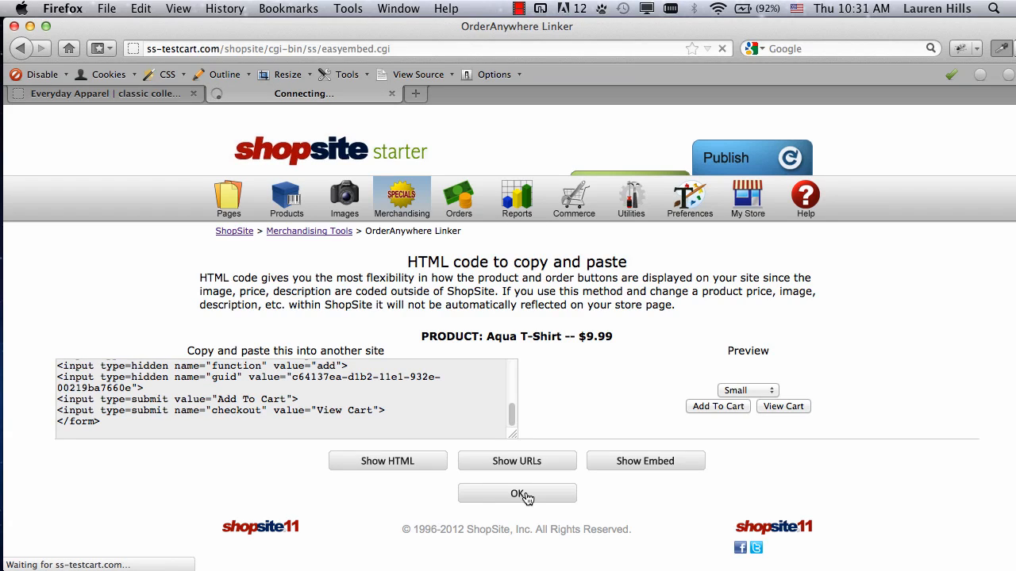
pyautogui.click(517, 493)
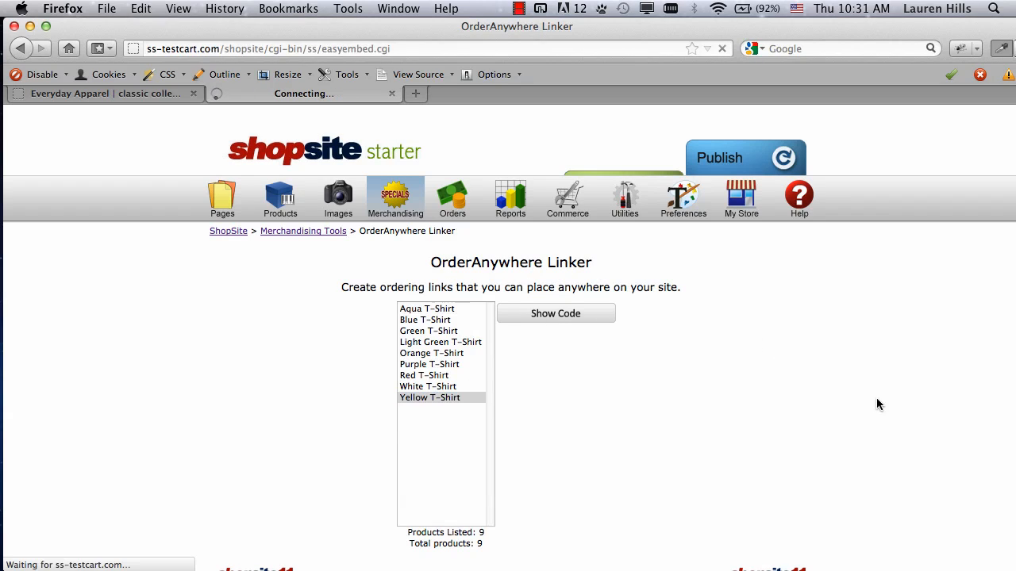
pyautogui.click(555, 313)
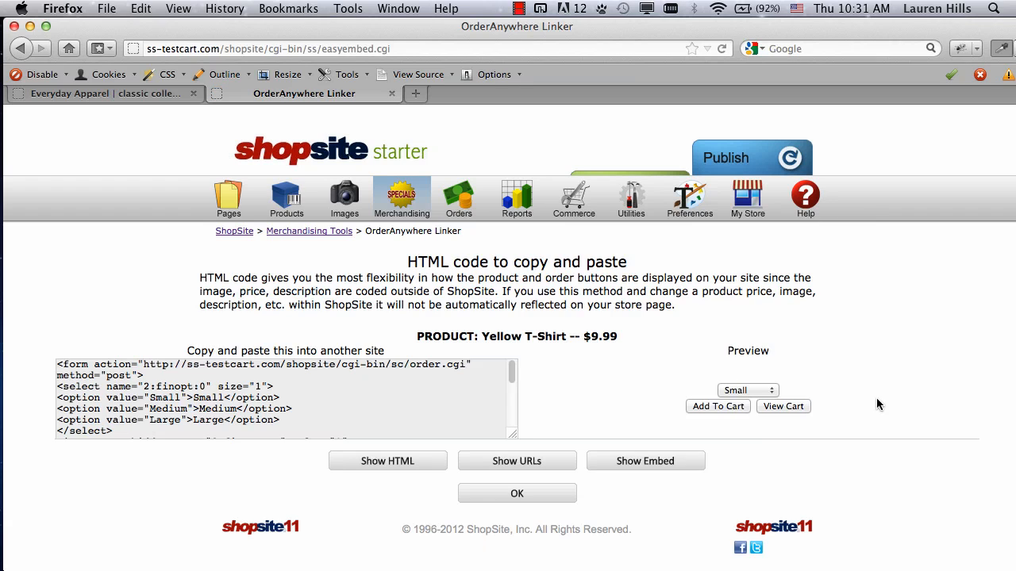
pyautogui.moveTo(767, 416)
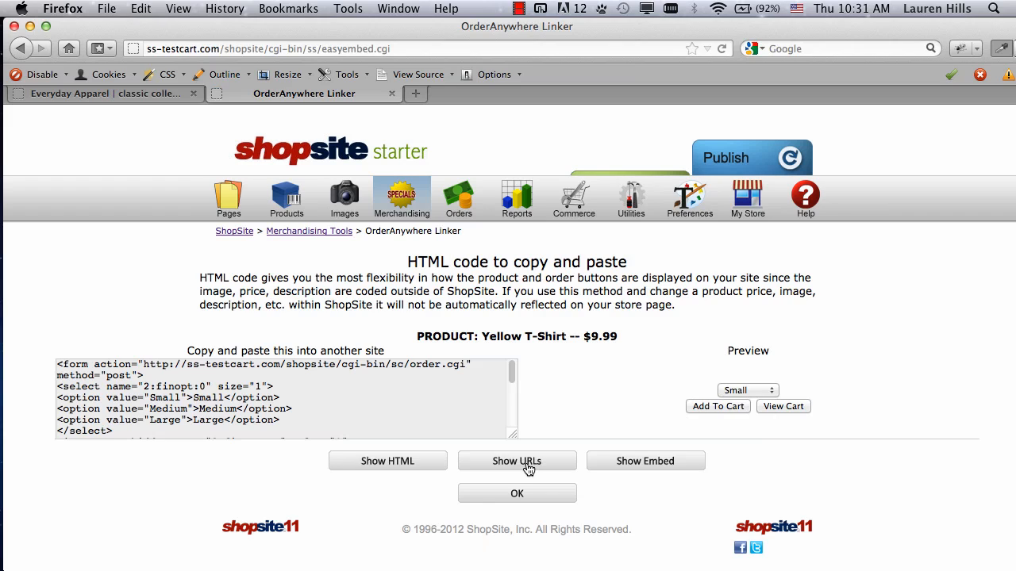
pyautogui.click(517, 461)
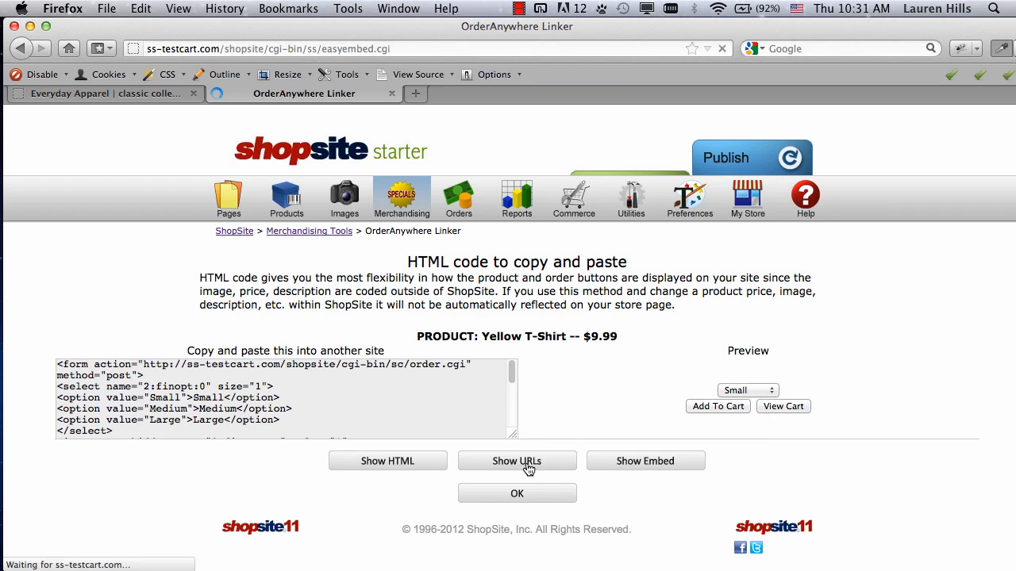
pyautogui.click(516, 461)
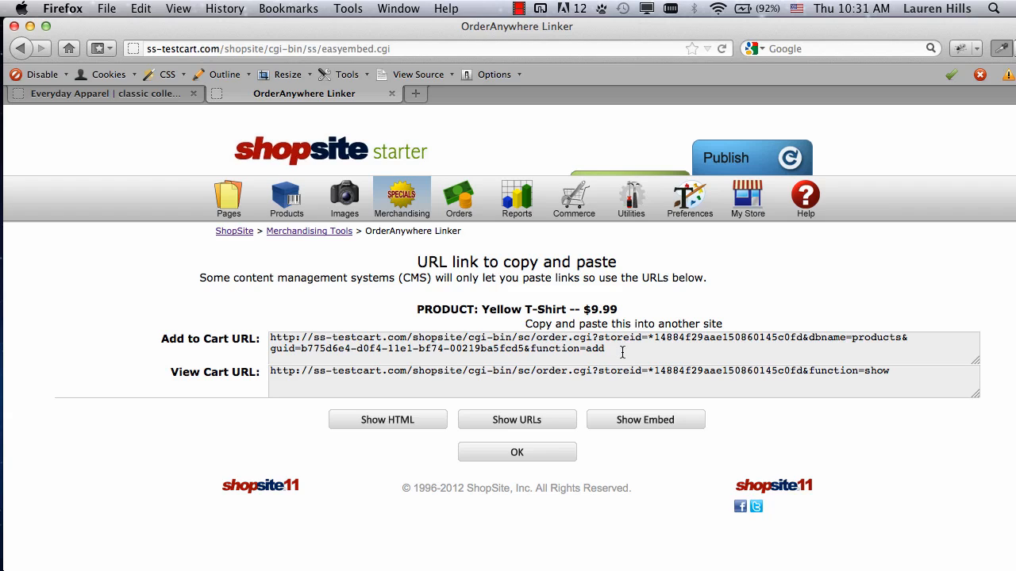
pyautogui.tripleClick(555, 338)
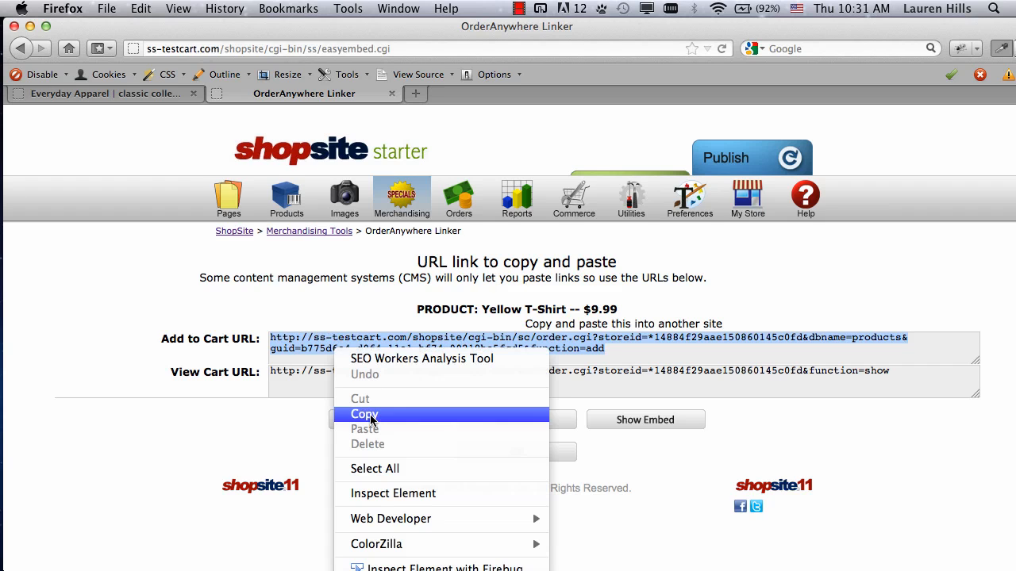
pyautogui.click(96, 94)
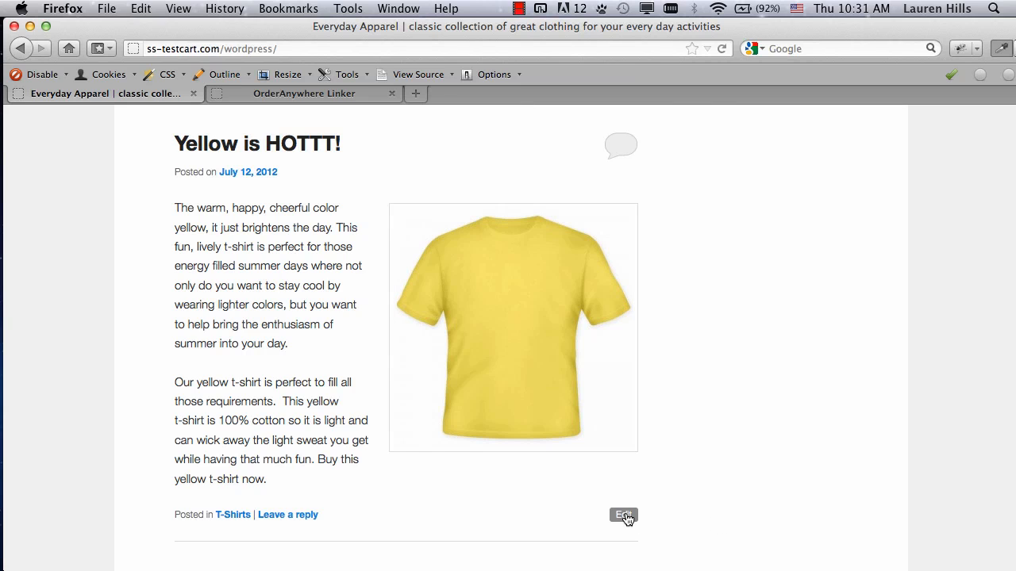
# - Open the Yellow is HOTTT! post for editing in the Visual editor
pyautogui.click(624, 515)
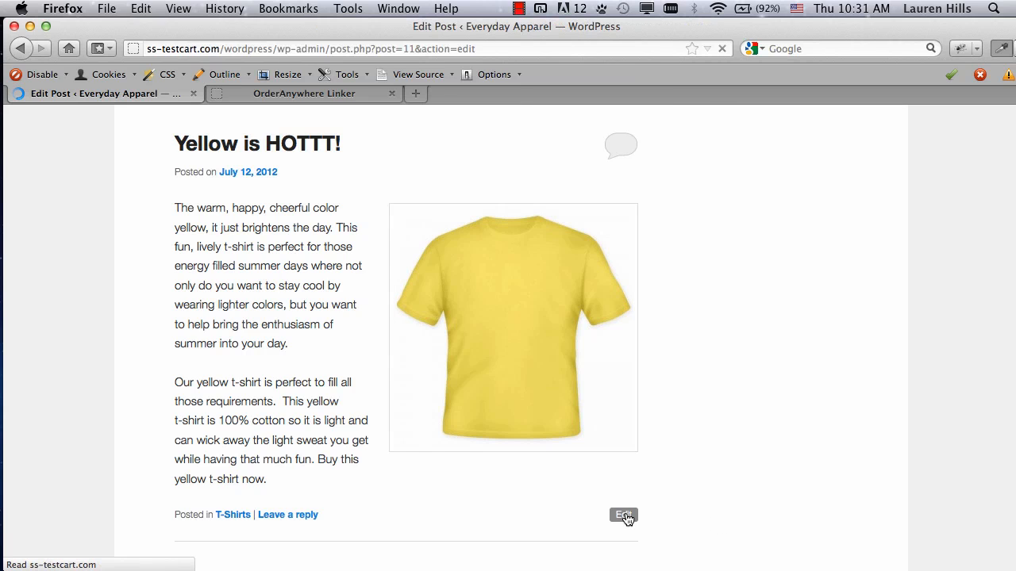
pyautogui.click(624, 516)
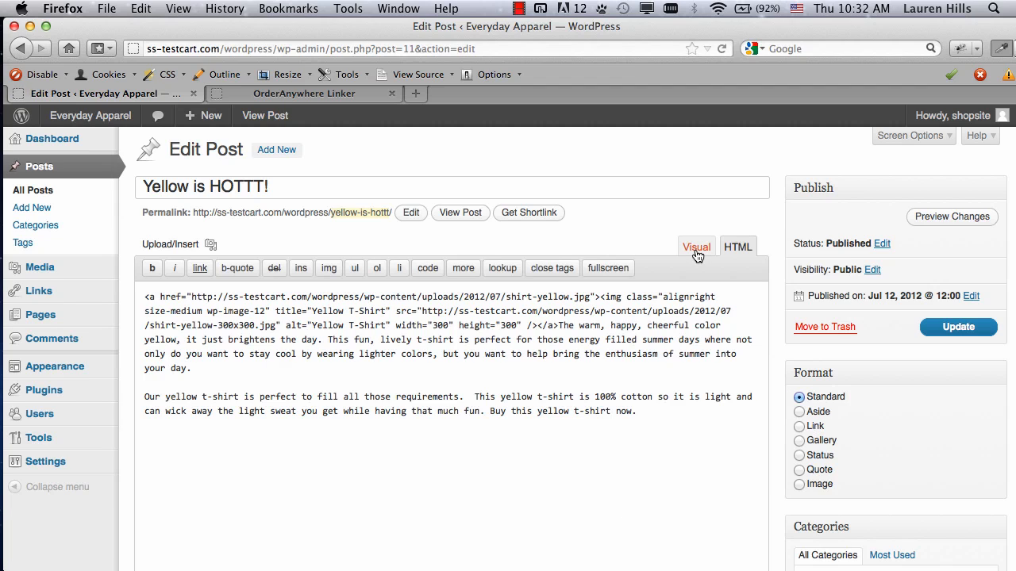
pyautogui.click(696, 247)
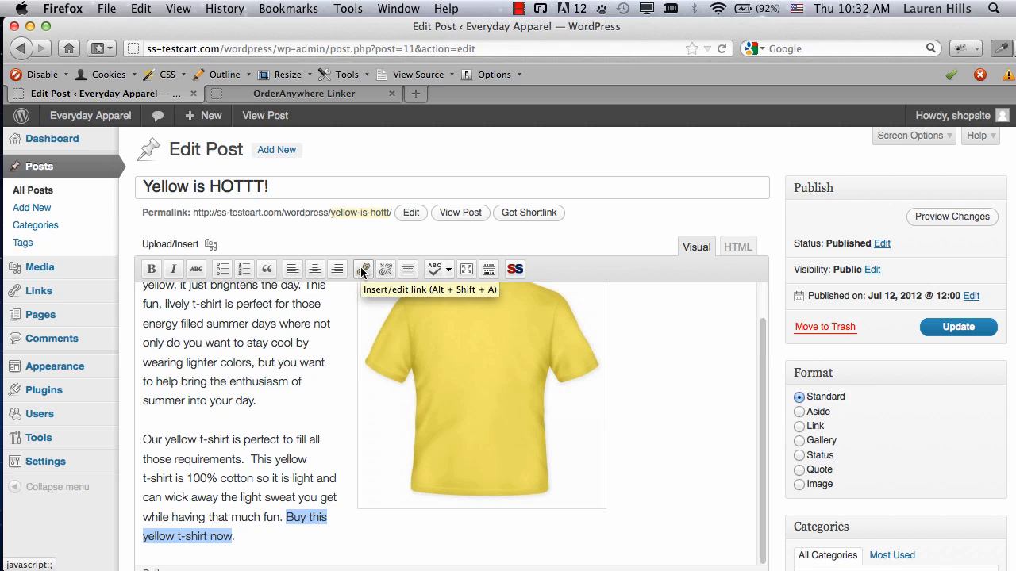
# - Link the buy-now sentence to the pasted Add to Cart URL, titled 'Buy This Yellow T-Shirt'
pyautogui.click(363, 268)
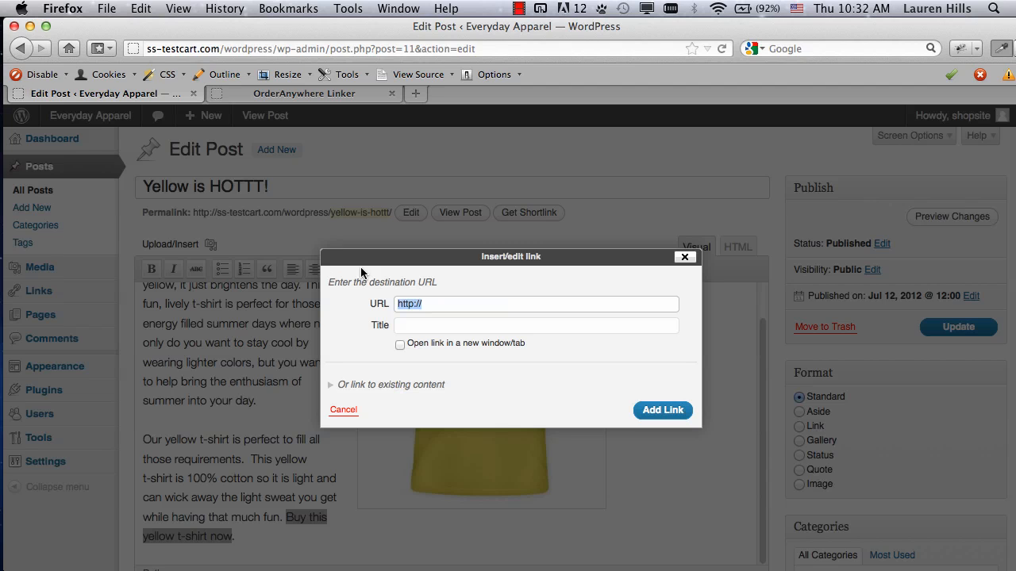
pyautogui.rightClick(419, 304)
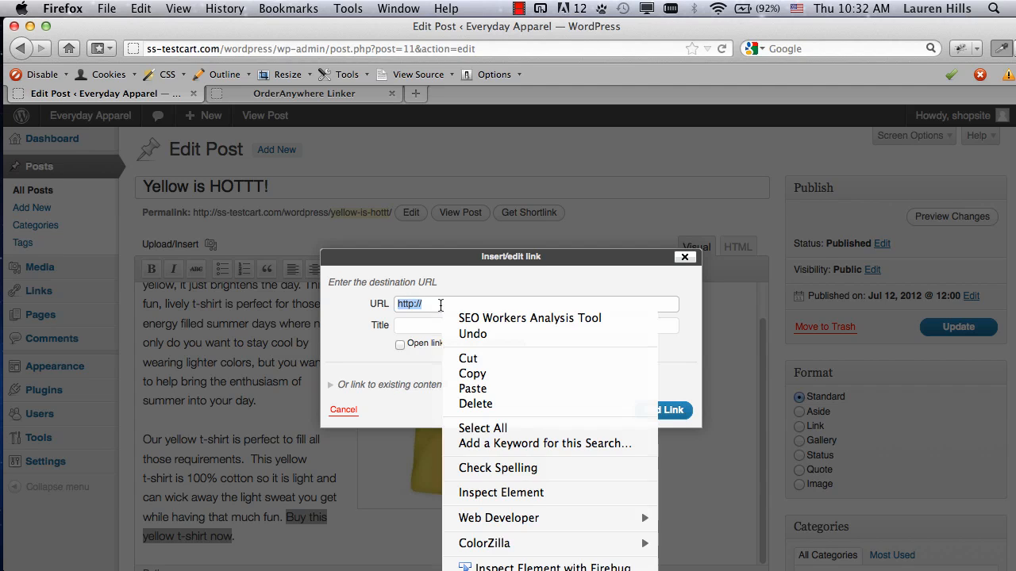
pyautogui.click(472, 389)
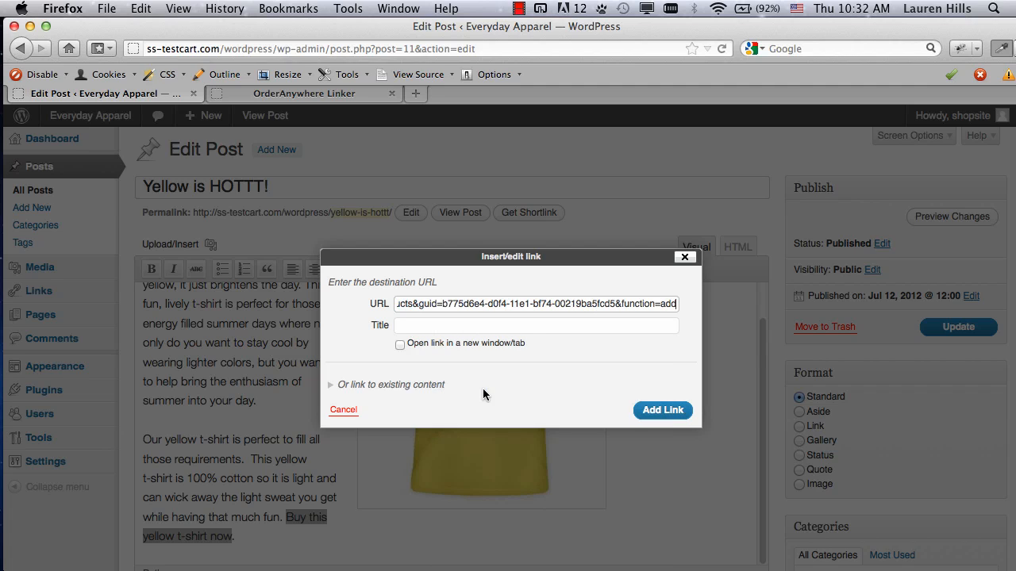
pyautogui.write('B')
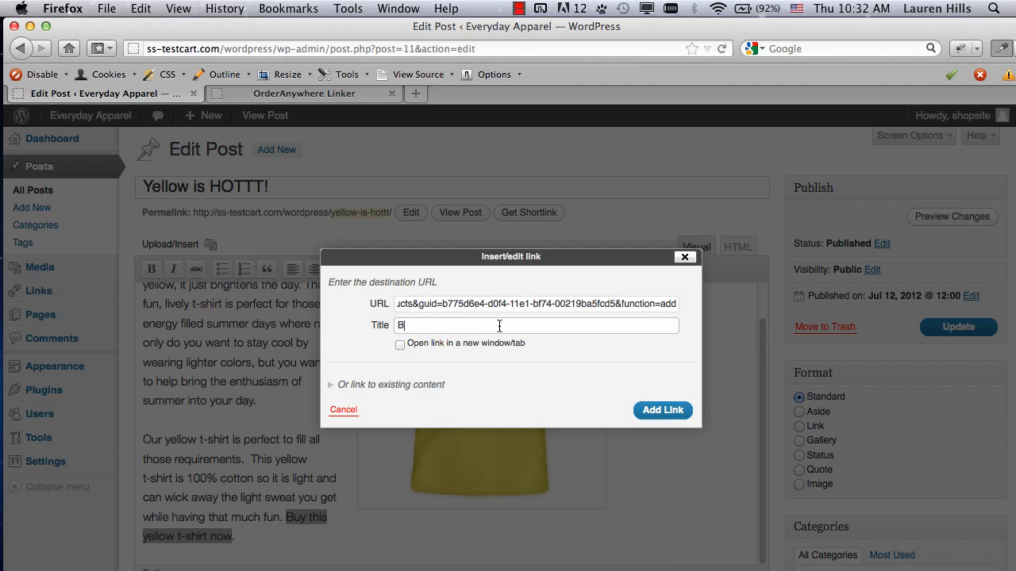
pyautogui.write('uy This Yellow T-Shirt')
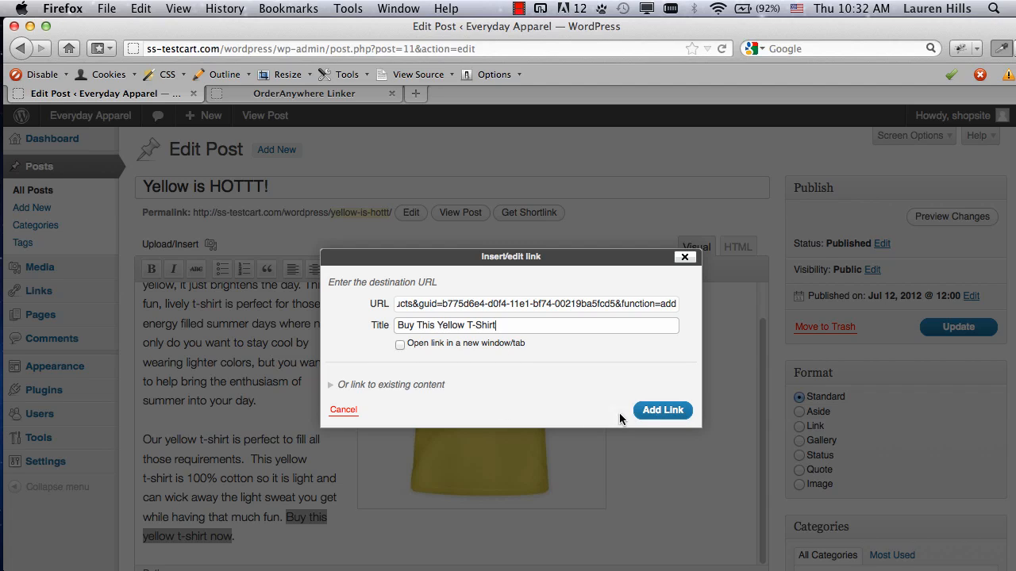
pyautogui.click(661, 410)
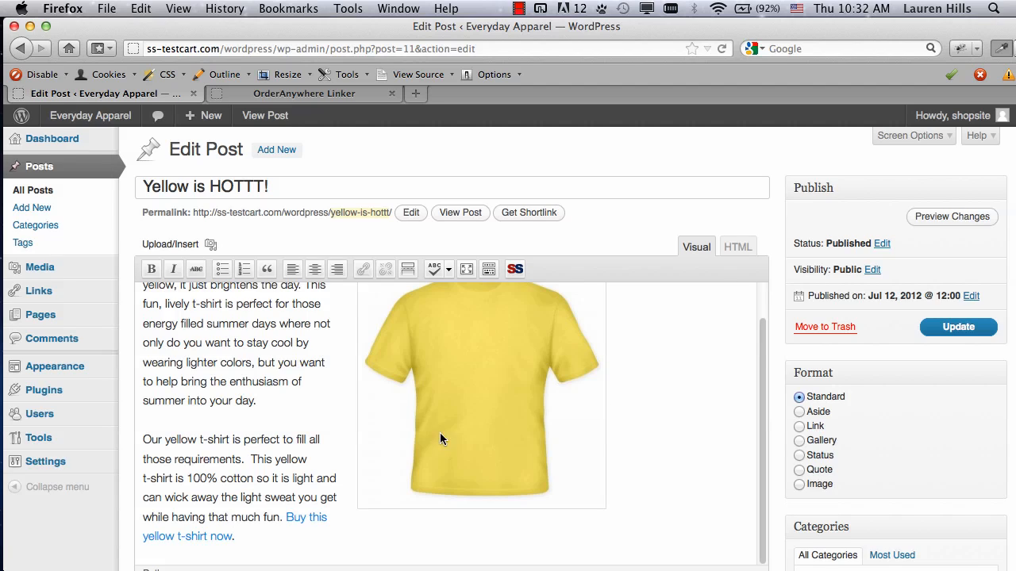
# - Update the edited Yellow is HOTTT! post
pyautogui.click(957, 327)
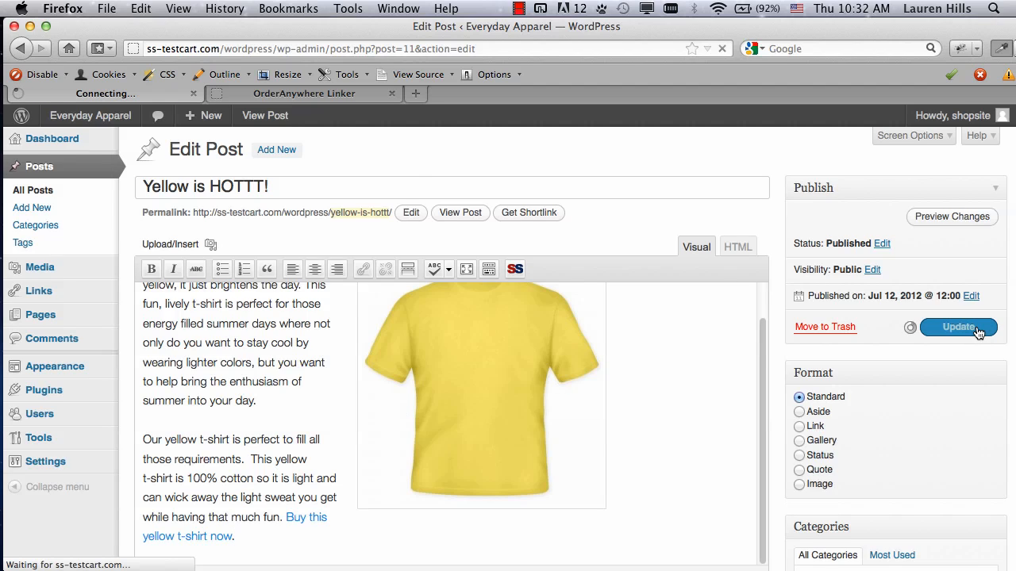
pyautogui.click(958, 327)
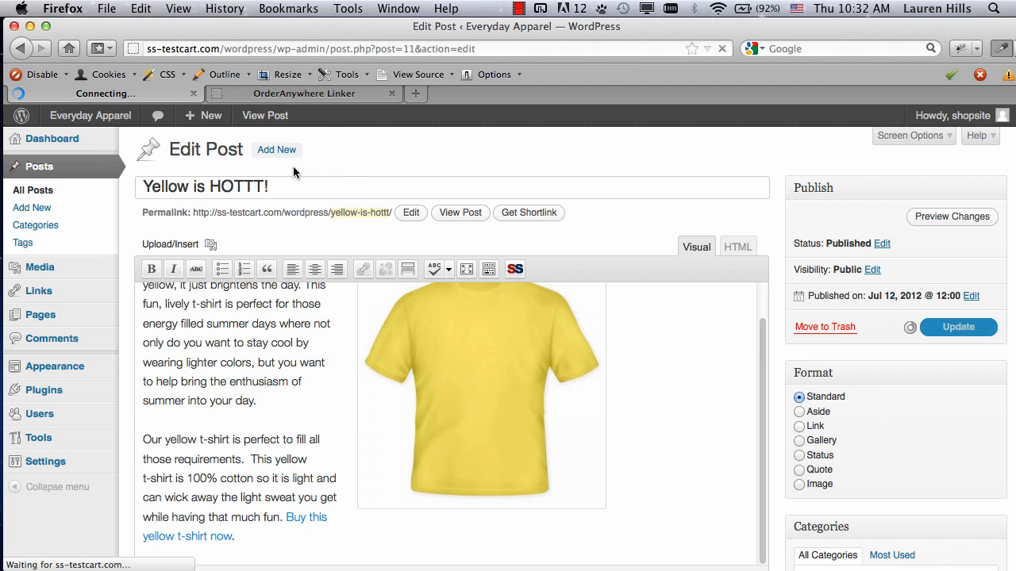
pyautogui.click(958, 327)
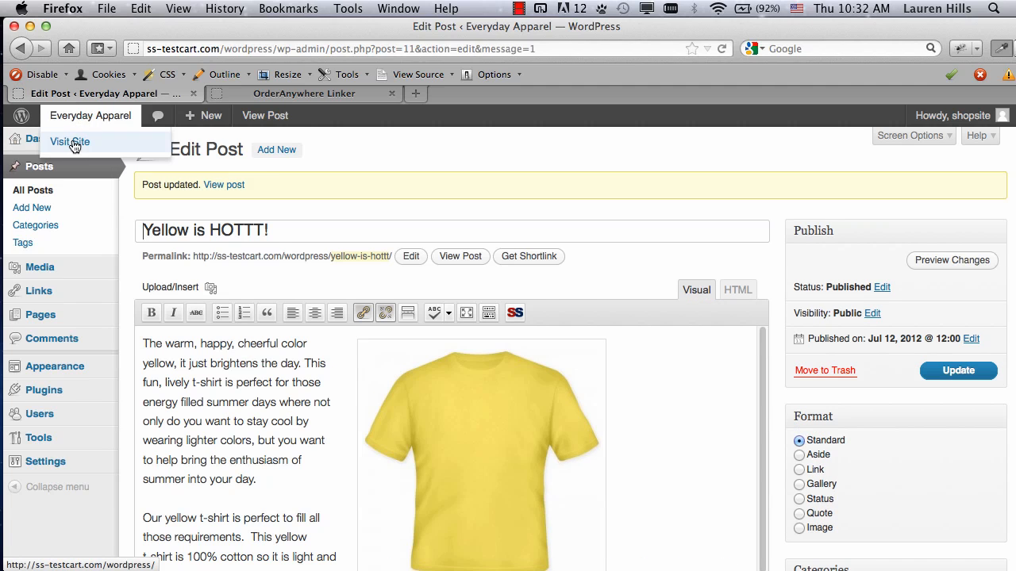
# - Visit the live blog and scroll to the Yellow is HOTTT! post
pyautogui.click(69, 141)
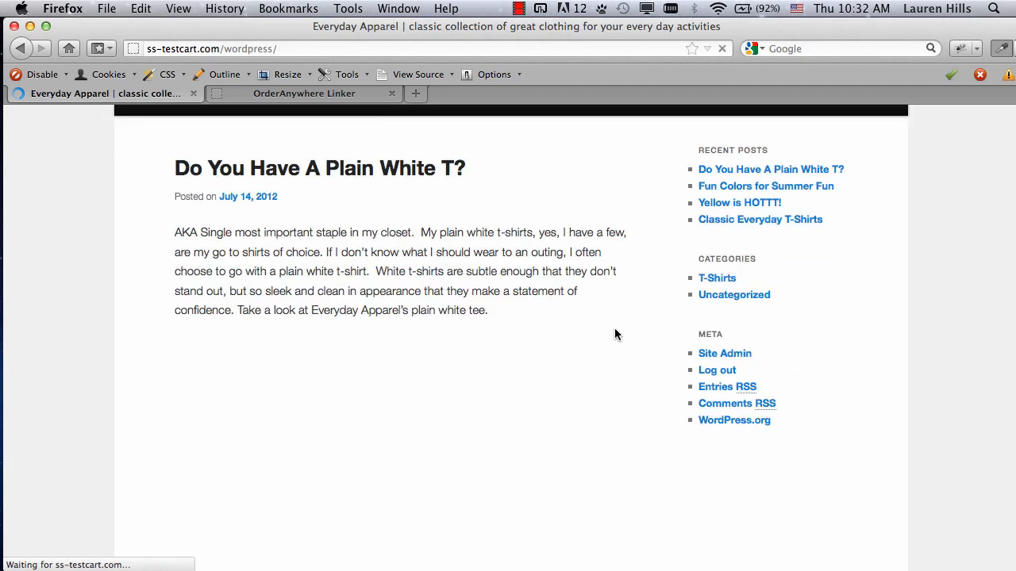
pyautogui.scroll(-3)
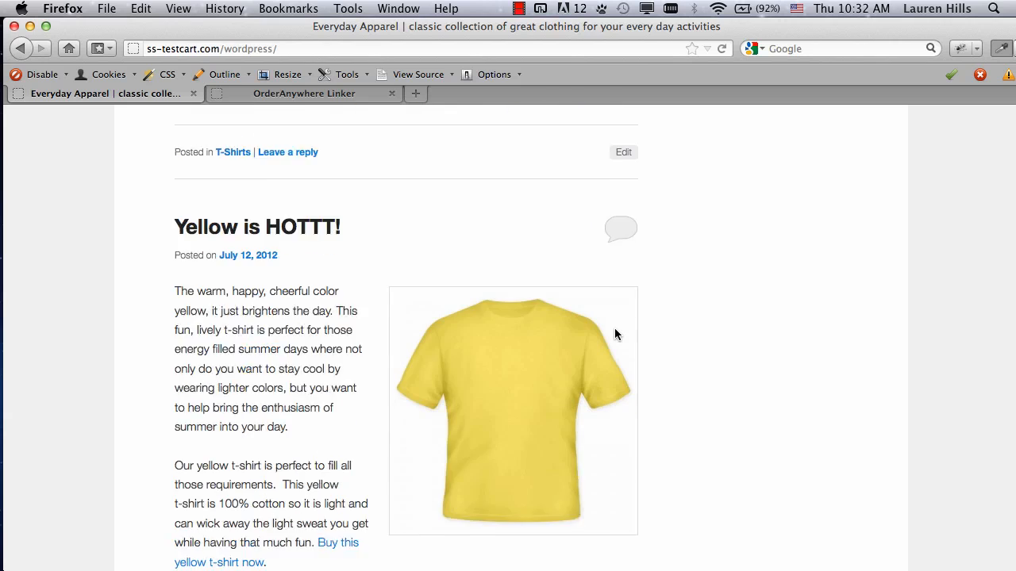
pyautogui.scroll(-3)
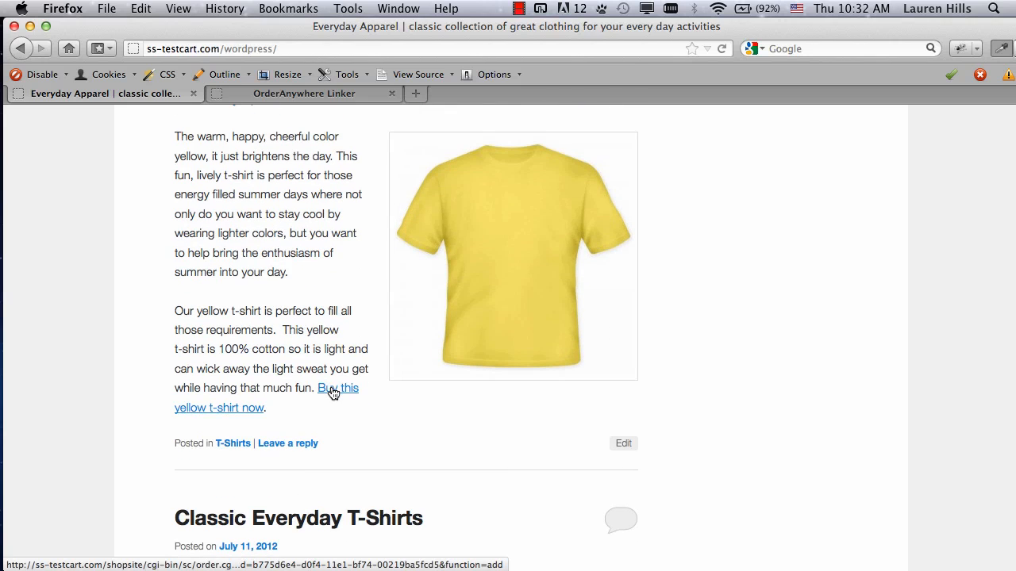
# - Follow the yellow post's buy-now link and choose size Small for the Yellow T-Shirt
pyautogui.click(333, 388)
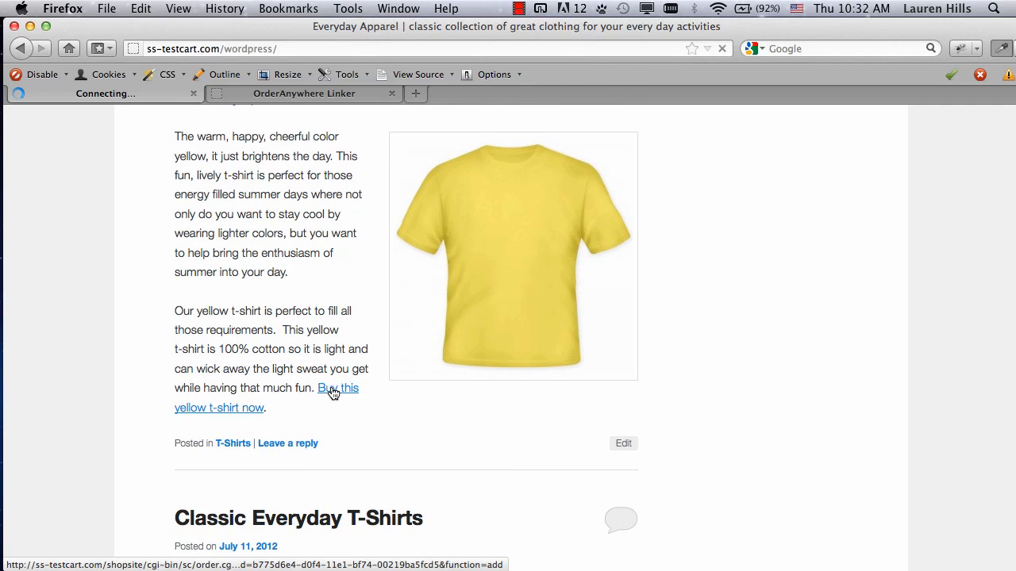
pyautogui.click(338, 388)
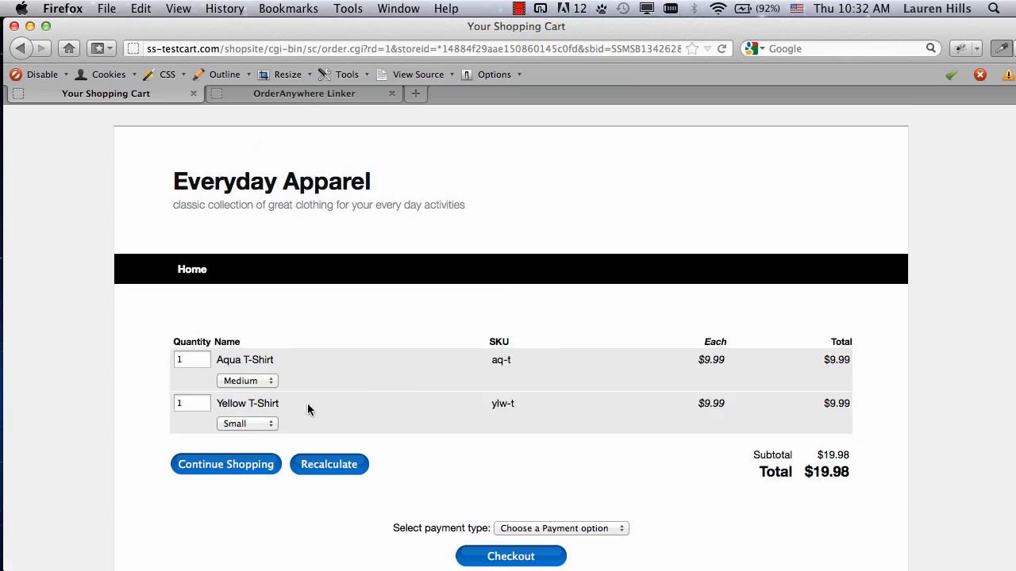
pyautogui.click(247, 423)
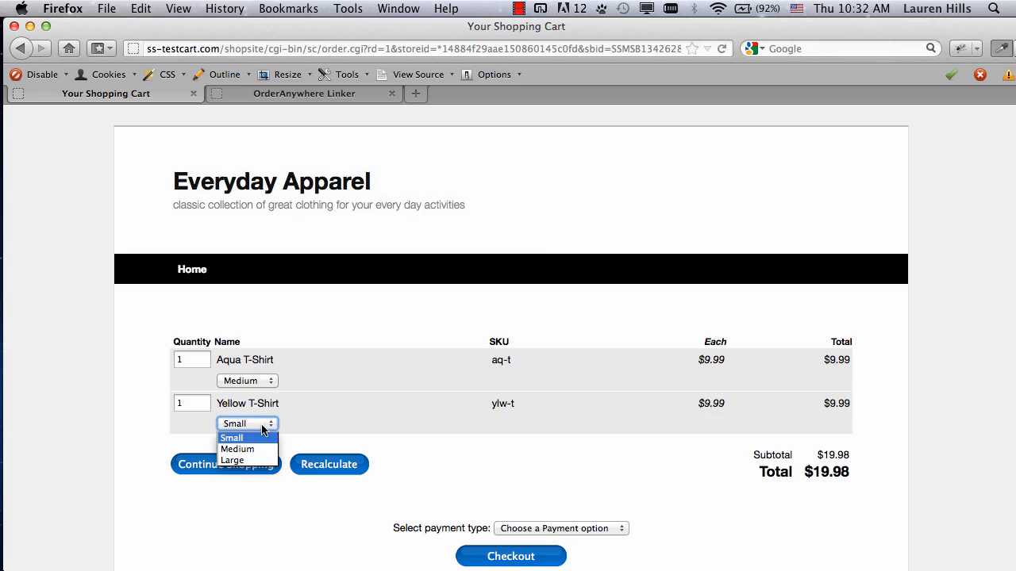
pyautogui.click(232, 437)
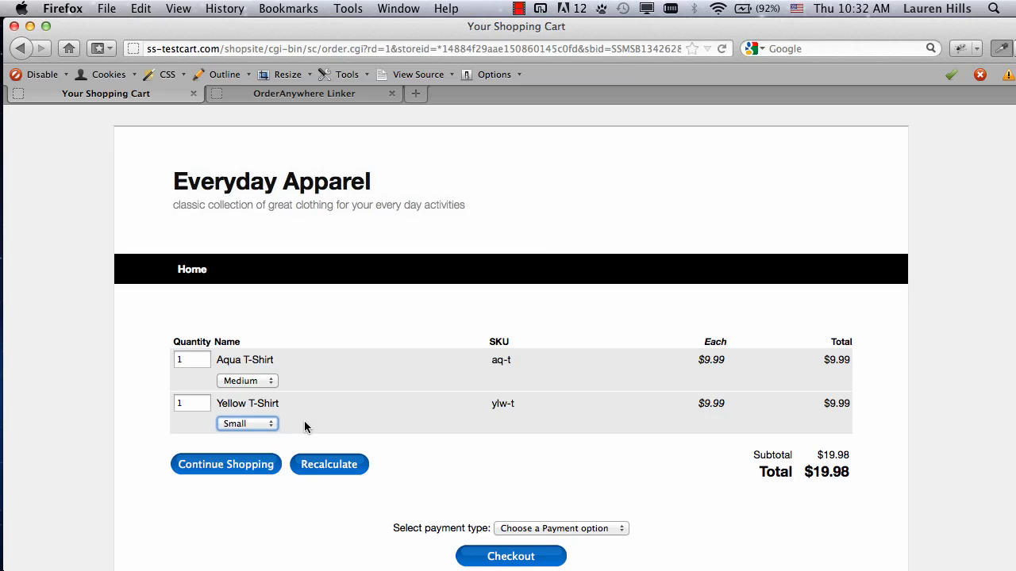